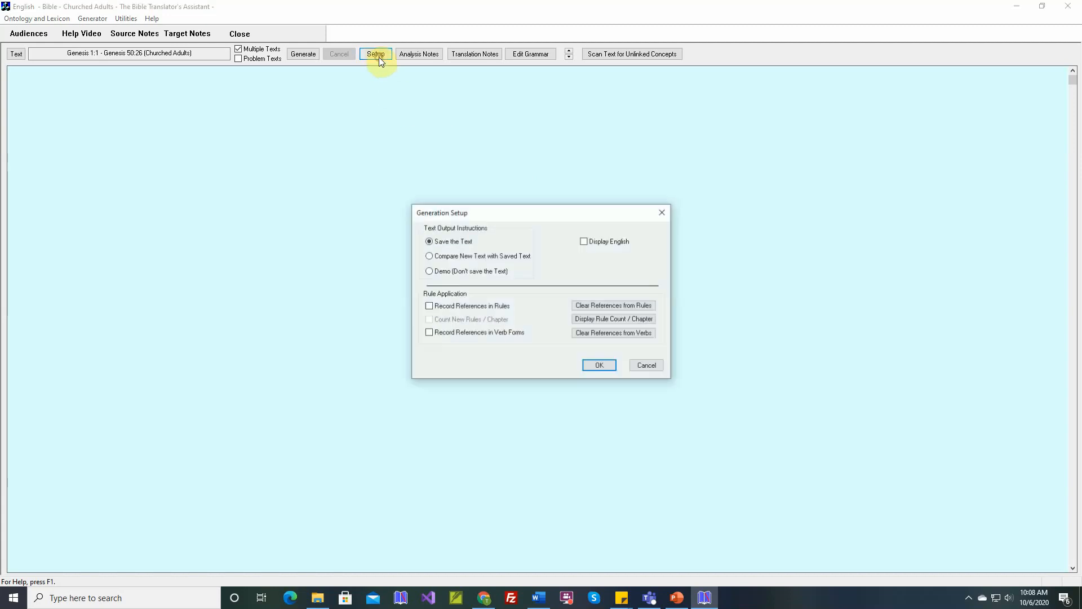
{"action": "mouse_move", "coordinate": [463, 227]}
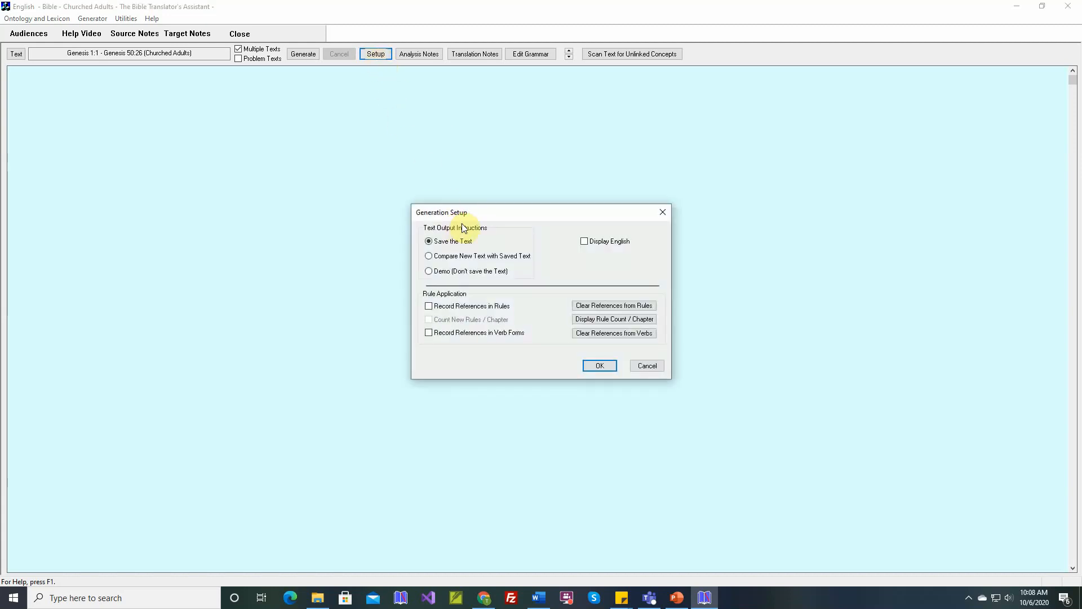
{"action": "mouse_move", "coordinate": [452, 230]}
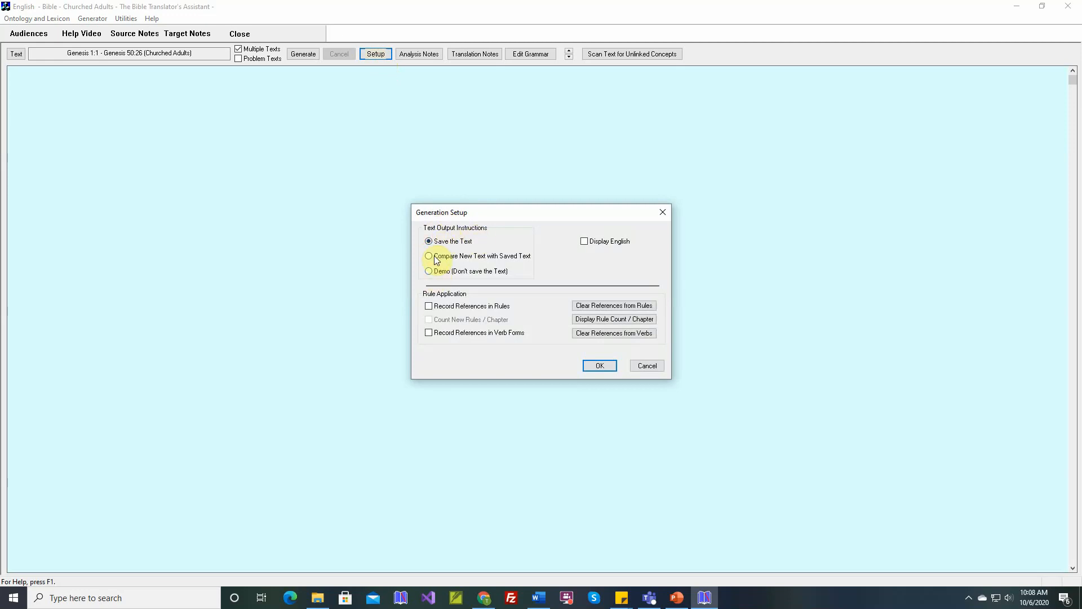
Step: Reopen Generation Setup and apply the 'Compare New Text with Saved Text' output mode
{"action": "left_click", "coordinate": [598, 365]}
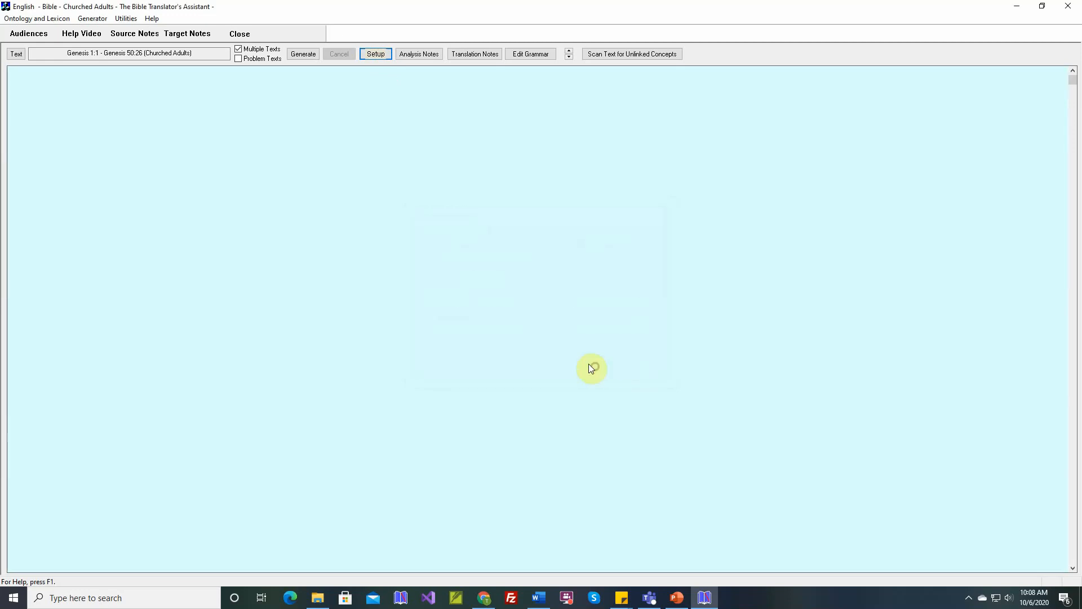
{"action": "mouse_move", "coordinate": [284, 86]}
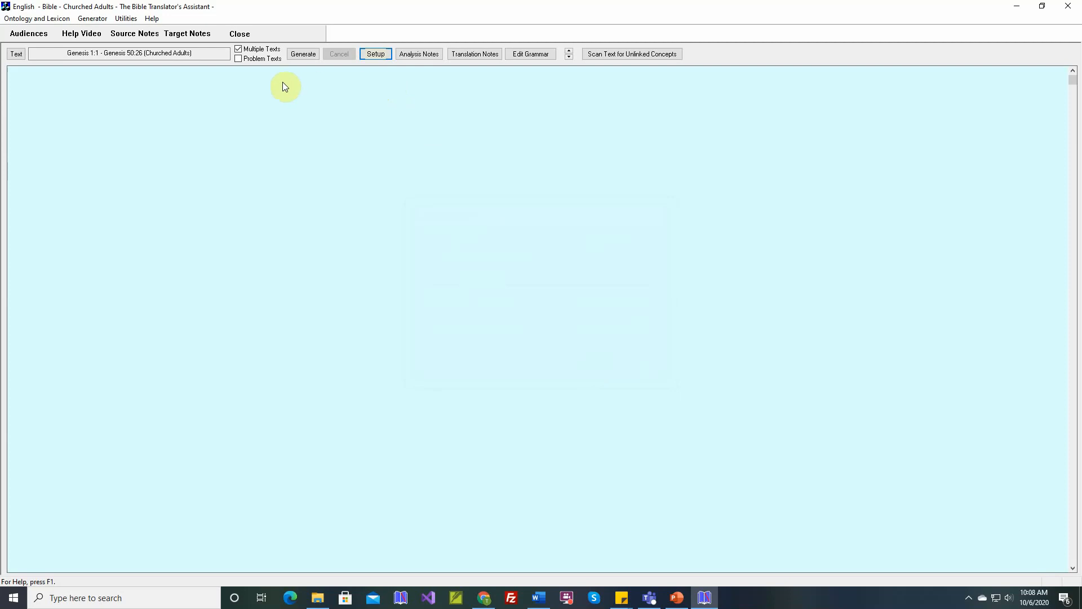
{"action": "mouse_move", "coordinate": [260, 112]}
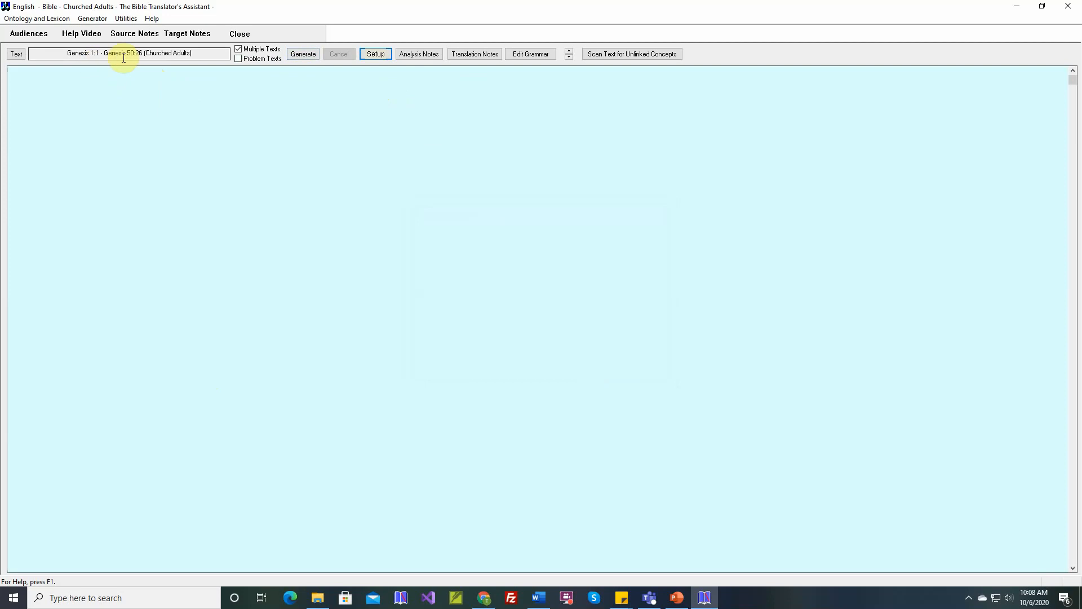
{"action": "mouse_move", "coordinate": [125, 92]}
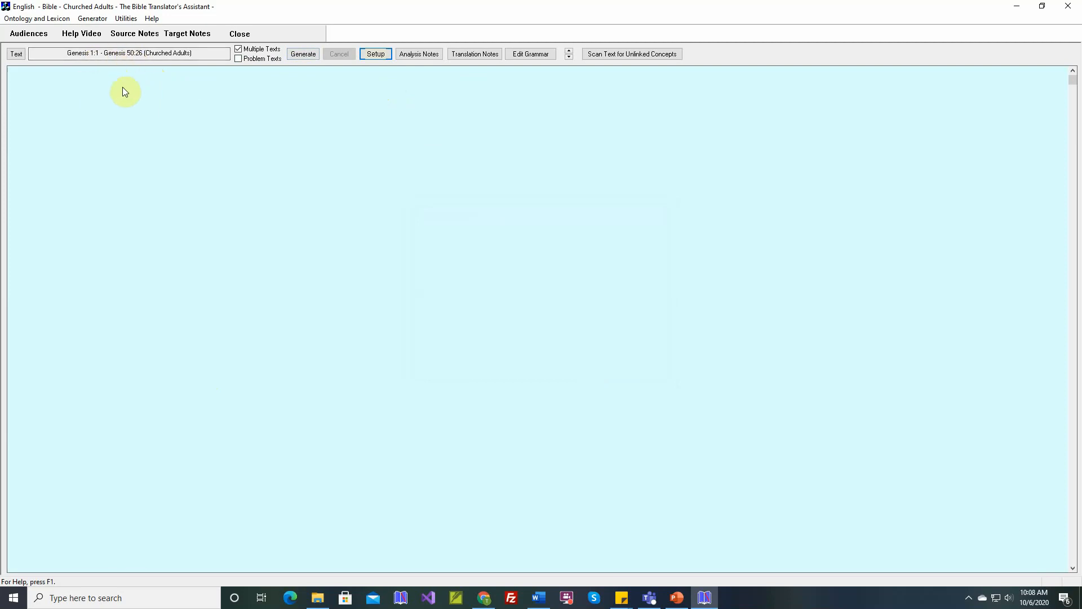
{"action": "mouse_move", "coordinate": [119, 122]}
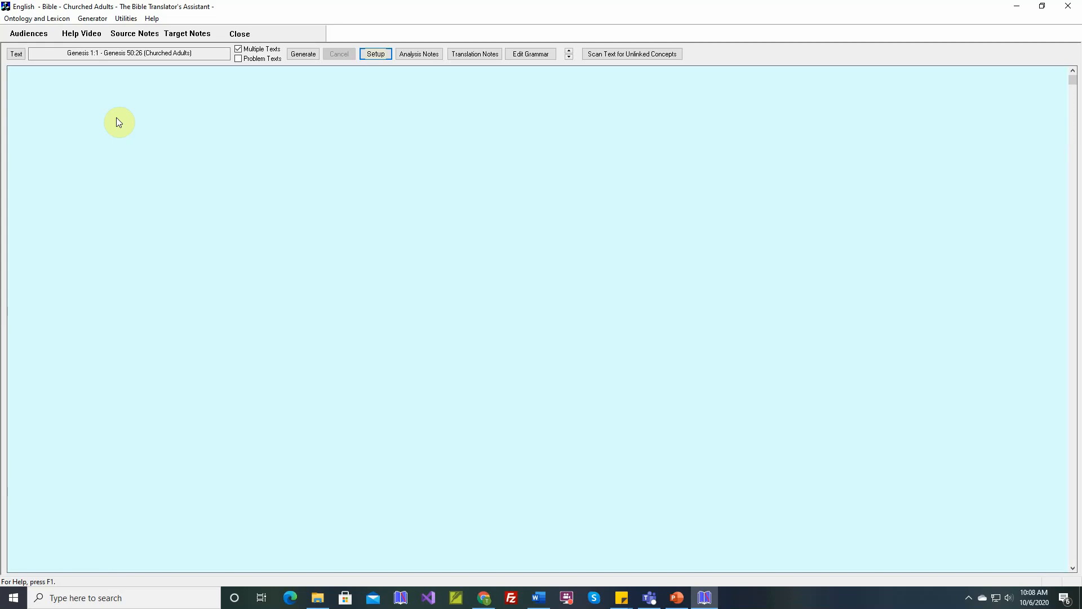
{"action": "left_click", "coordinate": [375, 54]}
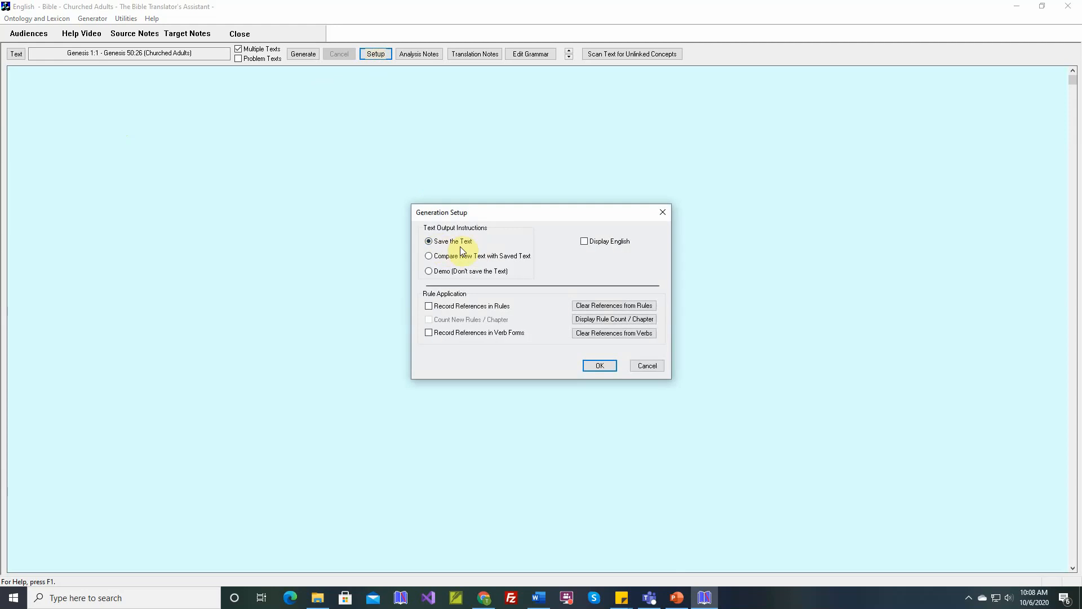
{"action": "left_click", "coordinate": [429, 255]}
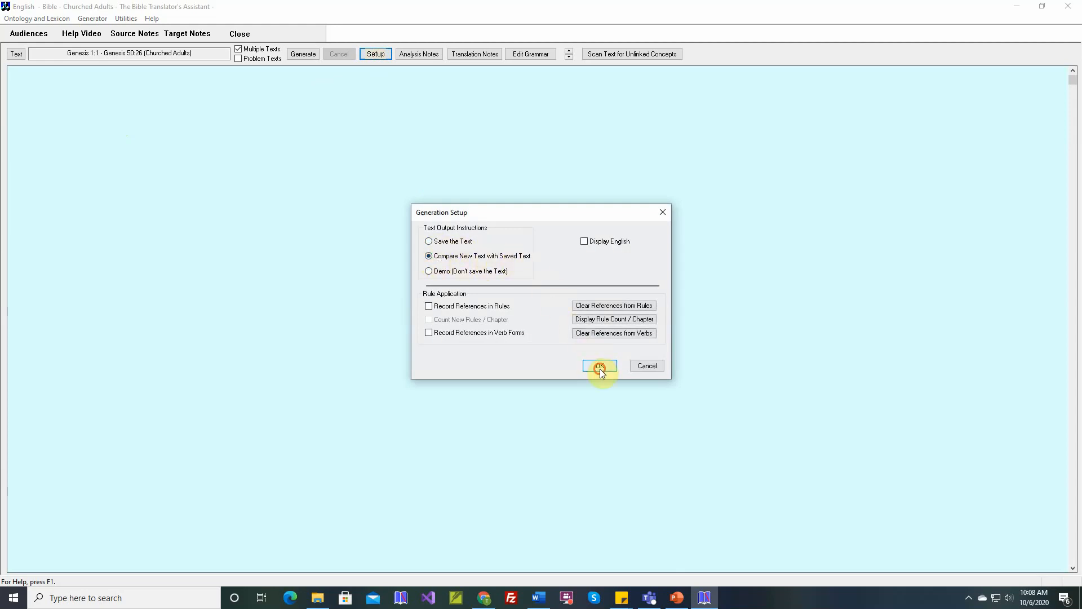
{"action": "left_click", "coordinate": [598, 366]}
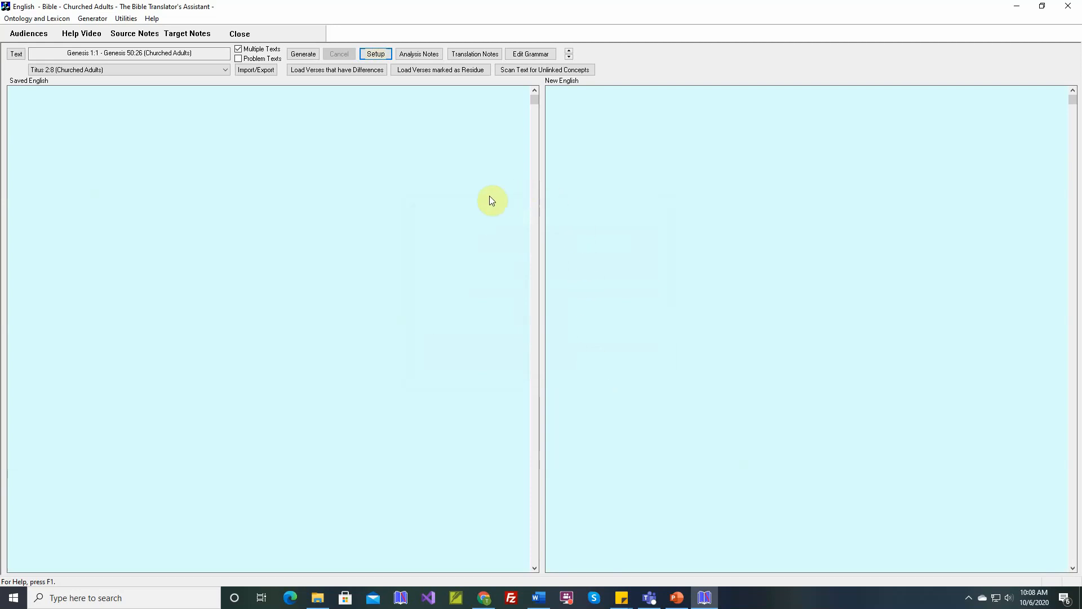
{"action": "mouse_move", "coordinate": [40, 103]}
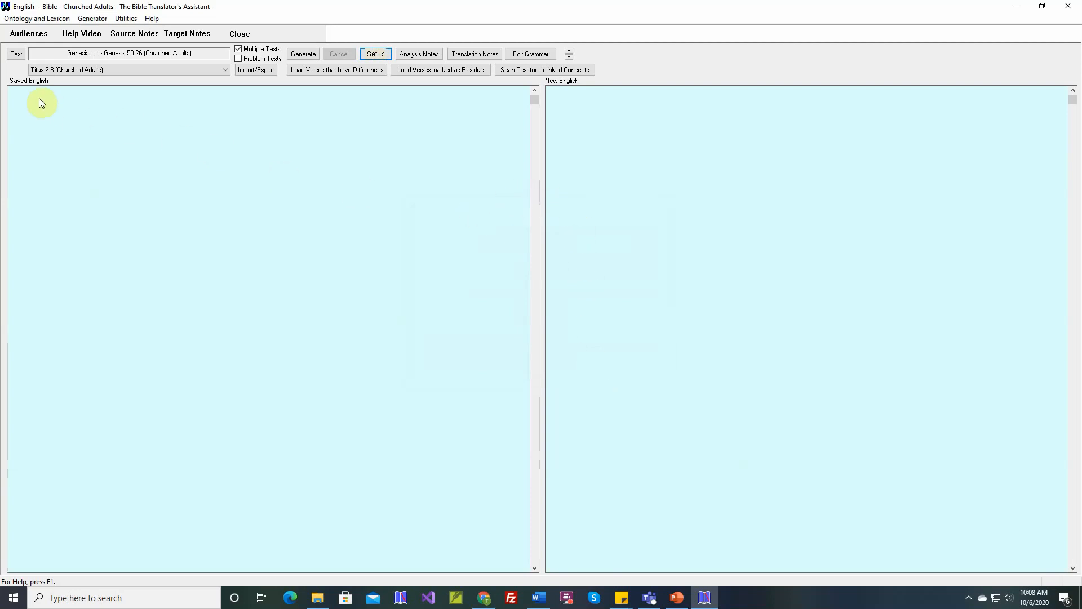
{"action": "mouse_move", "coordinate": [488, 113]}
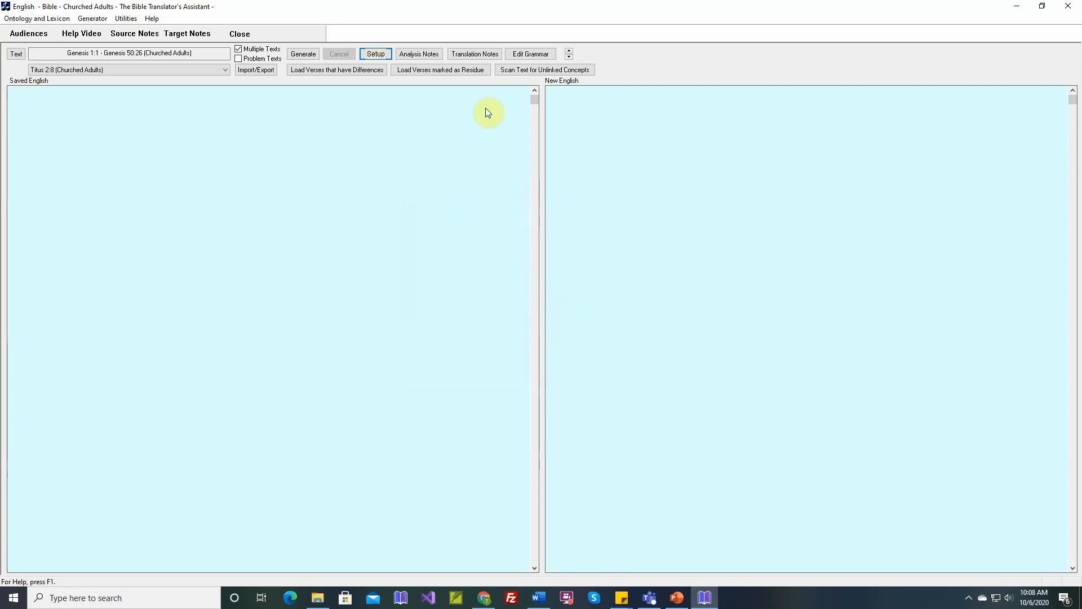
{"action": "mouse_move", "coordinate": [440, 129]}
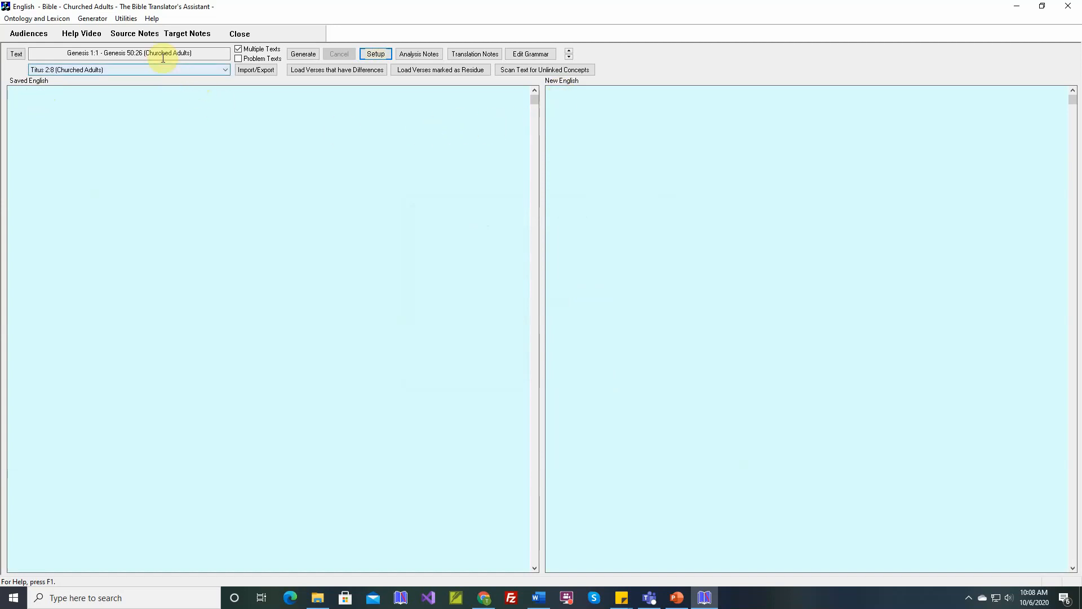
{"action": "mouse_move", "coordinate": [587, 196]}
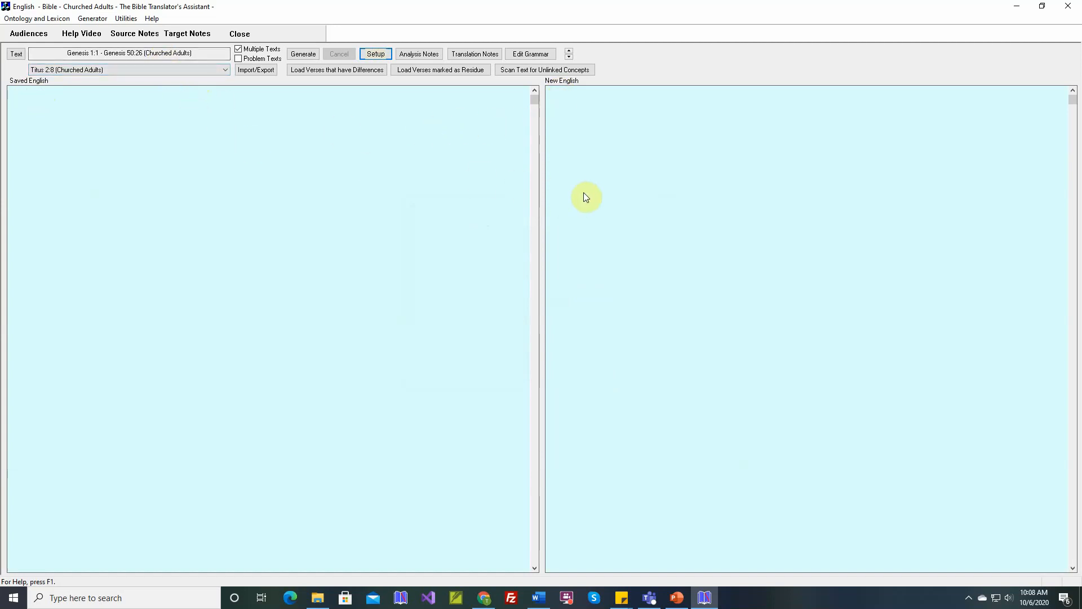
{"action": "mouse_move", "coordinate": [58, 101]}
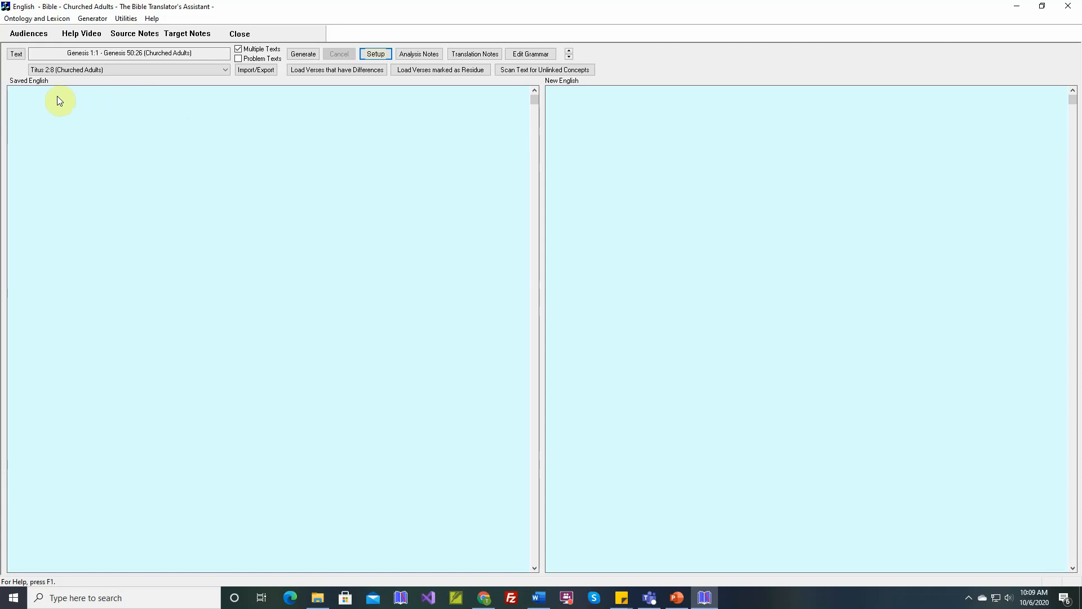
{"action": "mouse_move", "coordinate": [527, 129]}
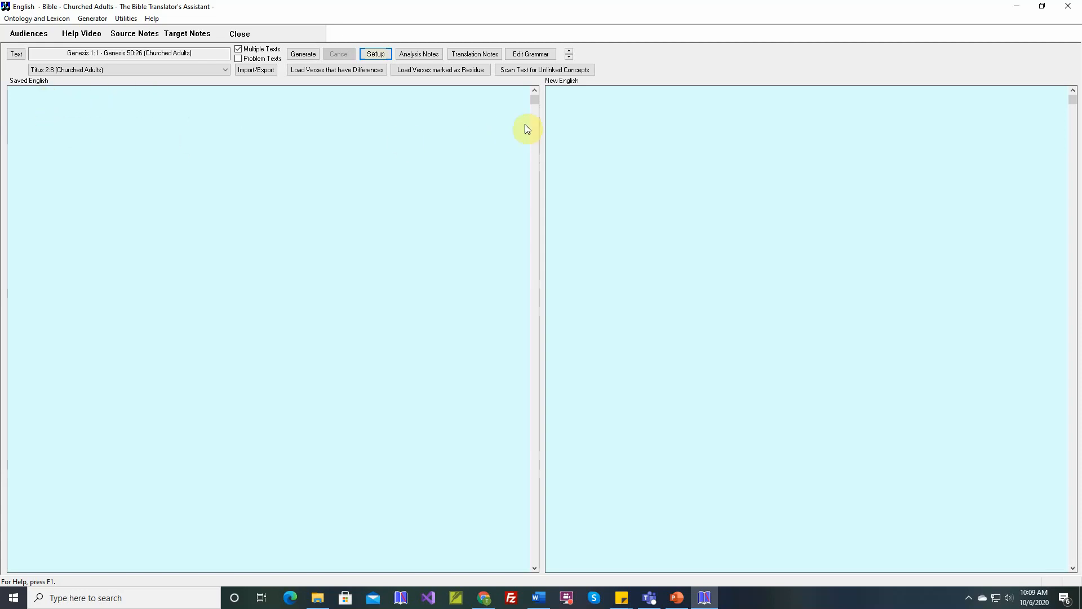
{"action": "mouse_move", "coordinate": [508, 187]}
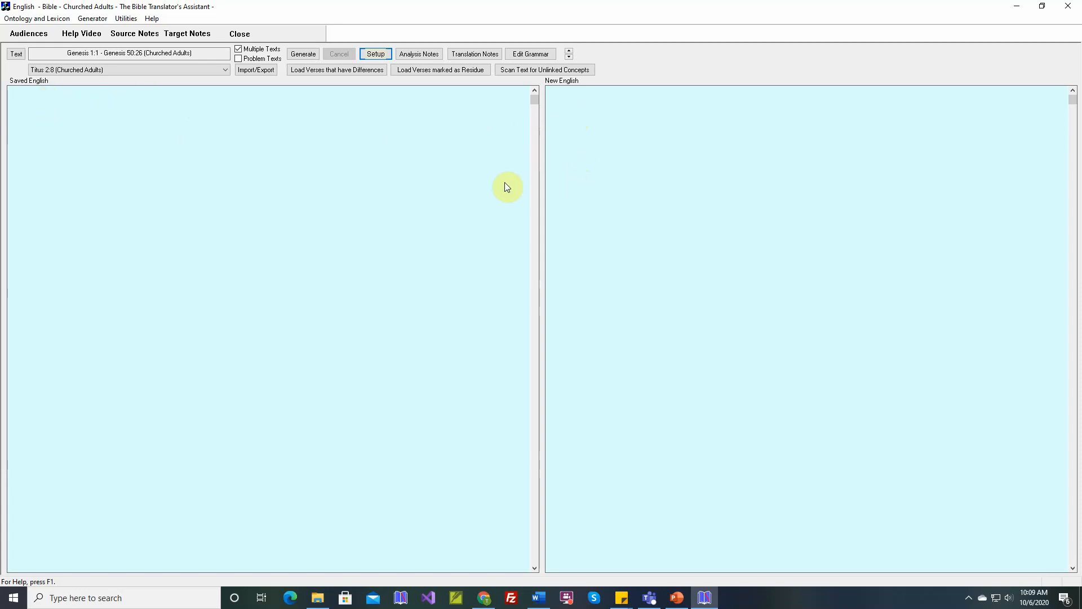
{"action": "mouse_move", "coordinate": [476, 191]}
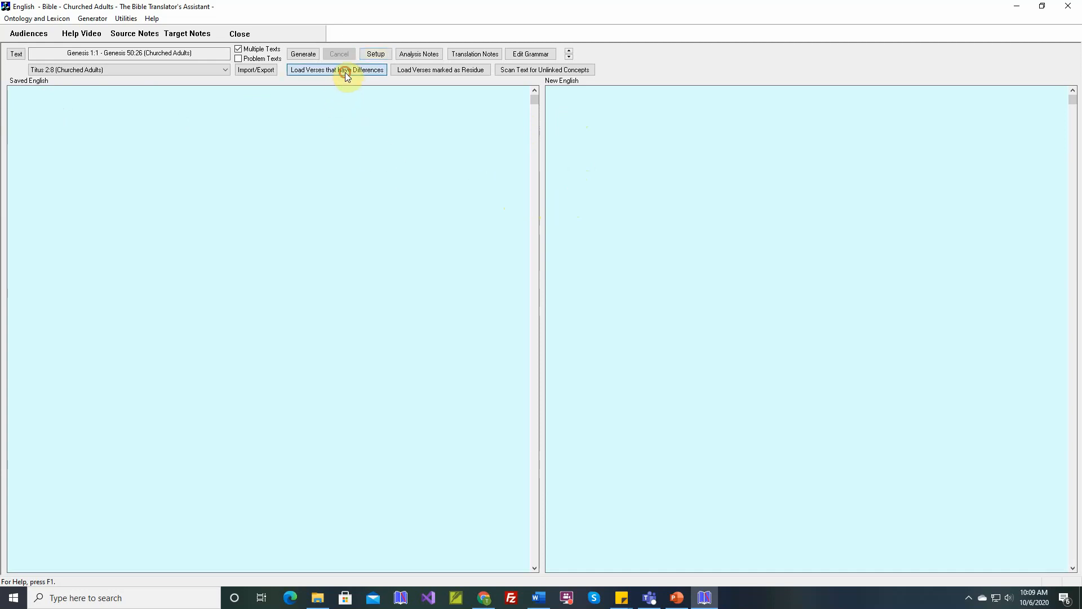
Step: Load the verses whose saved and new English differ, then reopen Generation Setup
{"action": "left_click", "coordinate": [302, 54]}
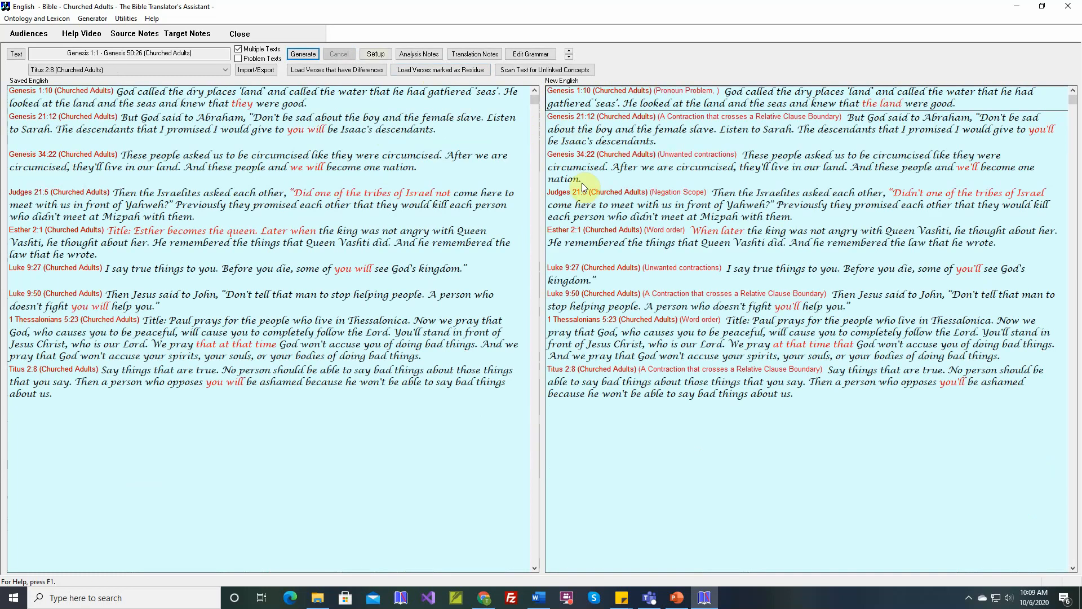
{"action": "mouse_move", "coordinate": [367, 75]}
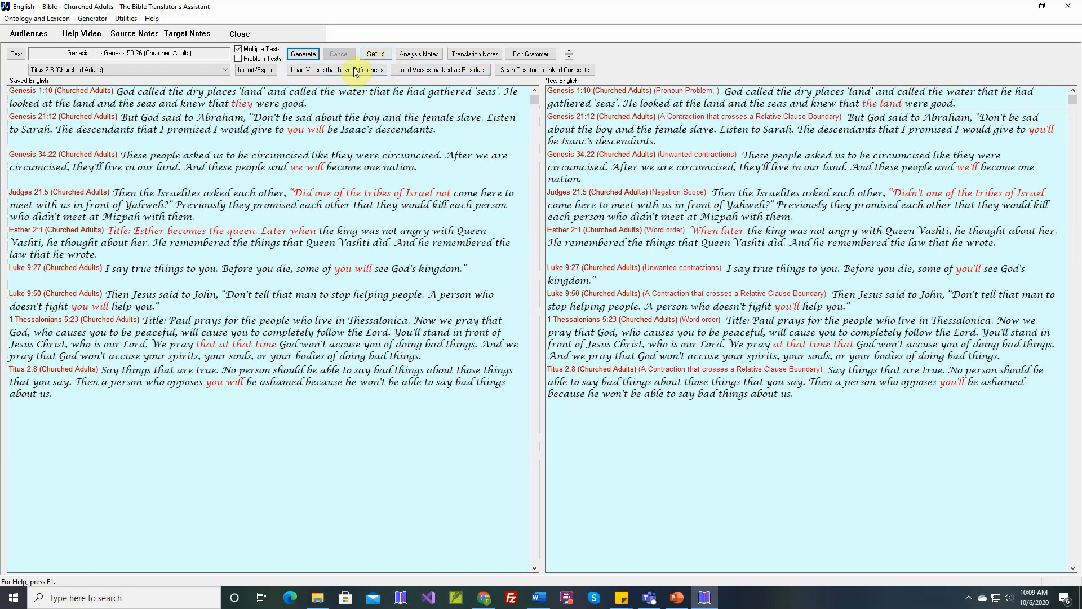
{"action": "left_click", "coordinate": [374, 54]}
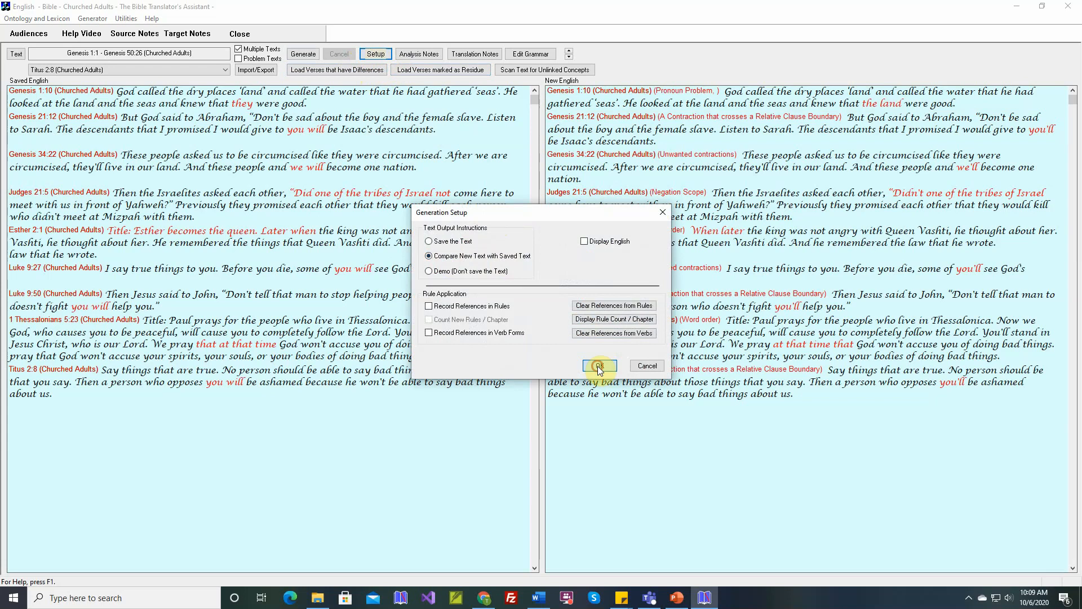
{"action": "left_click", "coordinate": [598, 366]}
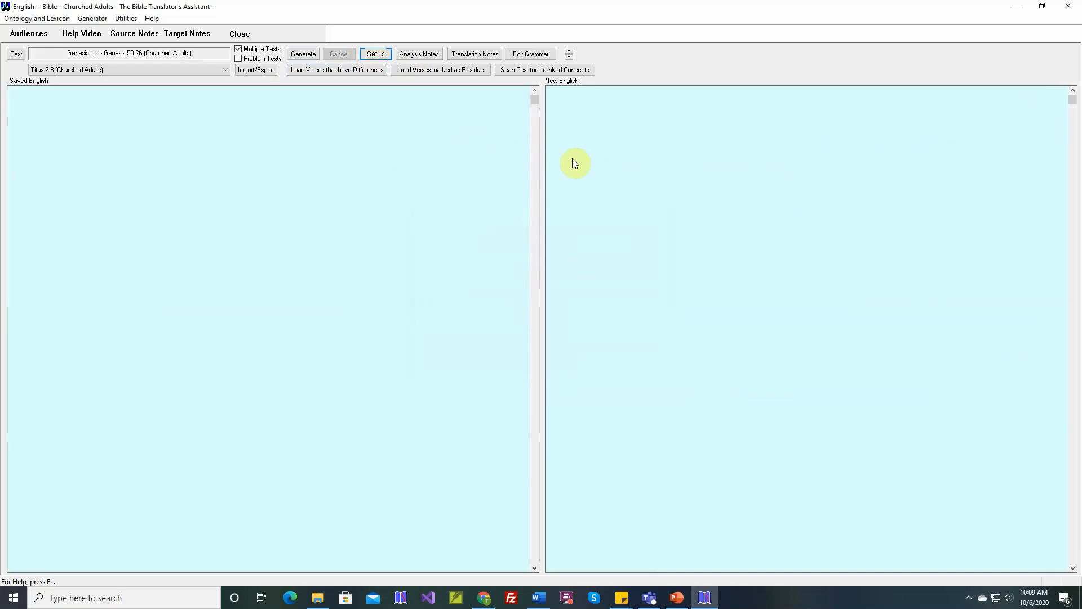
{"action": "mouse_move", "coordinate": [585, 163]}
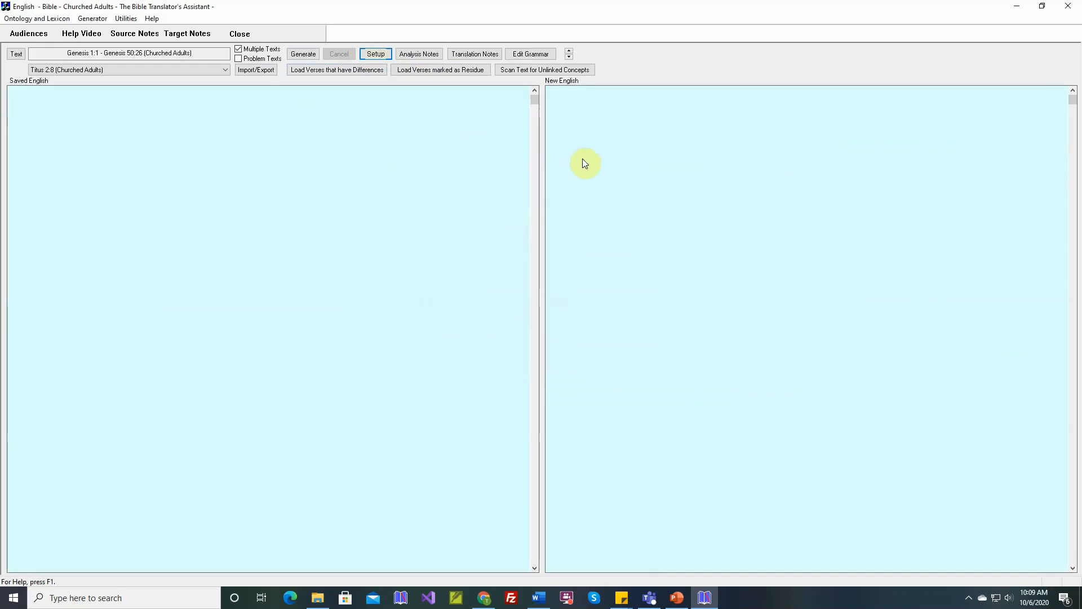
{"action": "mouse_move", "coordinate": [528, 193]}
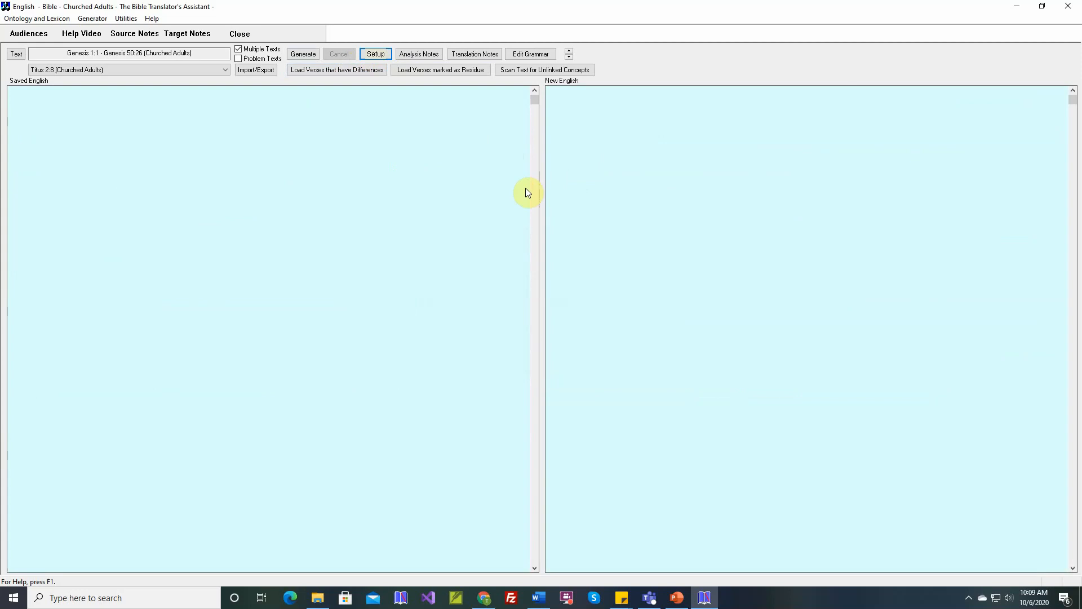
{"action": "mouse_move", "coordinate": [575, 199]}
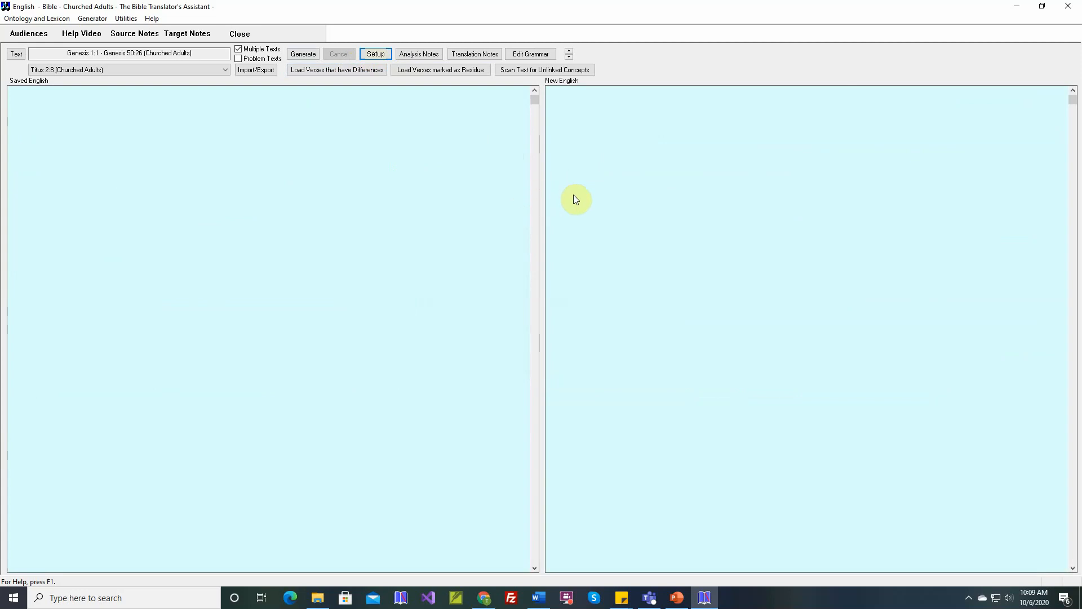
{"action": "mouse_move", "coordinate": [488, 175]}
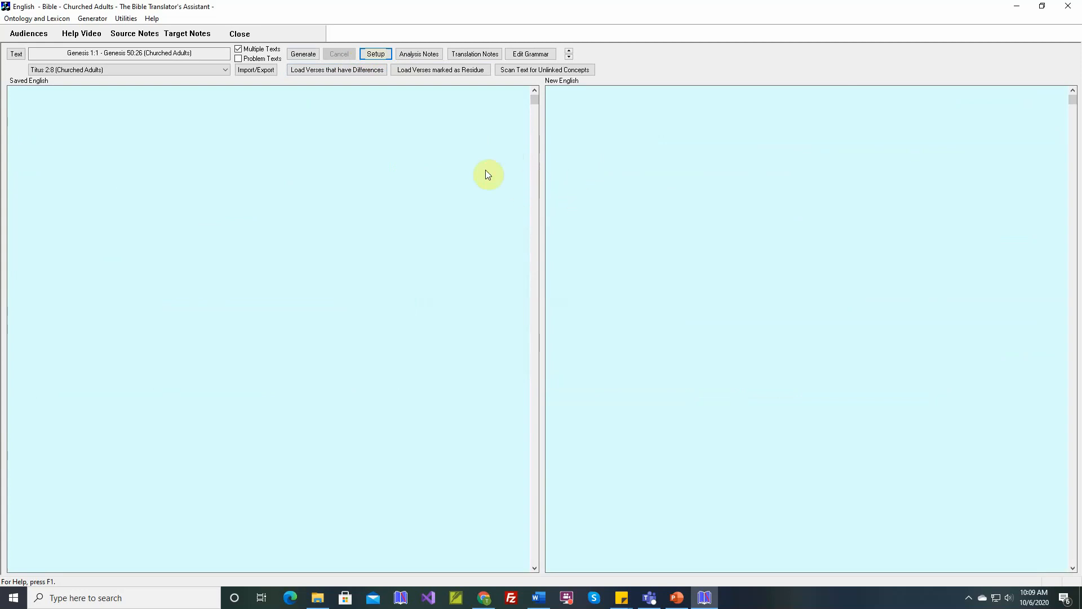
{"action": "mouse_move", "coordinate": [584, 201]}
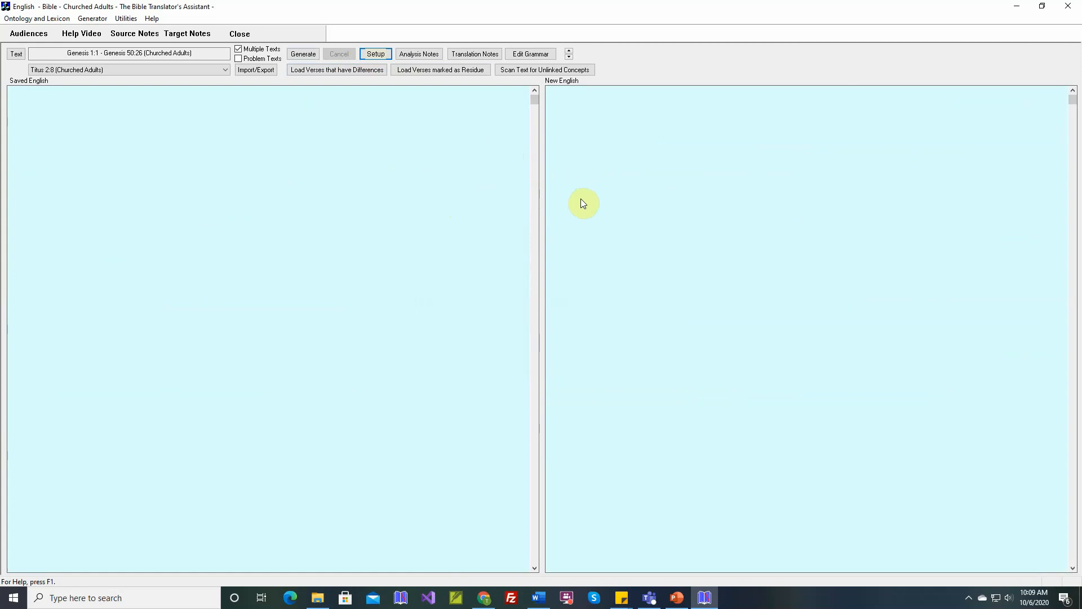
{"action": "mouse_move", "coordinate": [553, 195]}
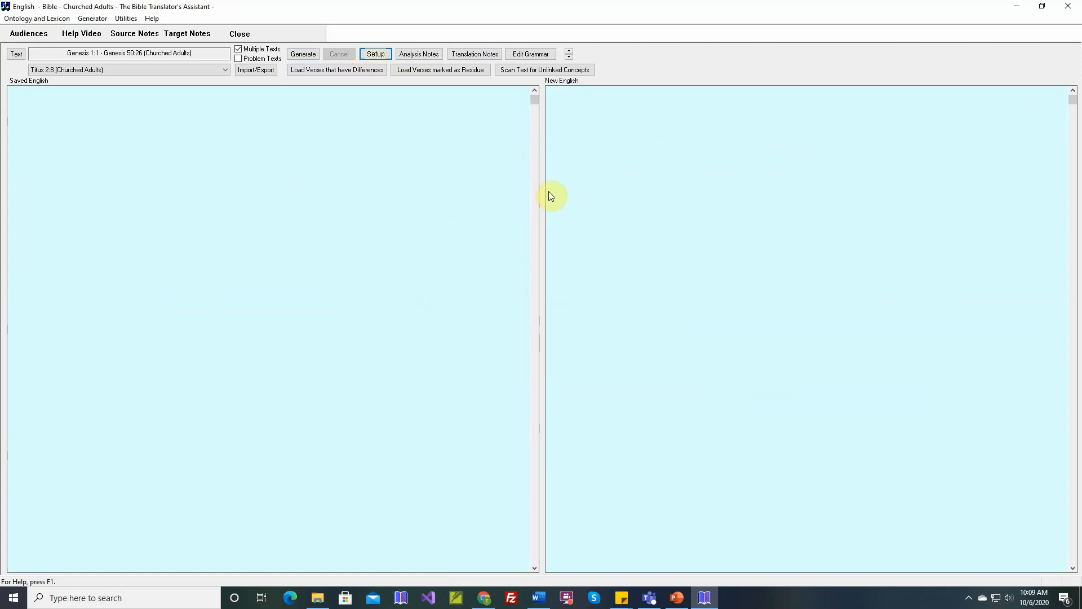
{"action": "mouse_move", "coordinate": [390, 90]}
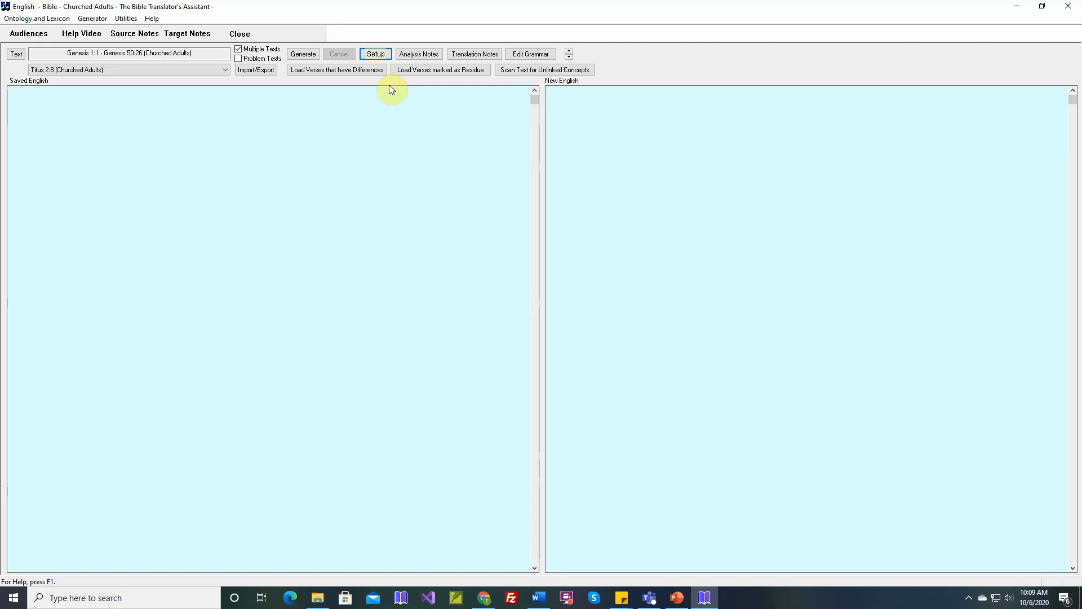
{"action": "mouse_move", "coordinate": [236, 143]}
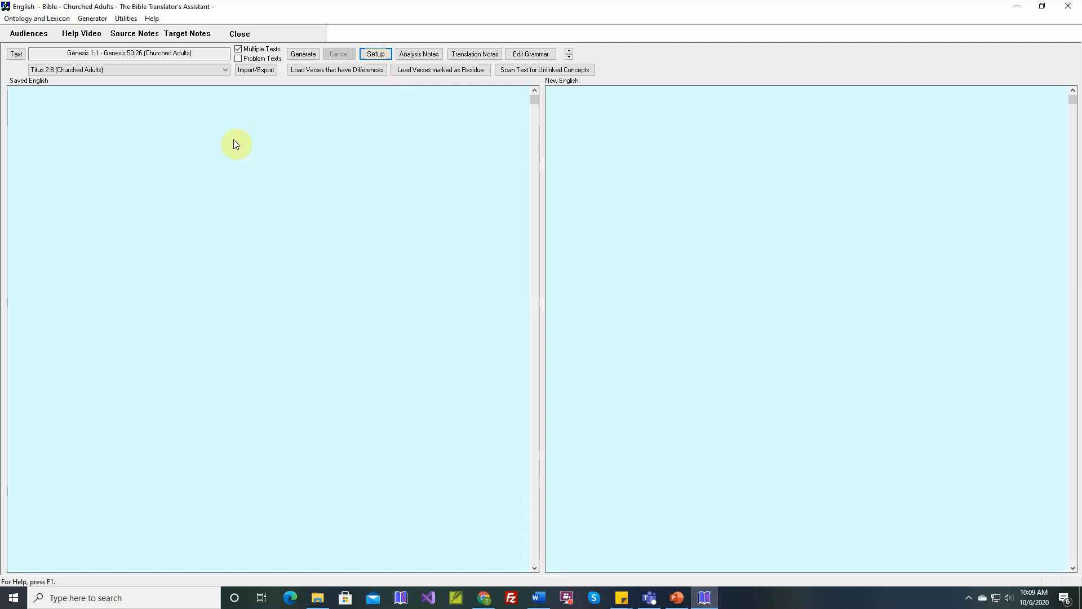
{"action": "mouse_move", "coordinate": [296, 139]}
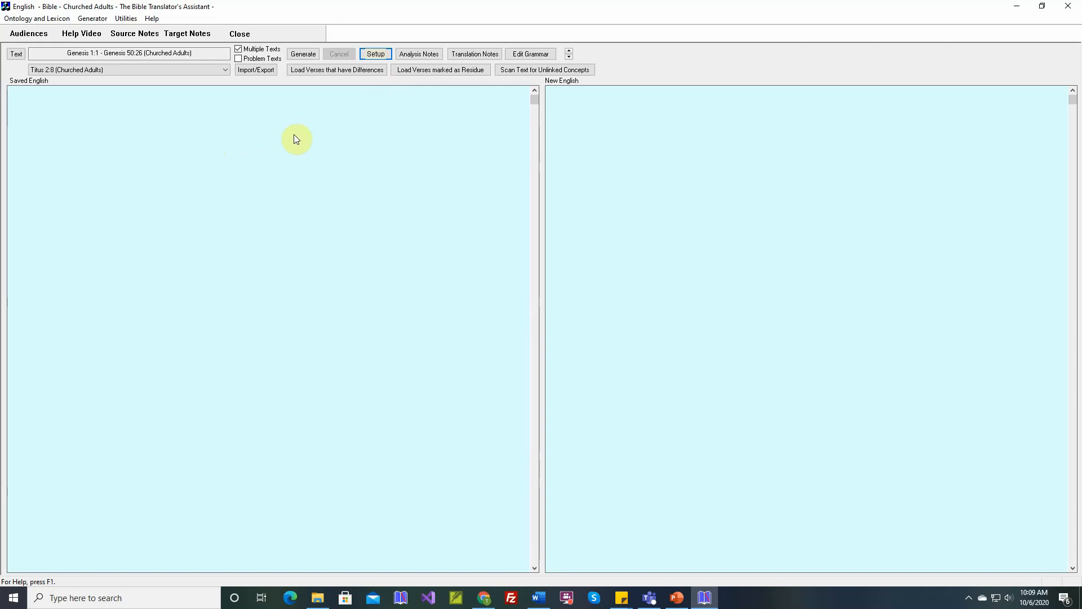
{"action": "mouse_move", "coordinate": [305, 304]}
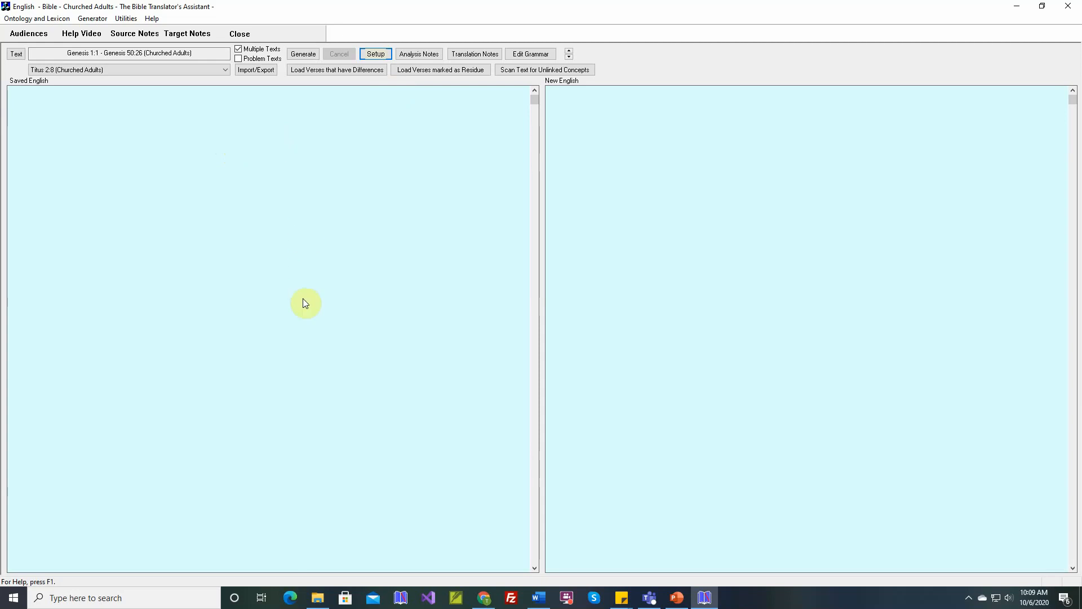
{"action": "mouse_move", "coordinate": [327, 279]}
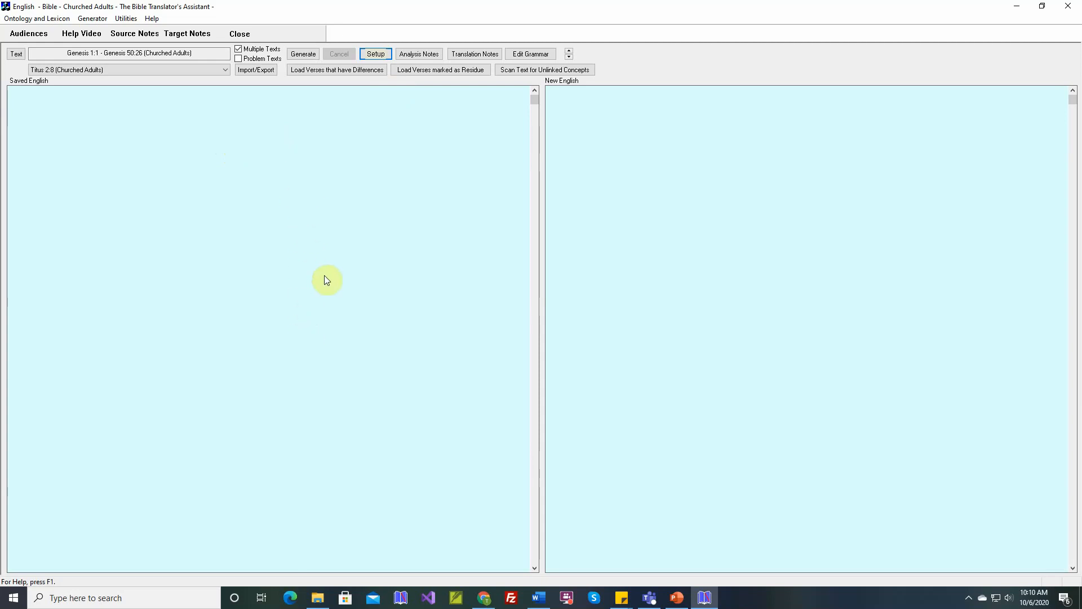
{"action": "mouse_move", "coordinate": [495, 222]}
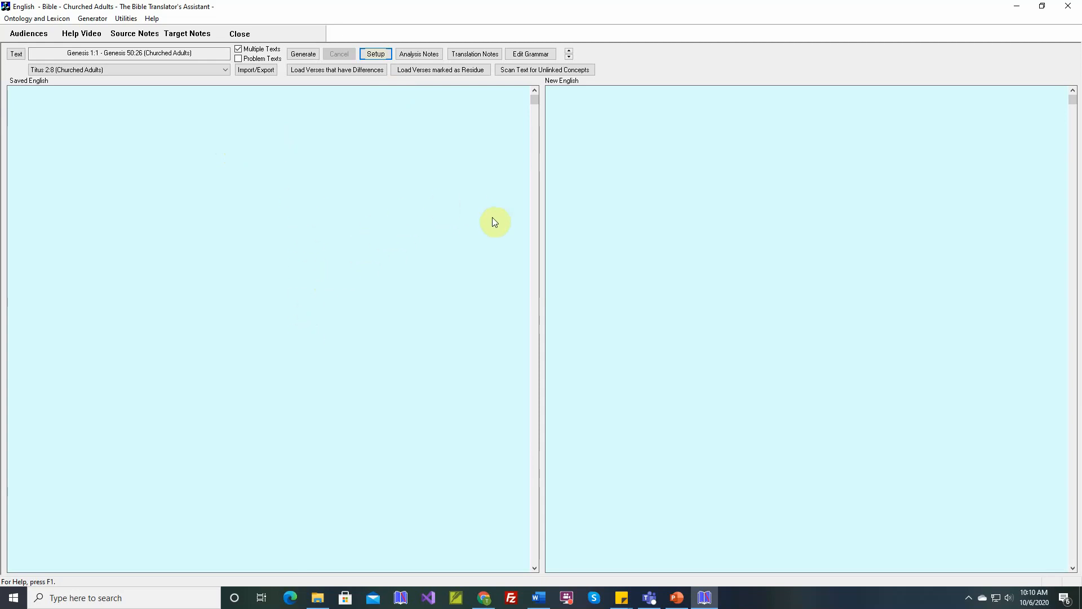
{"action": "mouse_move", "coordinate": [510, 212]}
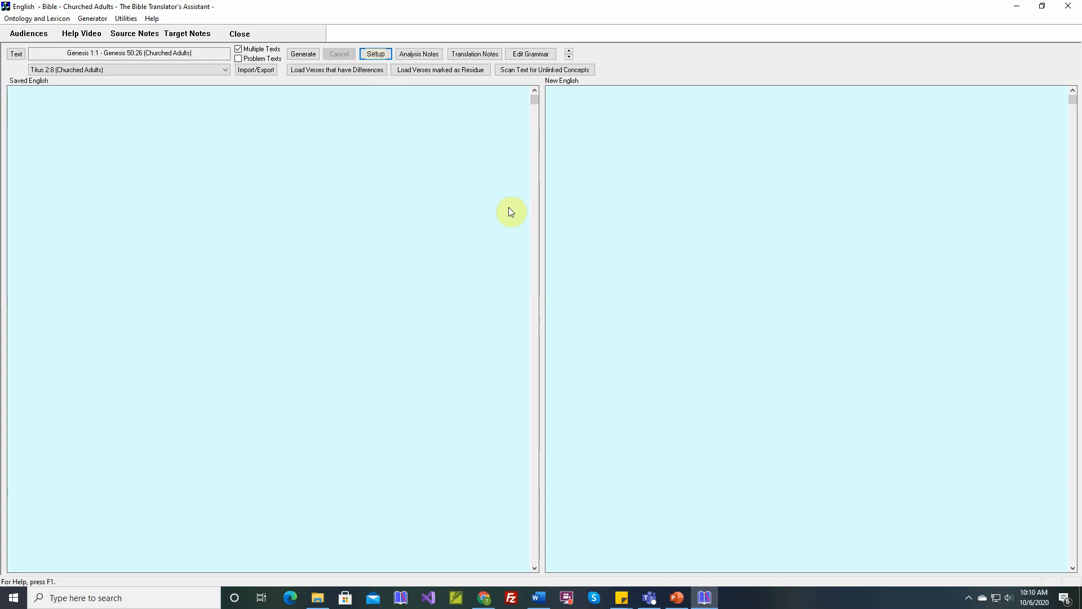
{"action": "mouse_move", "coordinate": [509, 221]}
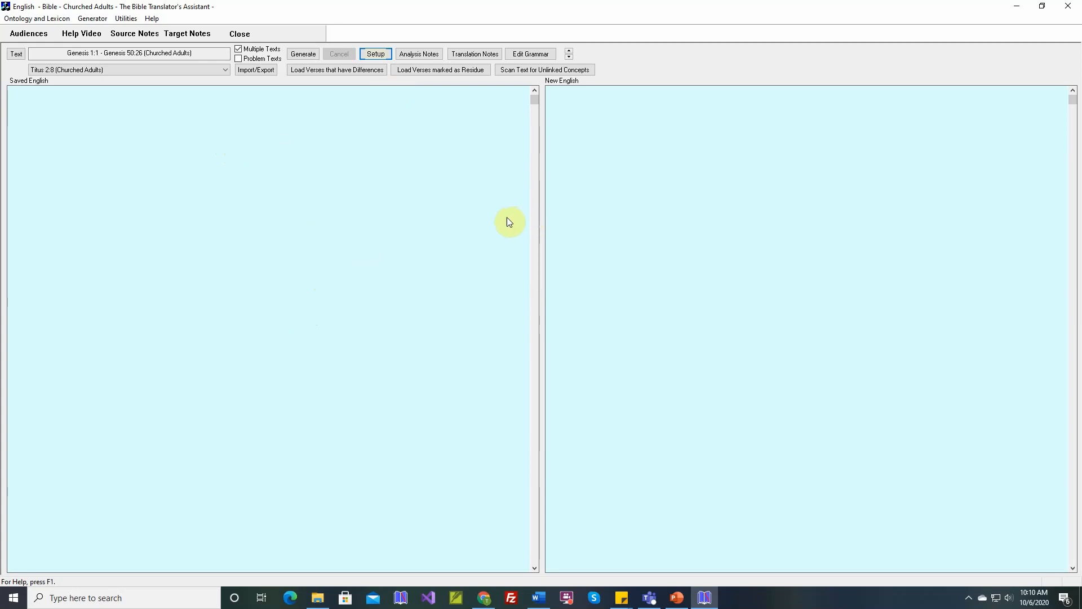
{"action": "mouse_move", "coordinate": [563, 215]}
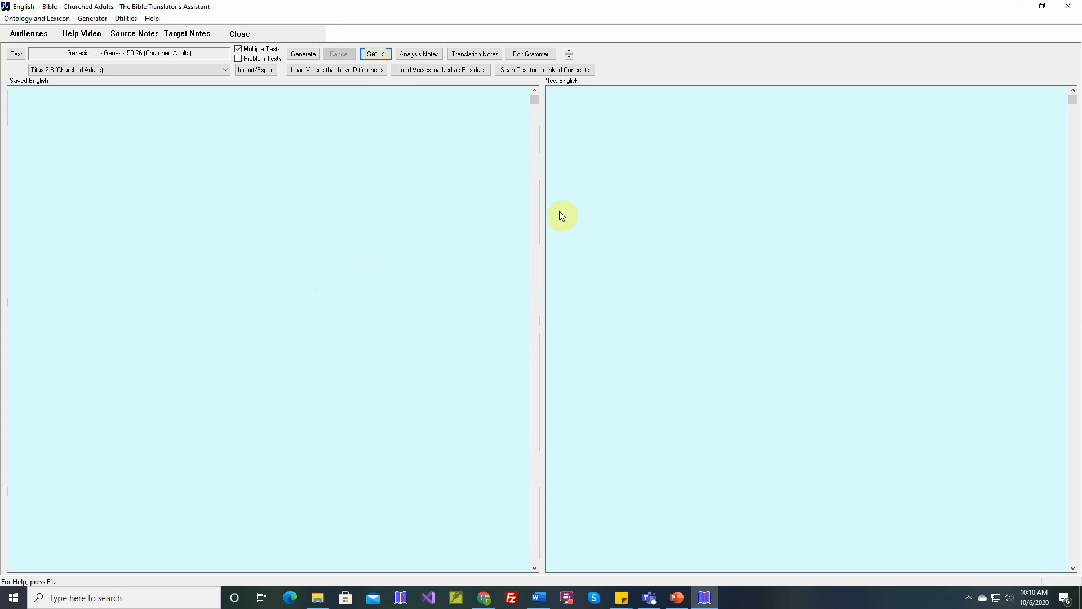
{"action": "mouse_move", "coordinate": [587, 230]}
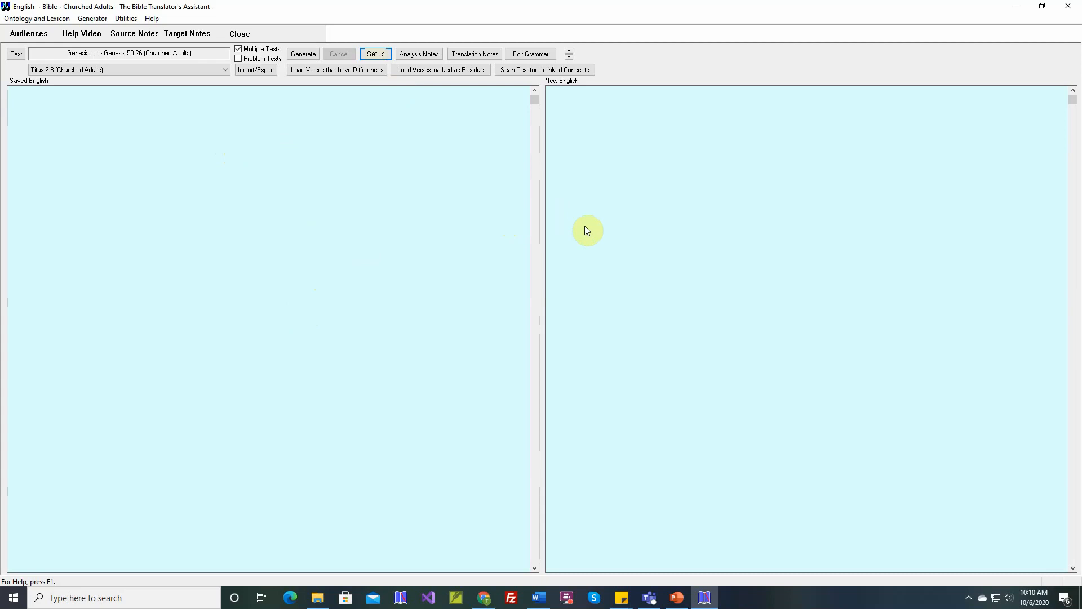
{"action": "mouse_move", "coordinate": [571, 218]}
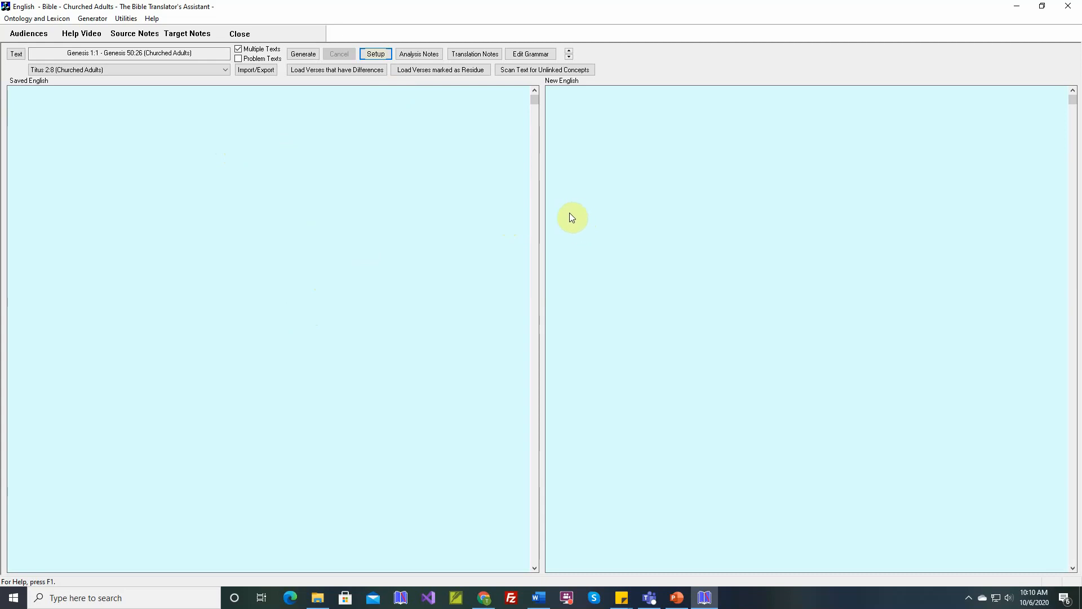
{"action": "mouse_move", "coordinate": [513, 217]}
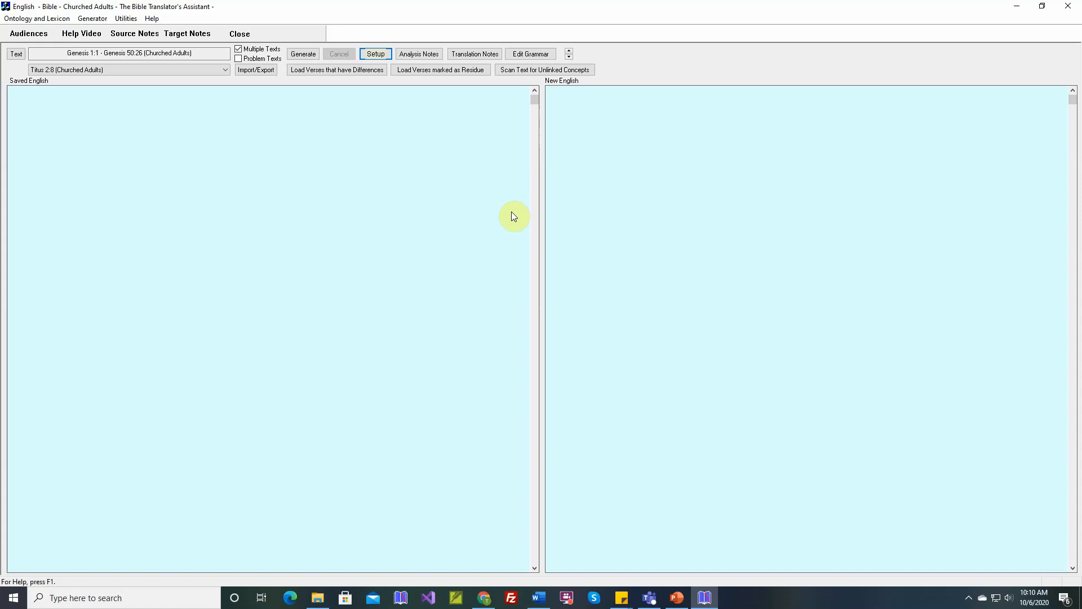
{"action": "mouse_move", "coordinate": [314, 95]}
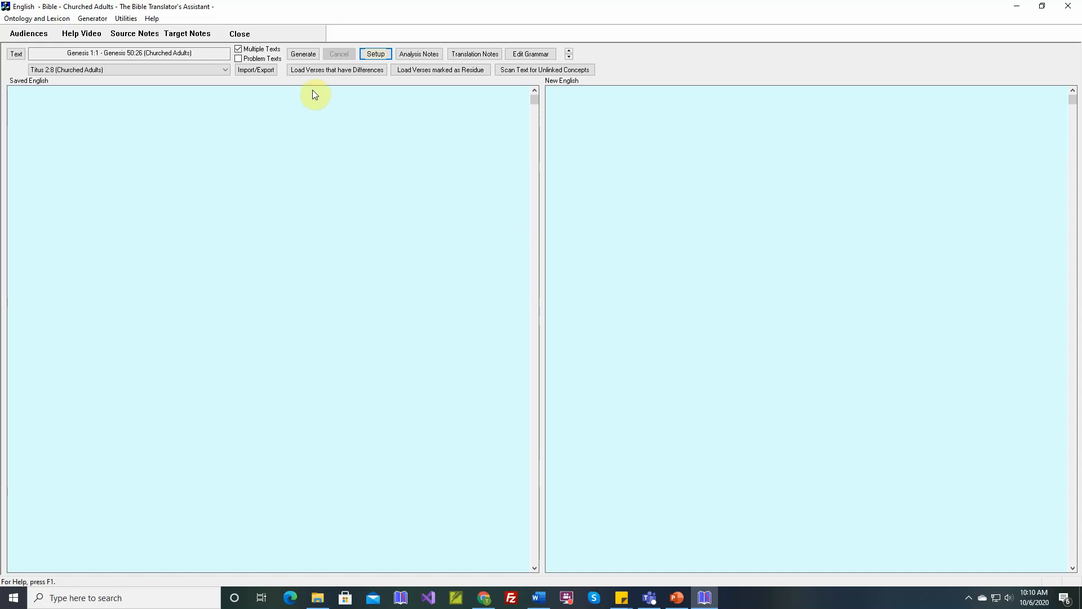
{"action": "mouse_move", "coordinate": [291, 116]}
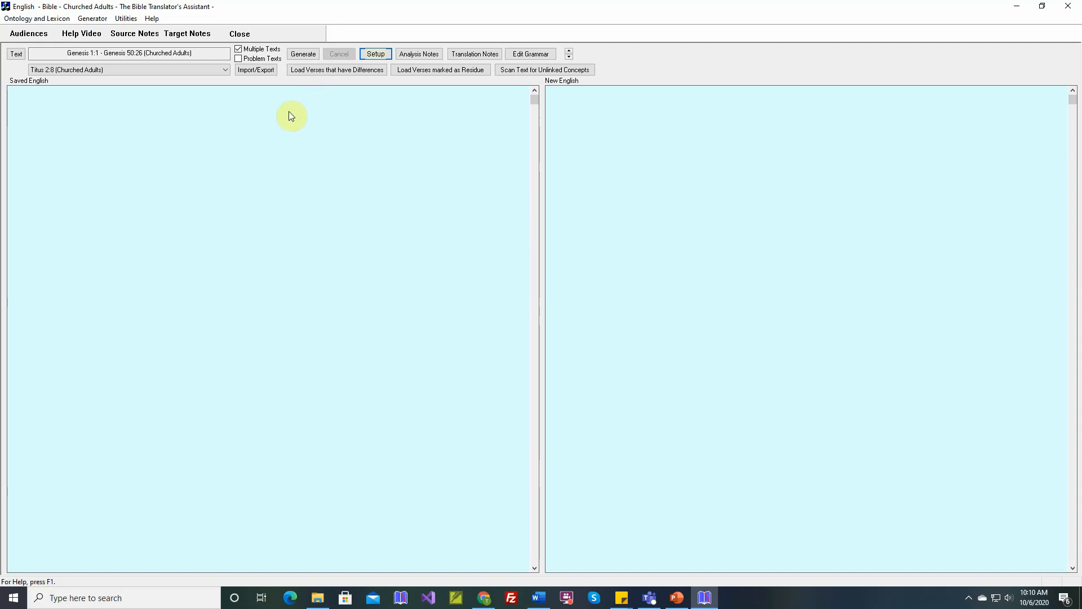
{"action": "mouse_move", "coordinate": [571, 130]}
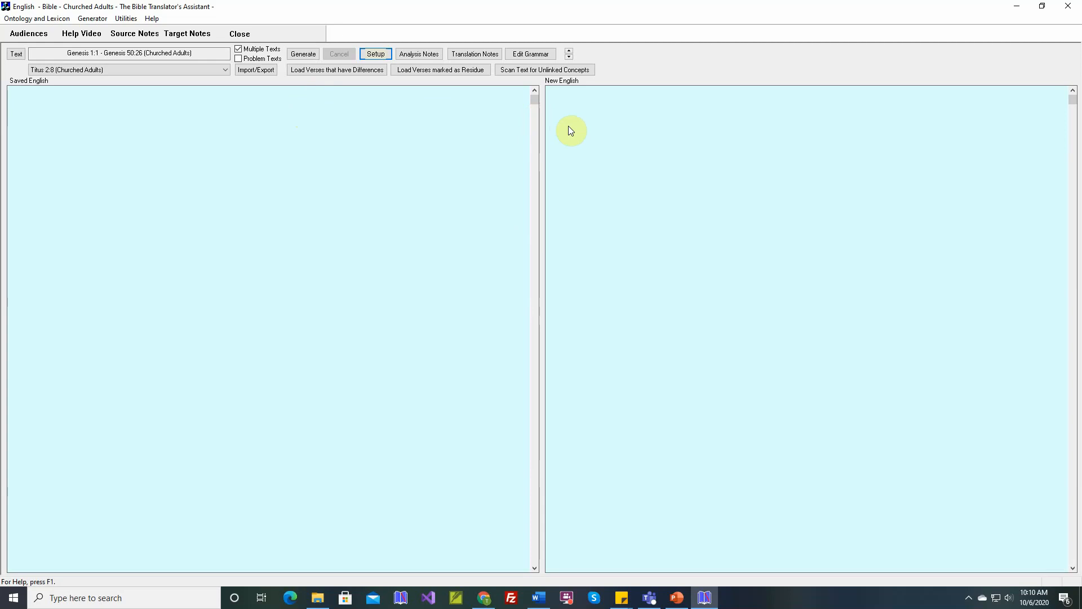
{"action": "mouse_move", "coordinate": [554, 124]}
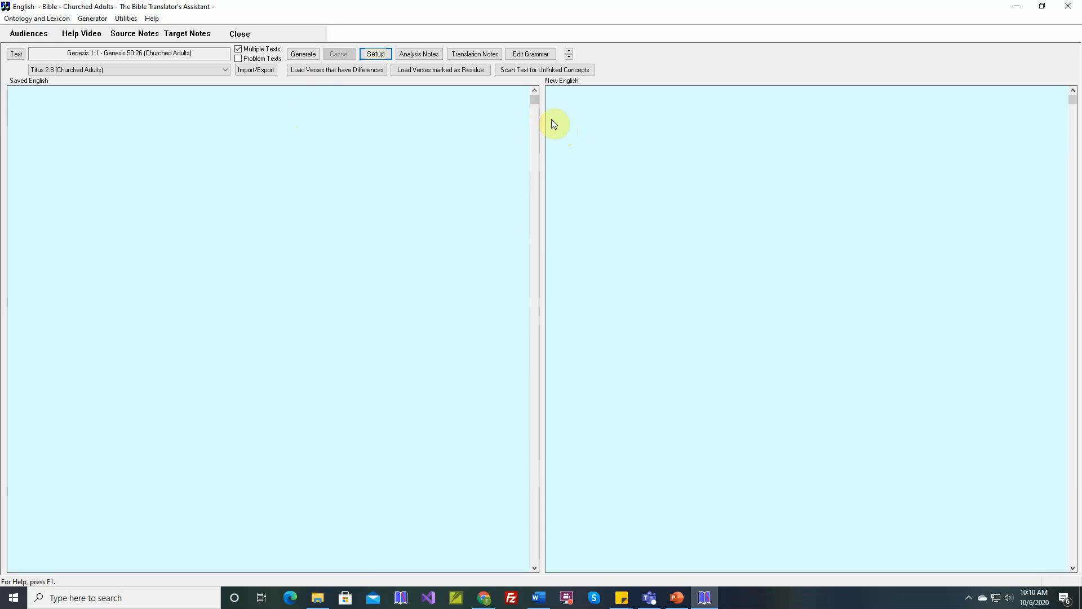
{"action": "mouse_move", "coordinate": [563, 102]}
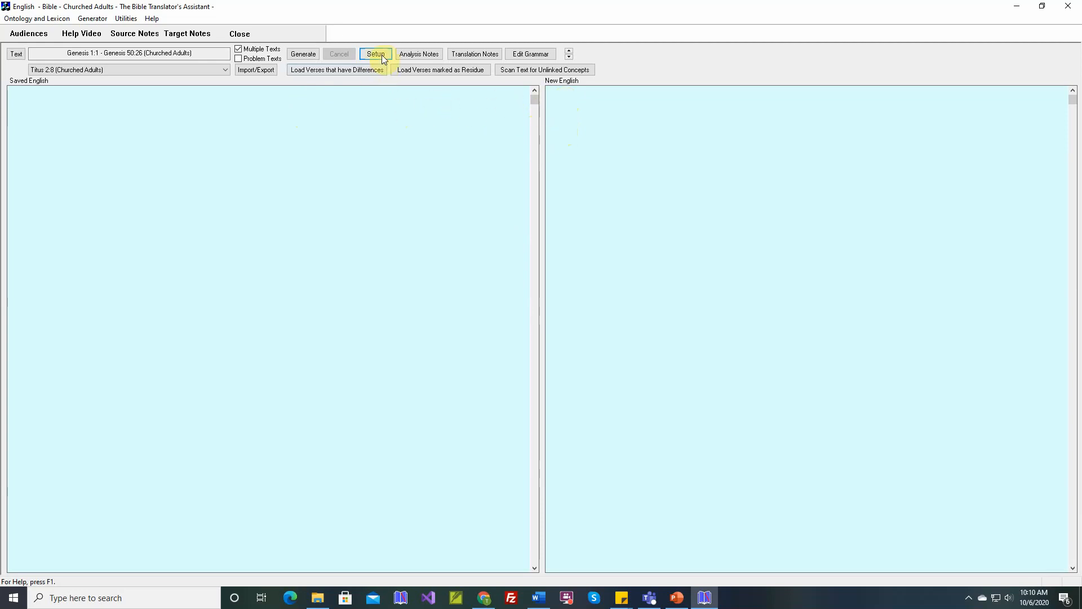
Step: Set Generation Setup output to 'Demo (Don't save the Text)'
{"action": "left_click", "coordinate": [375, 54]}
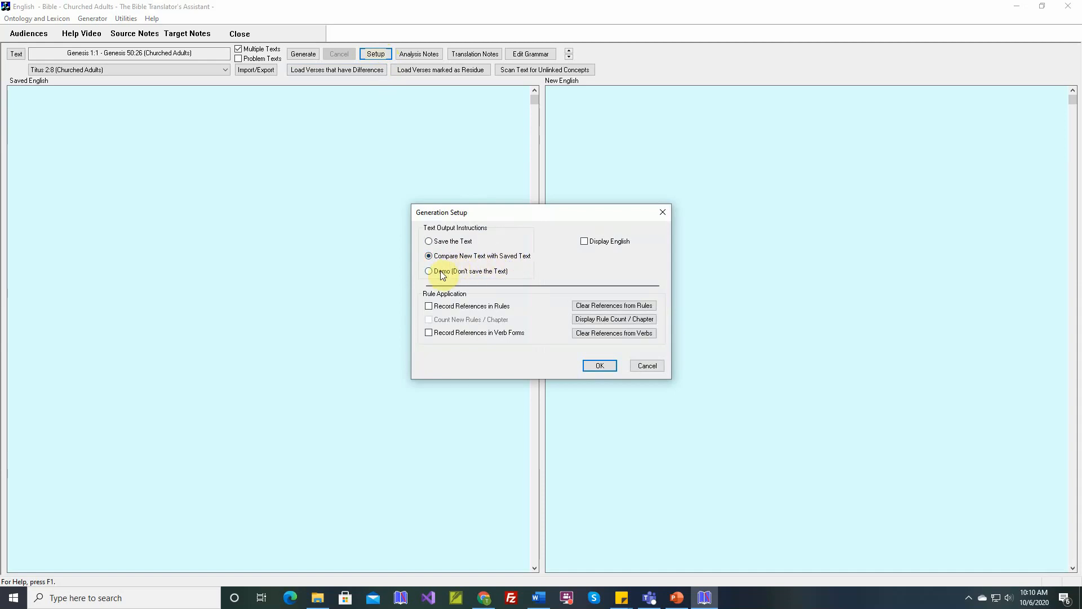
{"action": "left_click", "coordinate": [428, 270]}
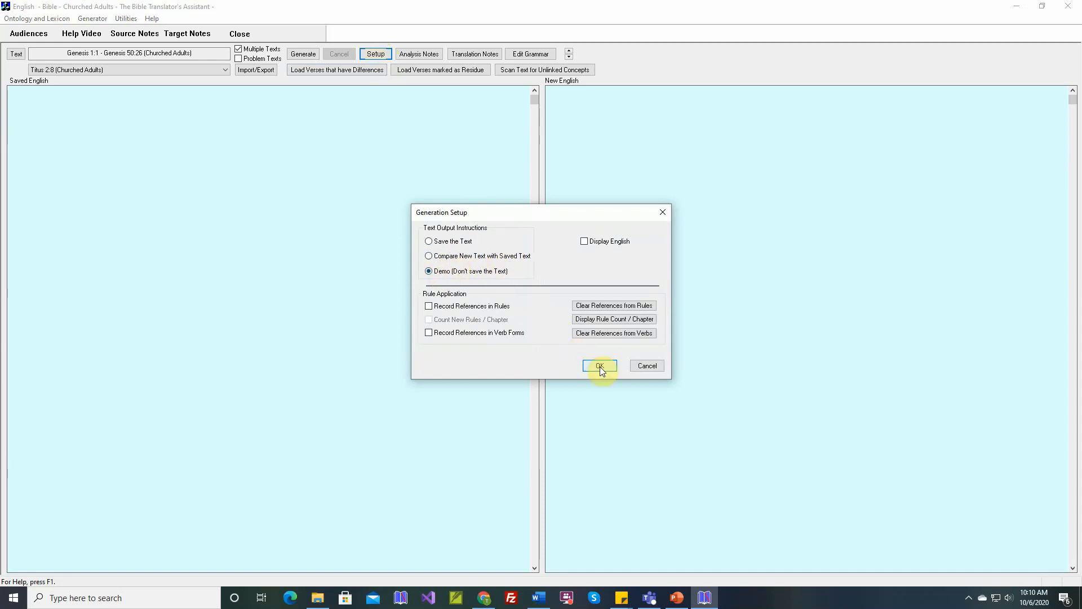
{"action": "left_click", "coordinate": [598, 366]}
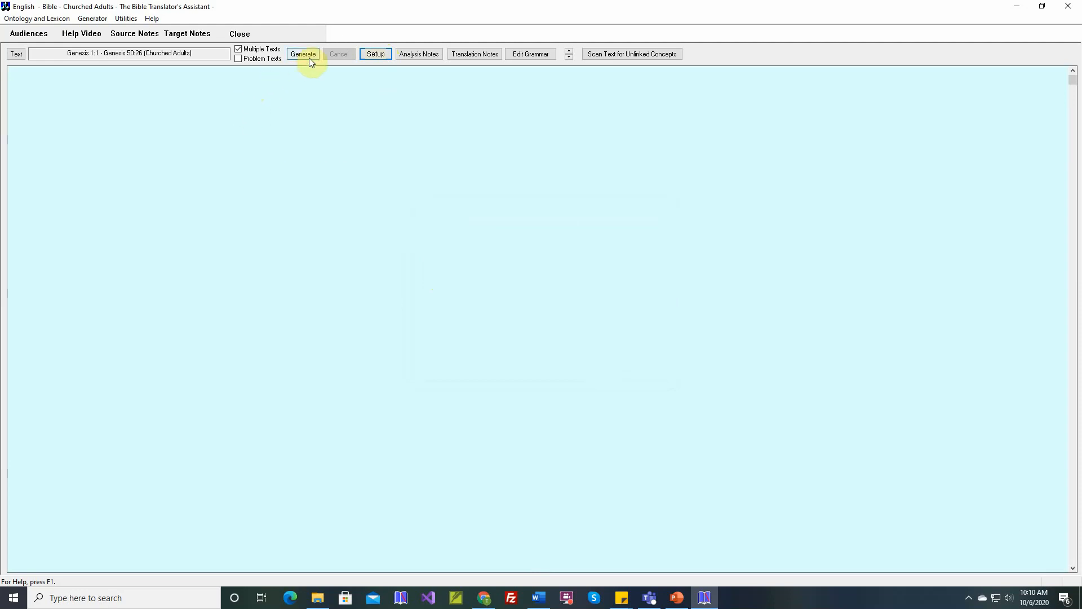
{"action": "mouse_move", "coordinate": [151, 86]}
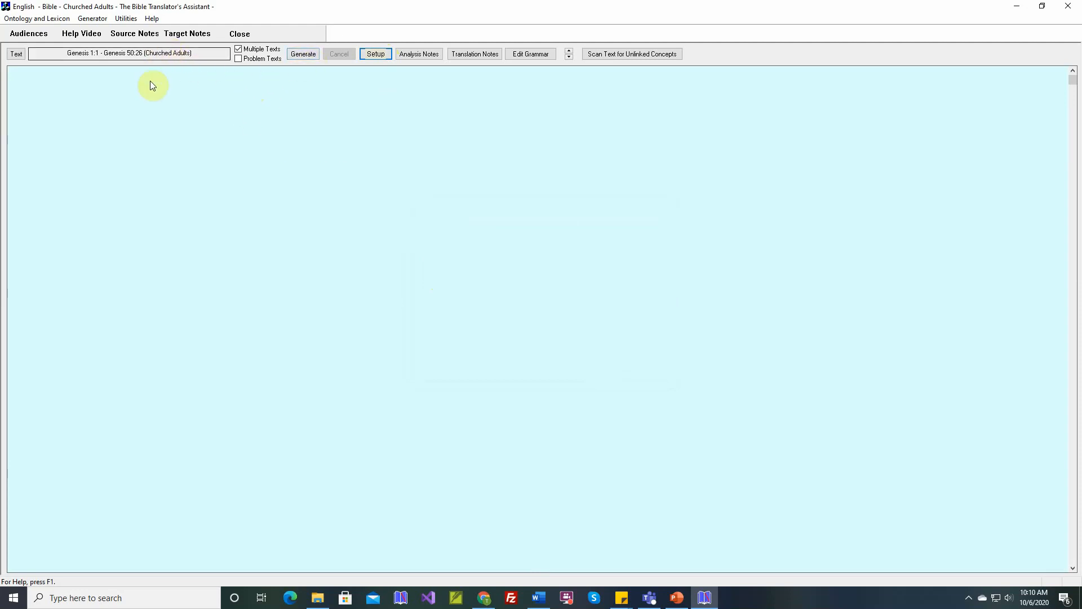
{"action": "mouse_move", "coordinate": [164, 304]}
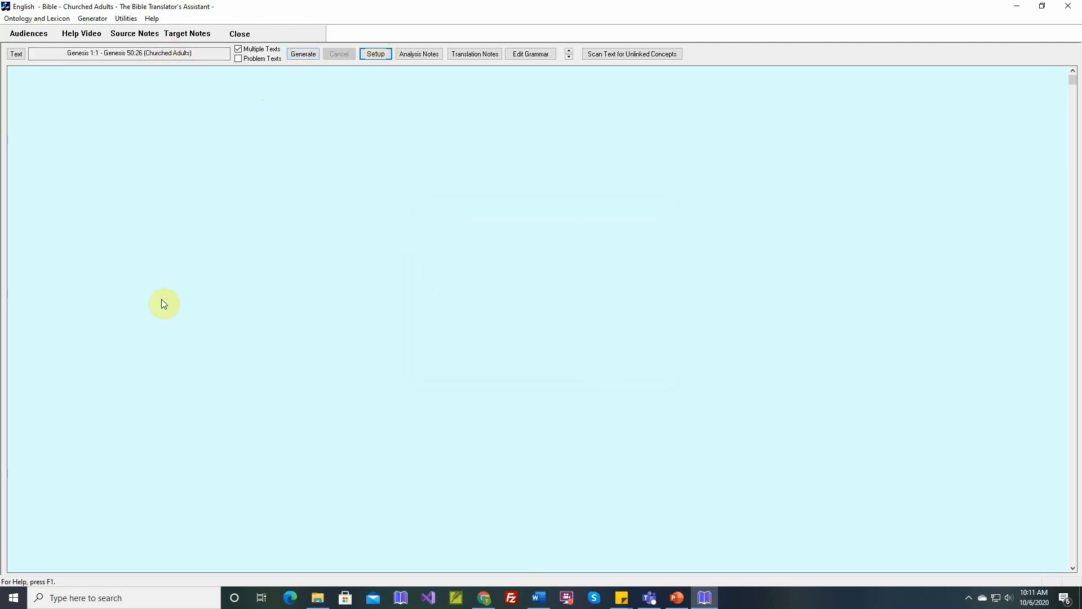
{"action": "mouse_move", "coordinate": [324, 135]}
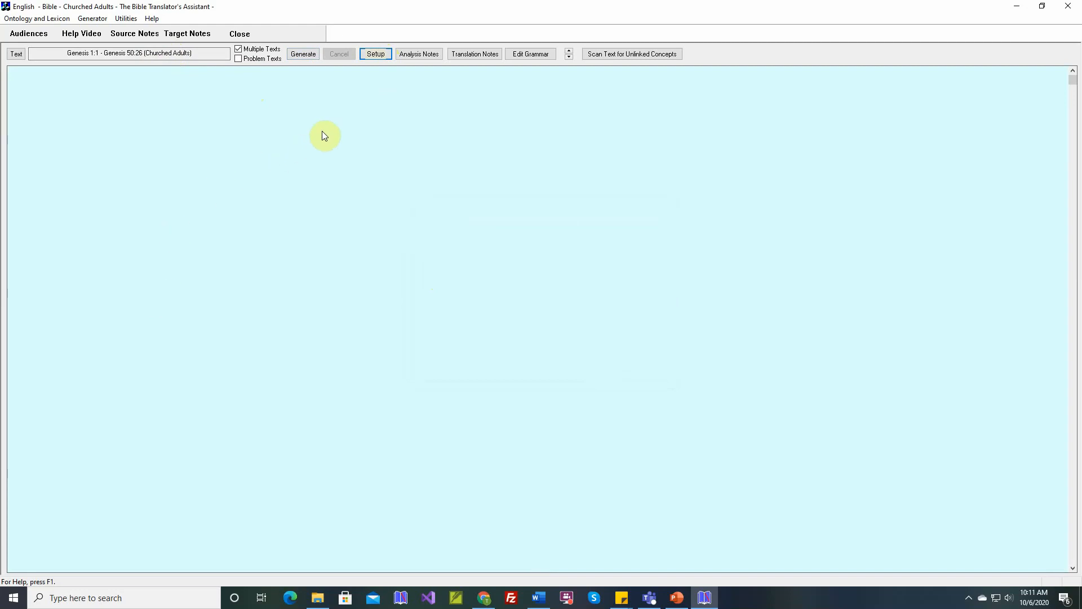
{"action": "left_click", "coordinate": [375, 54]}
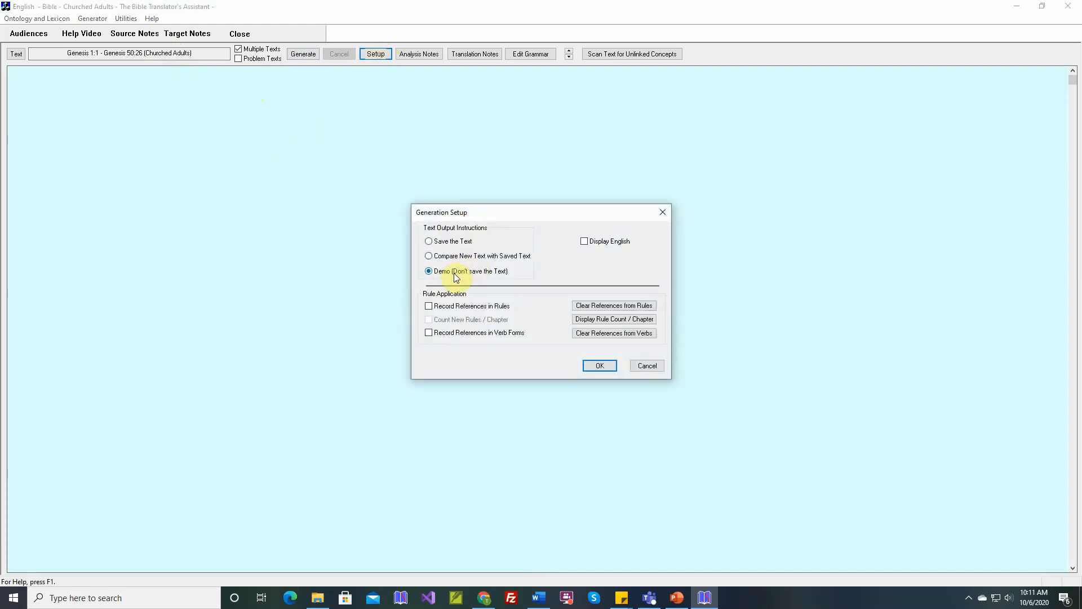
{"action": "mouse_move", "coordinate": [516, 261]}
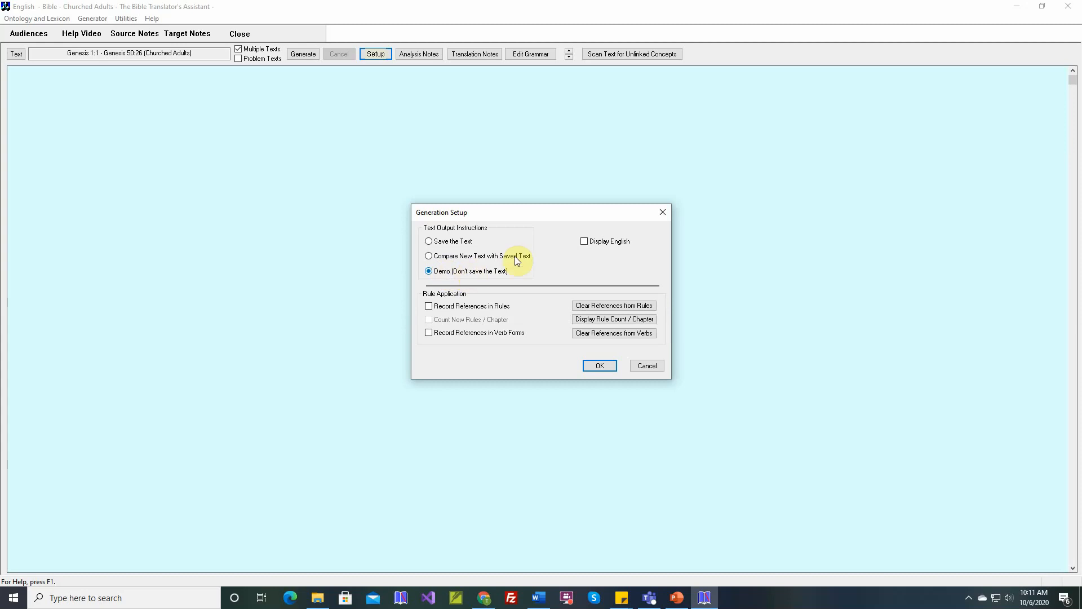
{"action": "left_click", "coordinate": [428, 256]}
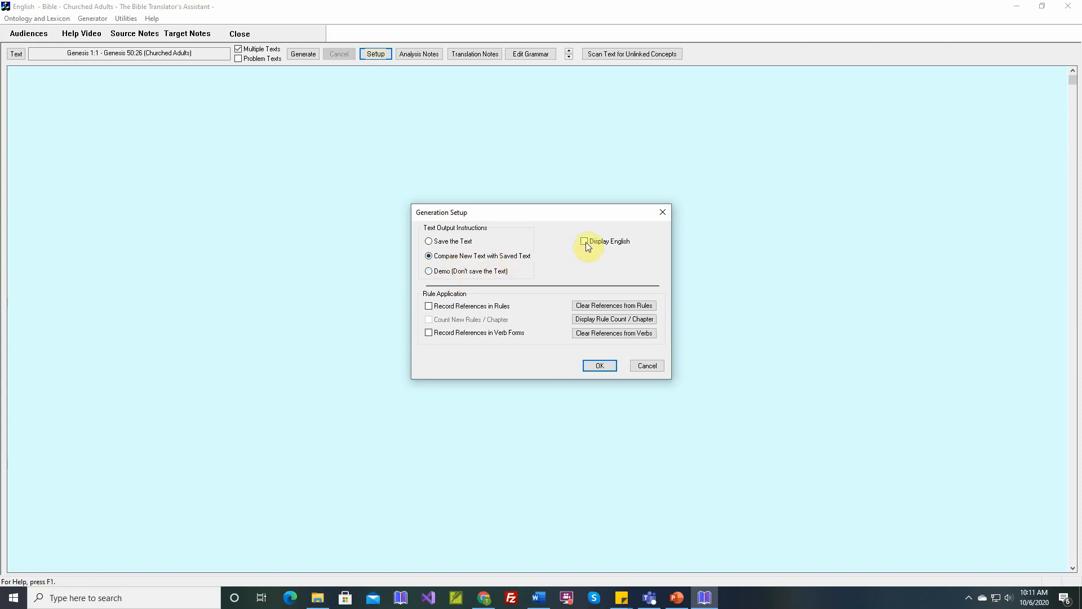
{"action": "left_click", "coordinate": [584, 240]}
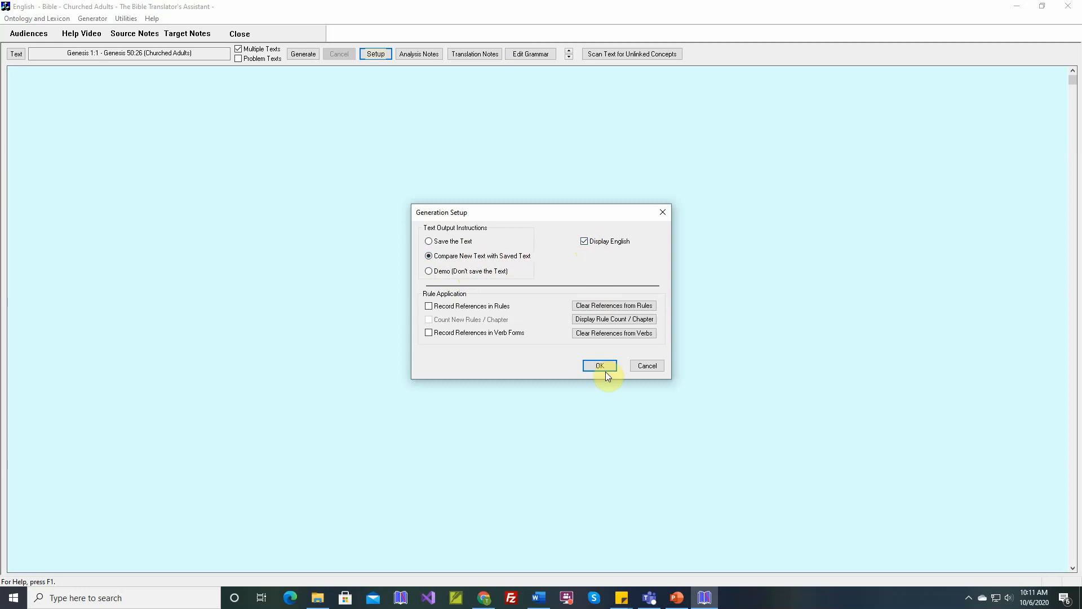
{"action": "left_click", "coordinate": [598, 365]}
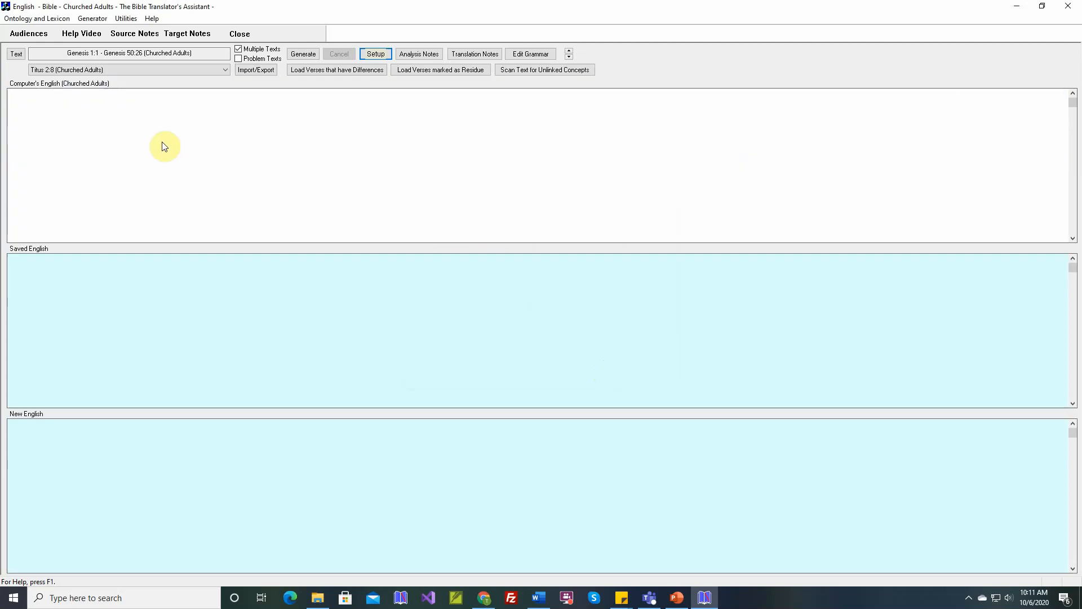
{"action": "mouse_move", "coordinate": [40, 97]}
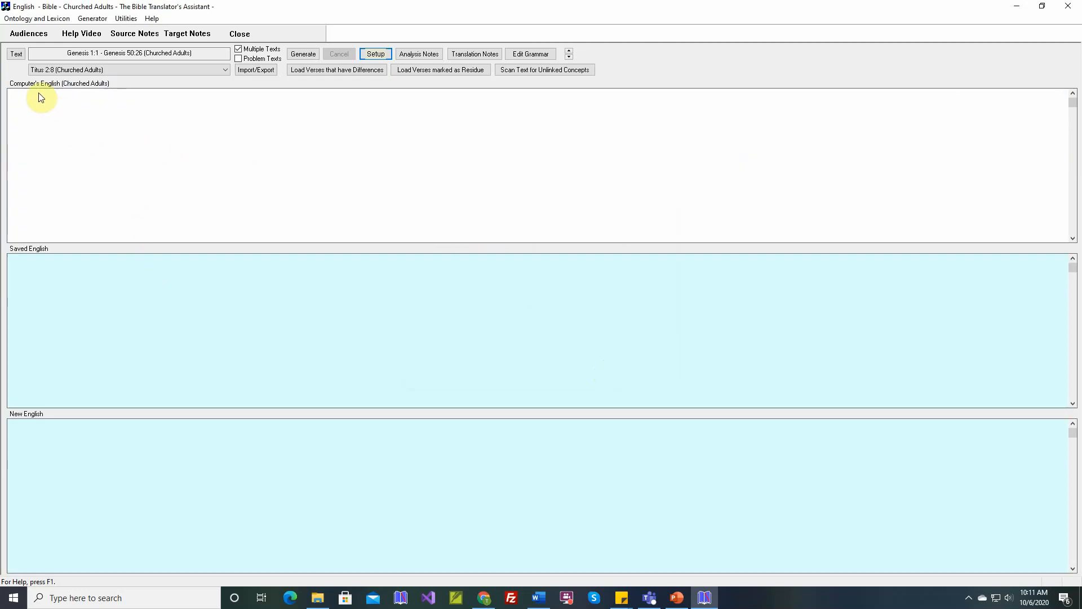
{"action": "mouse_move", "coordinate": [125, 184]}
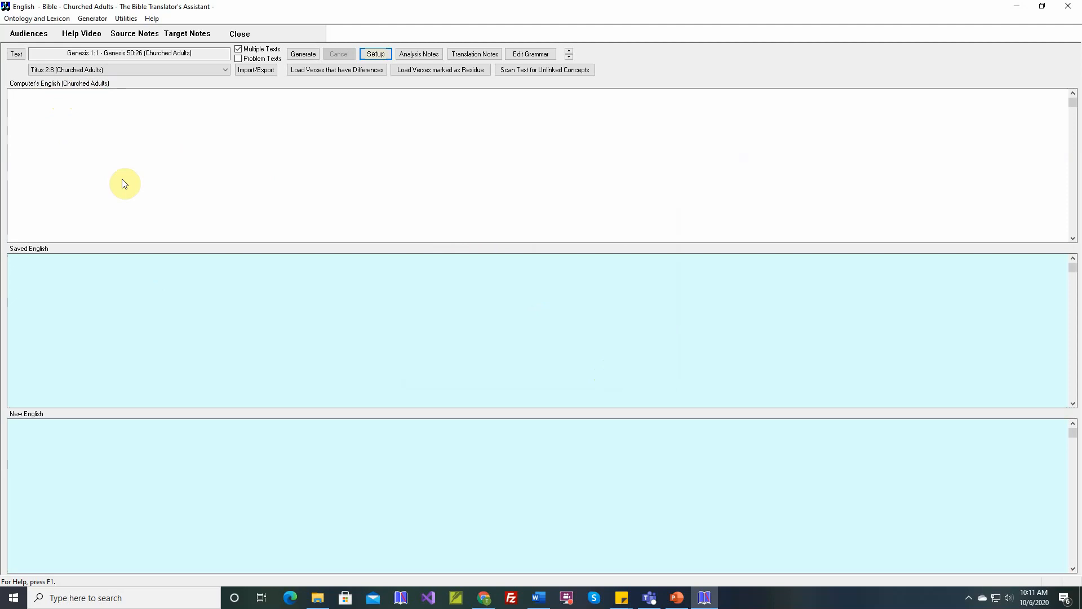
{"action": "mouse_move", "coordinate": [135, 161]}
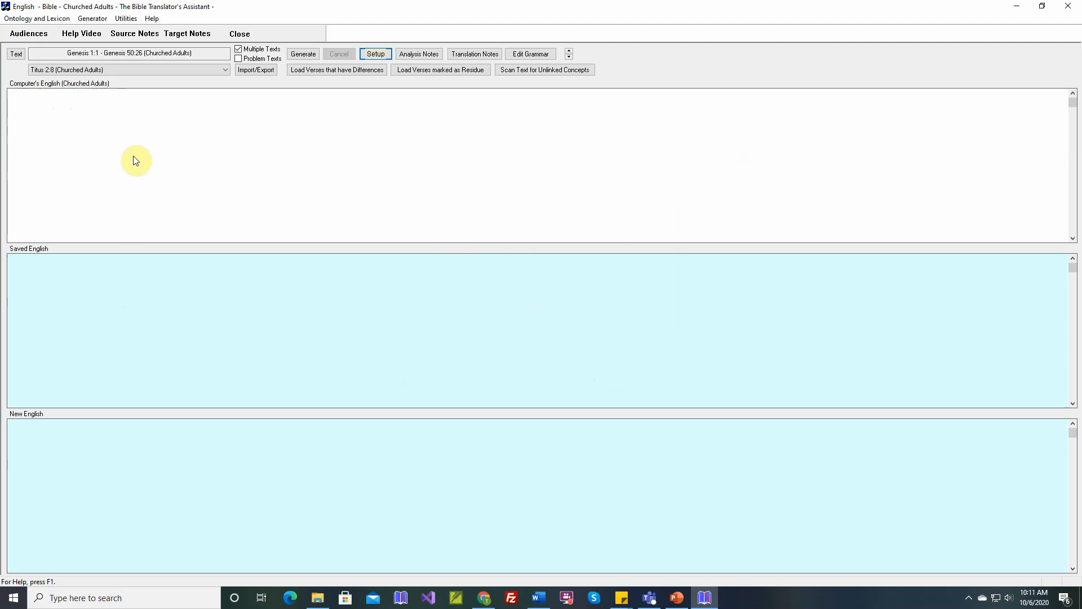
{"action": "mouse_move", "coordinate": [126, 140]}
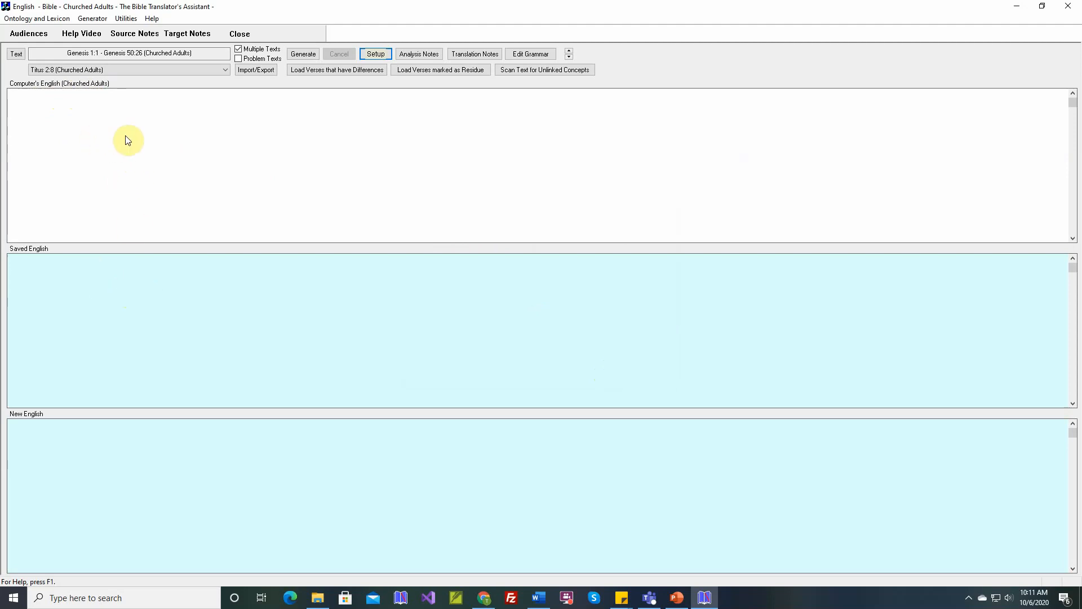
{"action": "mouse_move", "coordinate": [84, 106]}
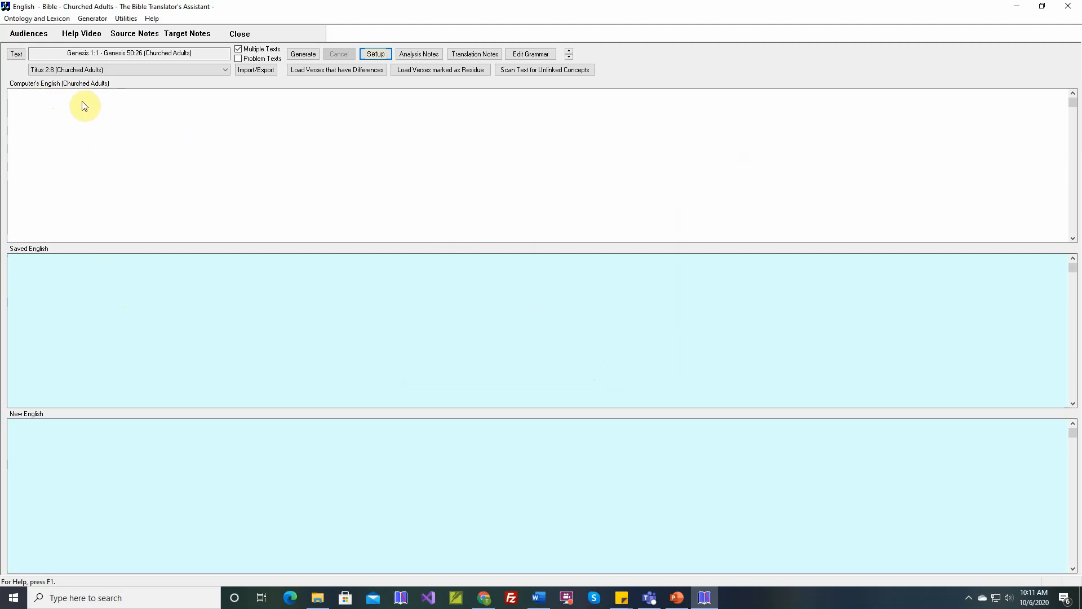
{"action": "mouse_move", "coordinate": [52, 257]}
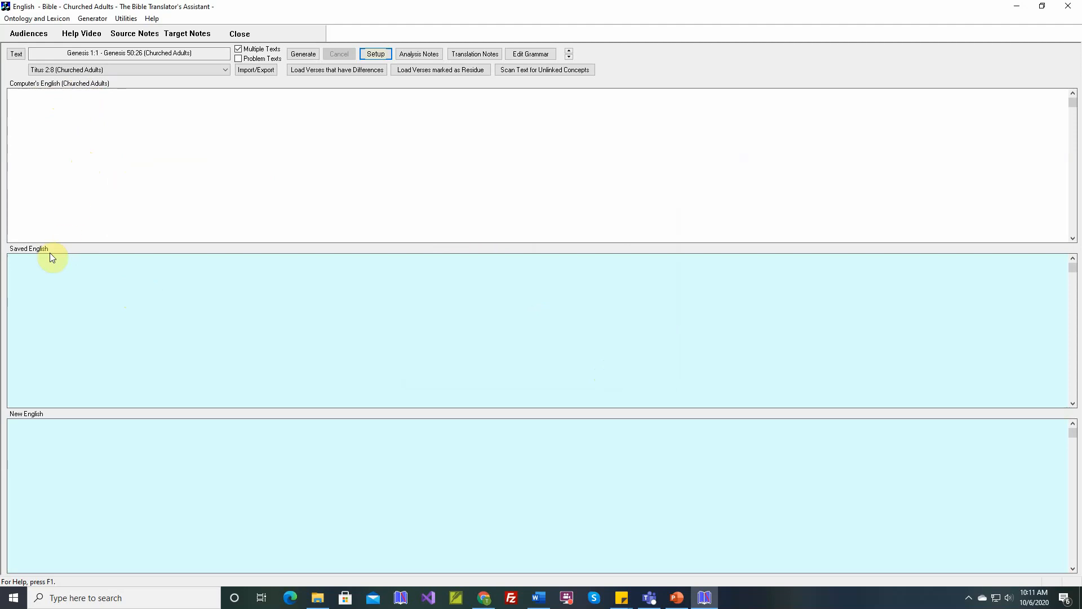
{"action": "mouse_move", "coordinate": [37, 278]}
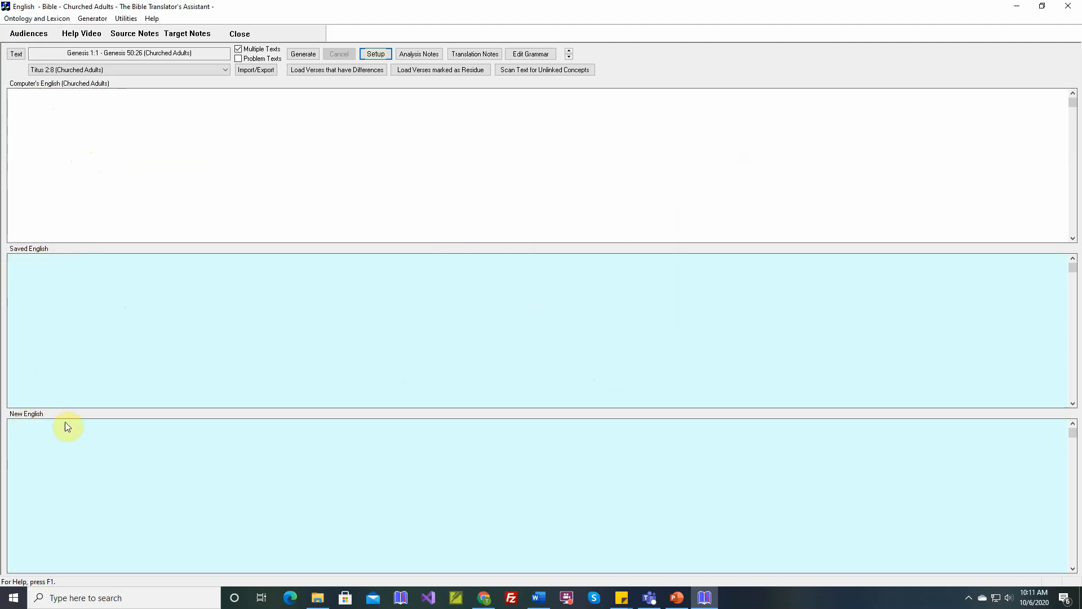
Step: Enable Record References in Rules, Count New Rules / Chapter and Record References in Verb Forms
{"action": "left_click", "coordinate": [375, 54]}
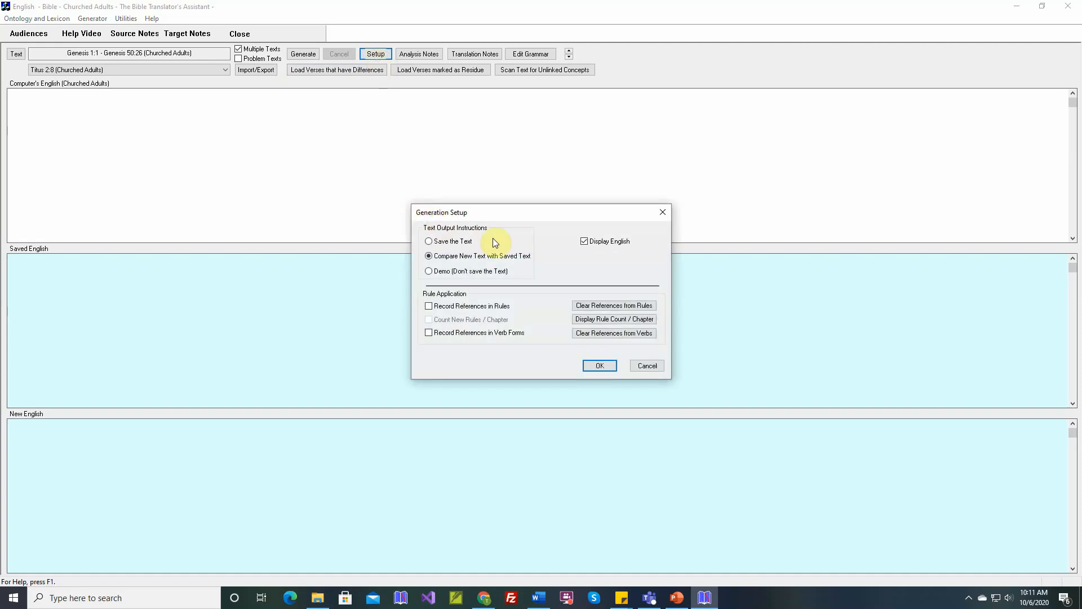
{"action": "mouse_move", "coordinate": [460, 307]}
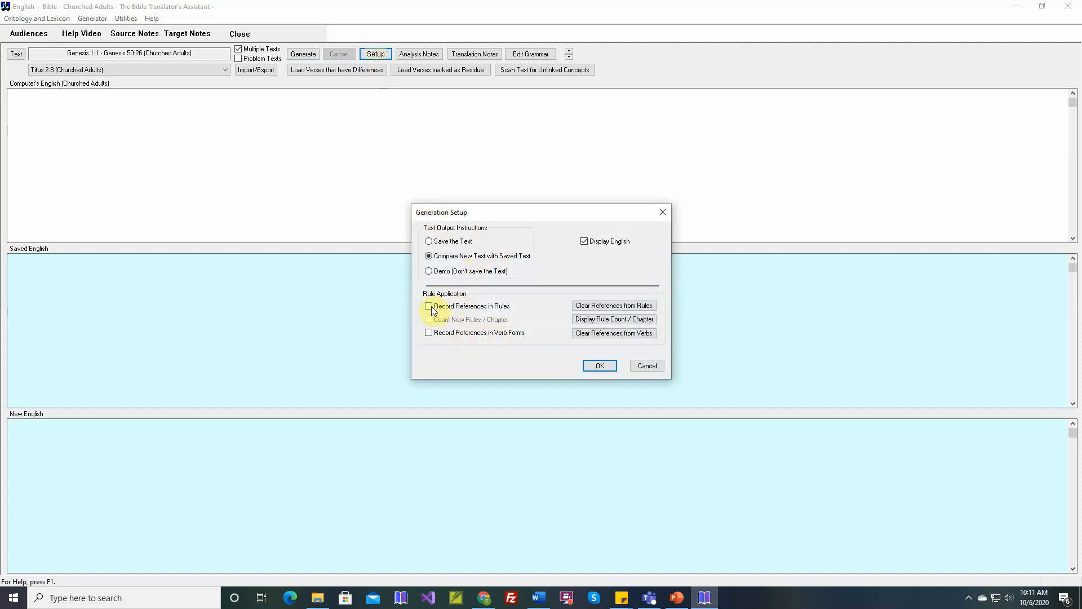
{"action": "left_click", "coordinate": [428, 306]}
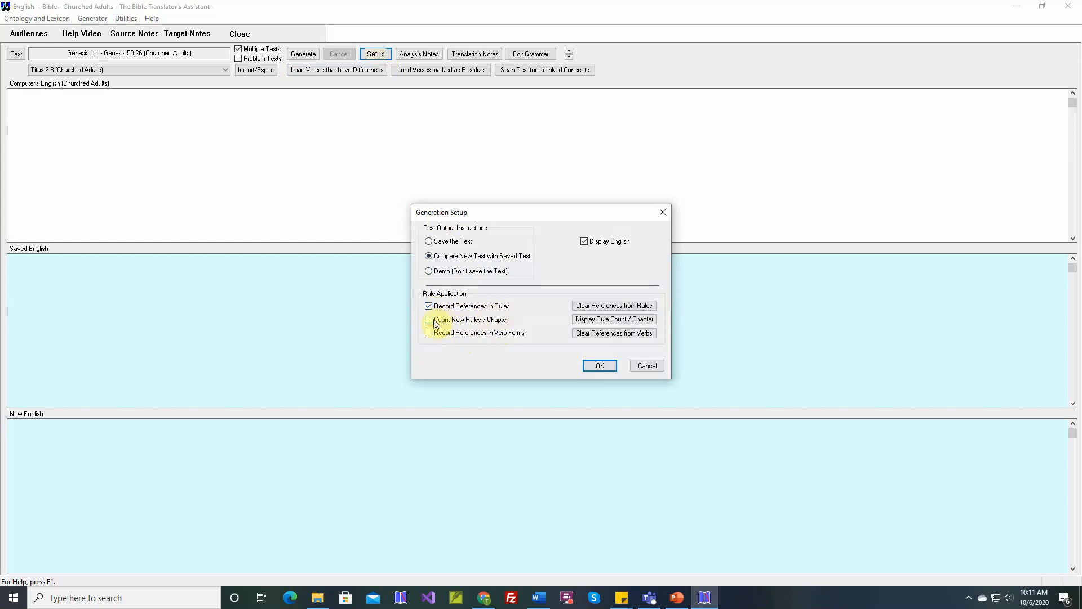
{"action": "left_click", "coordinate": [428, 319]}
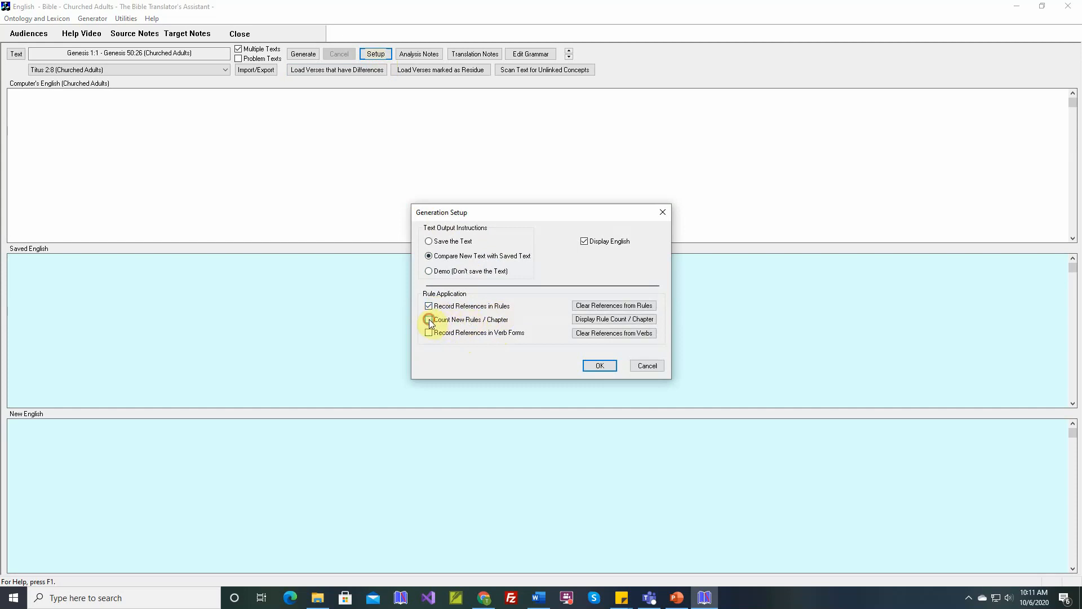
{"action": "left_click", "coordinate": [428, 319]}
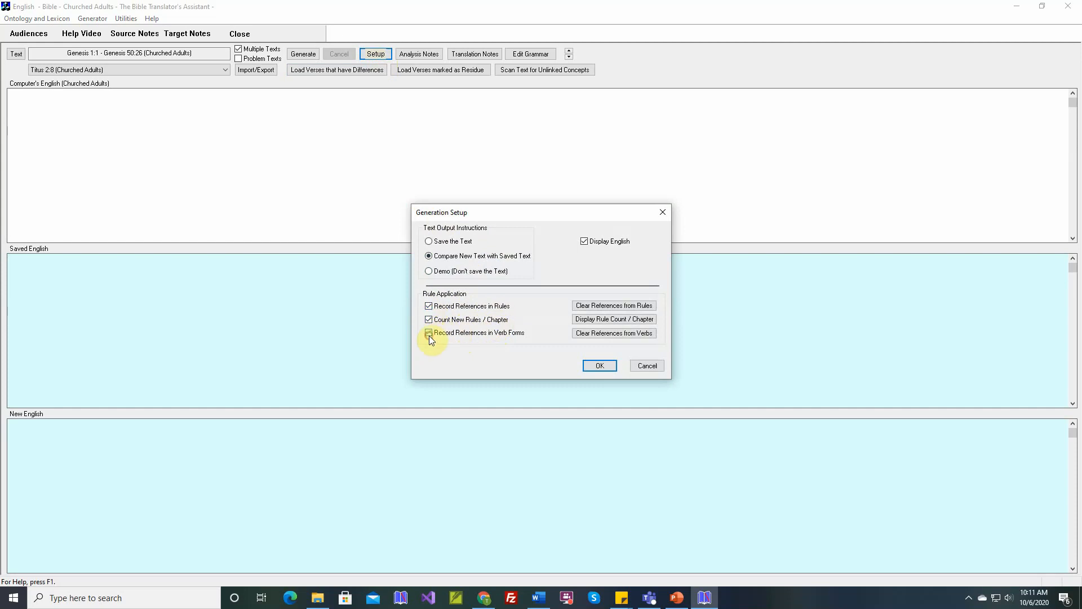
{"action": "left_click", "coordinate": [427, 332]}
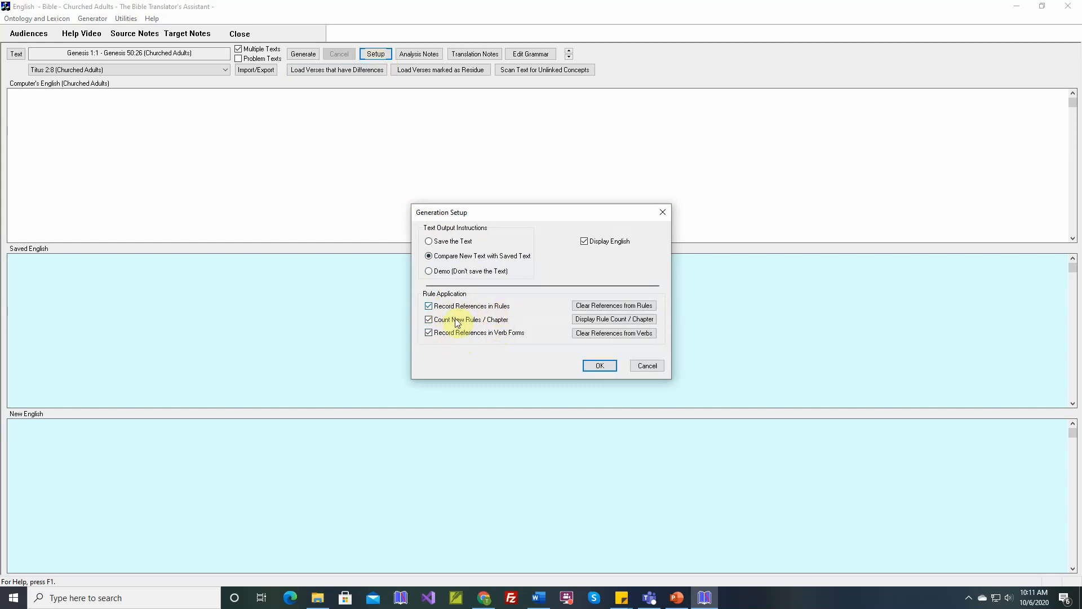
{"action": "mouse_move", "coordinate": [455, 339]}
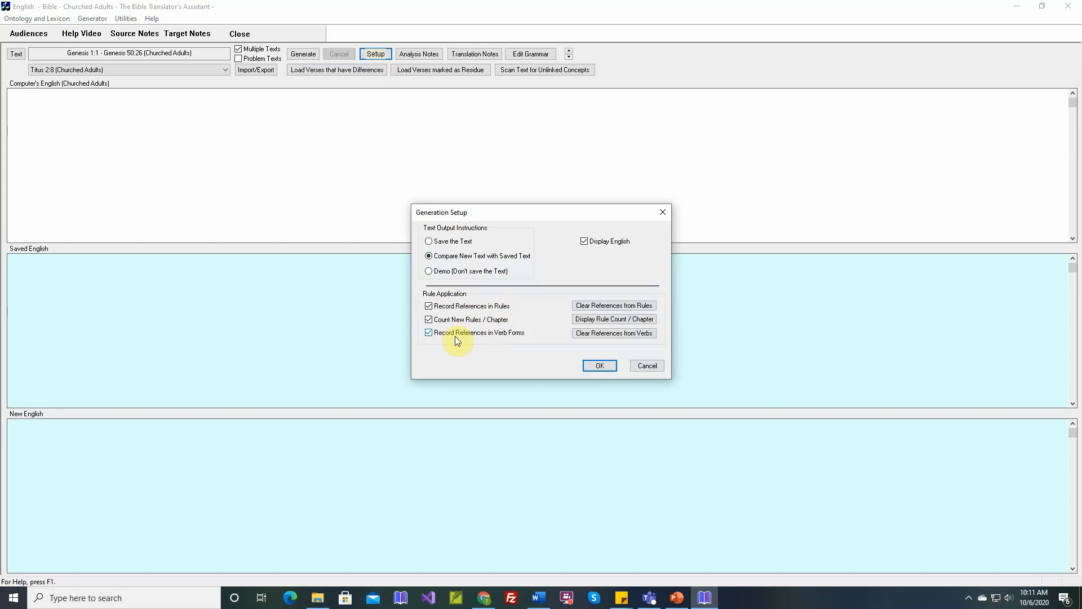
{"action": "mouse_move", "coordinate": [462, 319]}
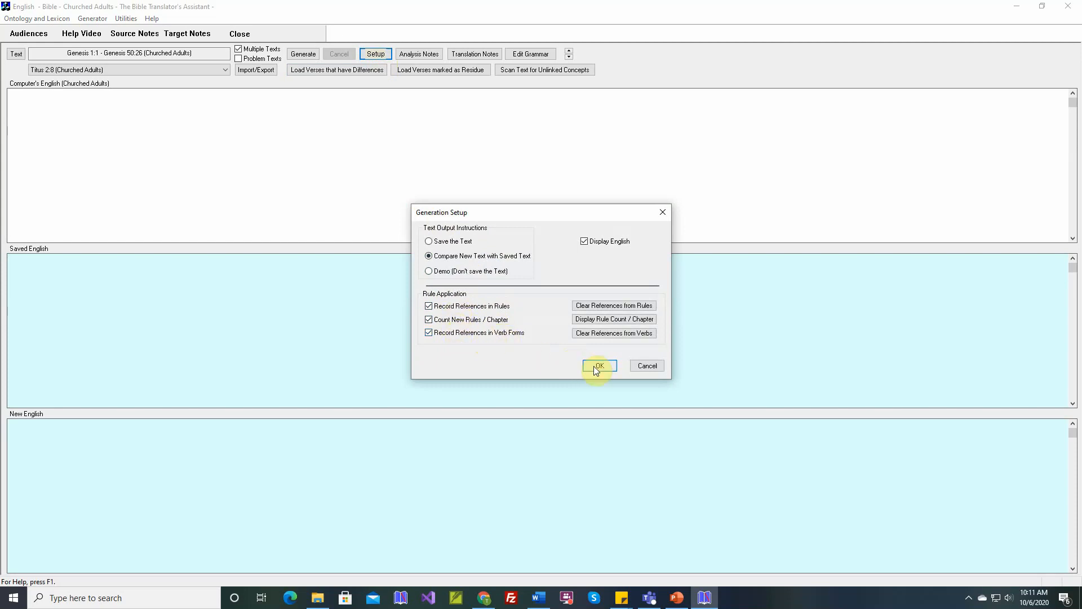
{"action": "left_click", "coordinate": [597, 365]}
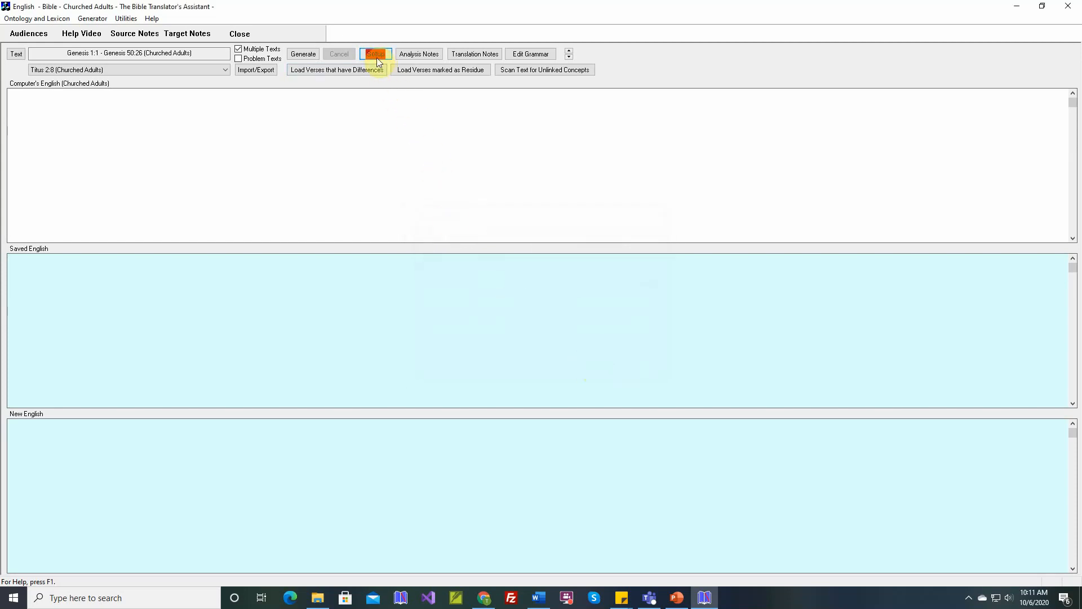
{"action": "left_click", "coordinate": [376, 54]}
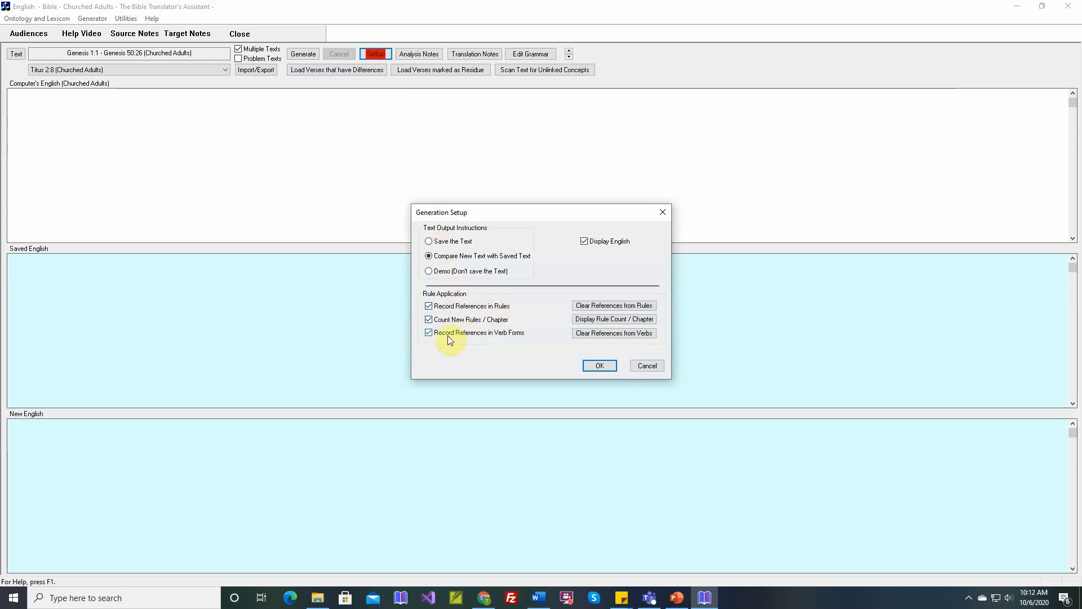
{"action": "mouse_move", "coordinate": [502, 336]}
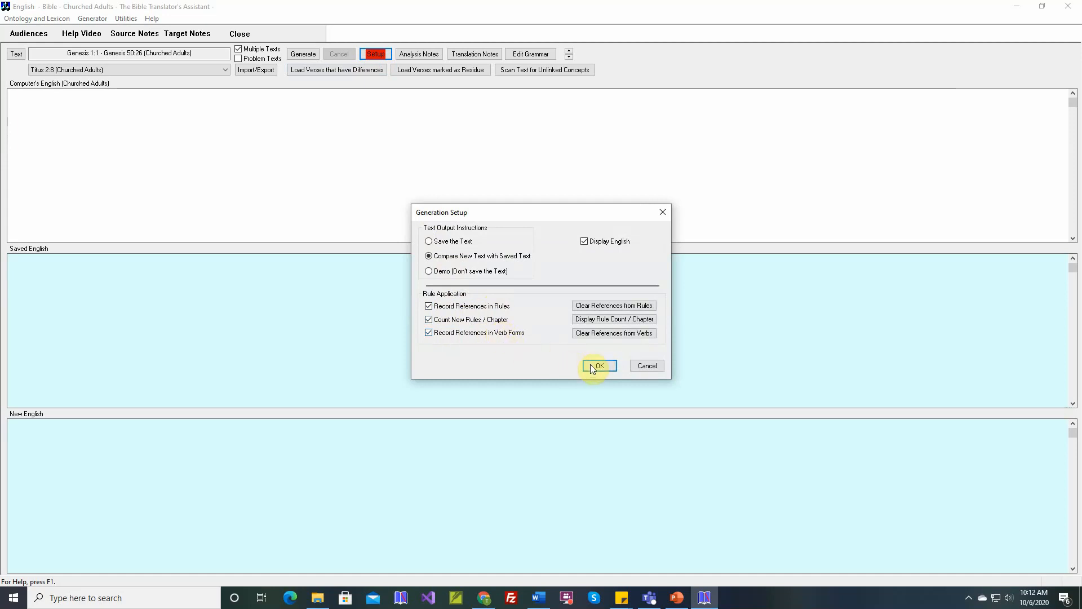
{"action": "left_click", "coordinate": [598, 366]}
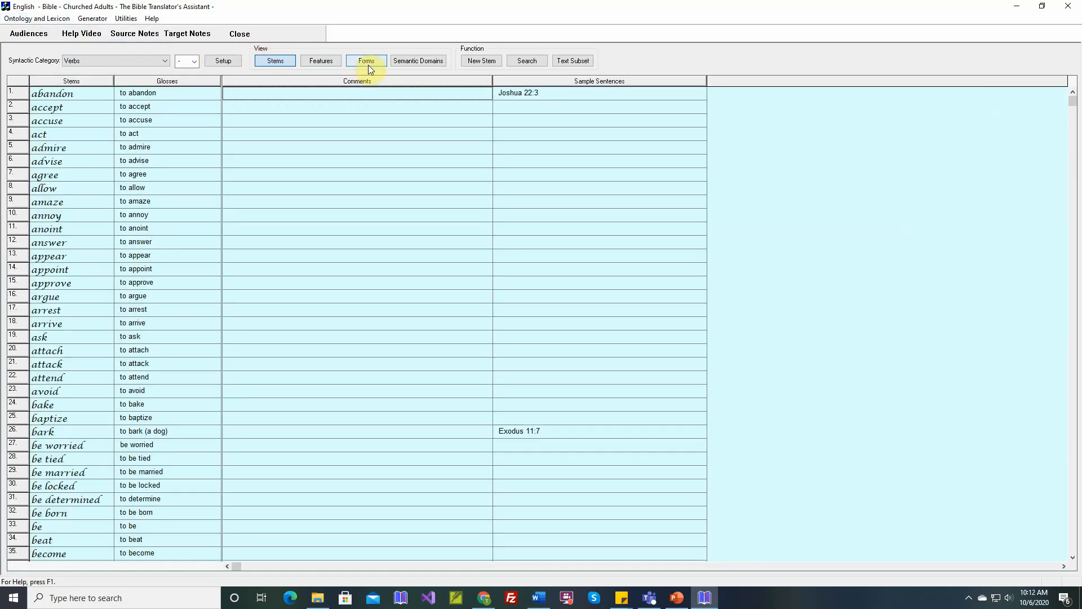
Step: Show the verb forms and review the verse references recorded for a past form
{"action": "left_click", "coordinate": [366, 61]}
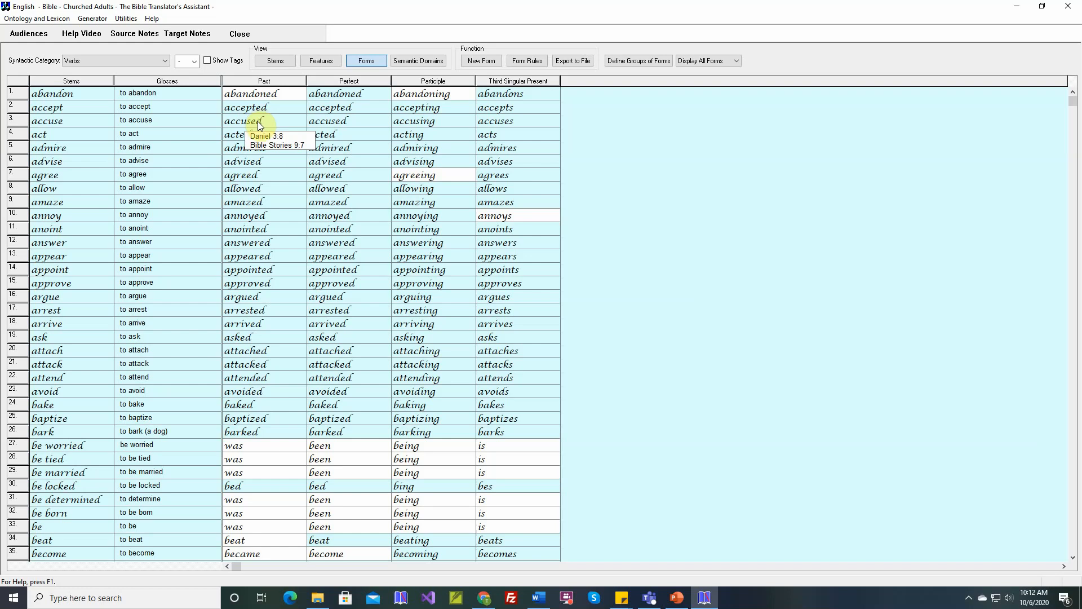
{"action": "mouse_move", "coordinate": [258, 148]}
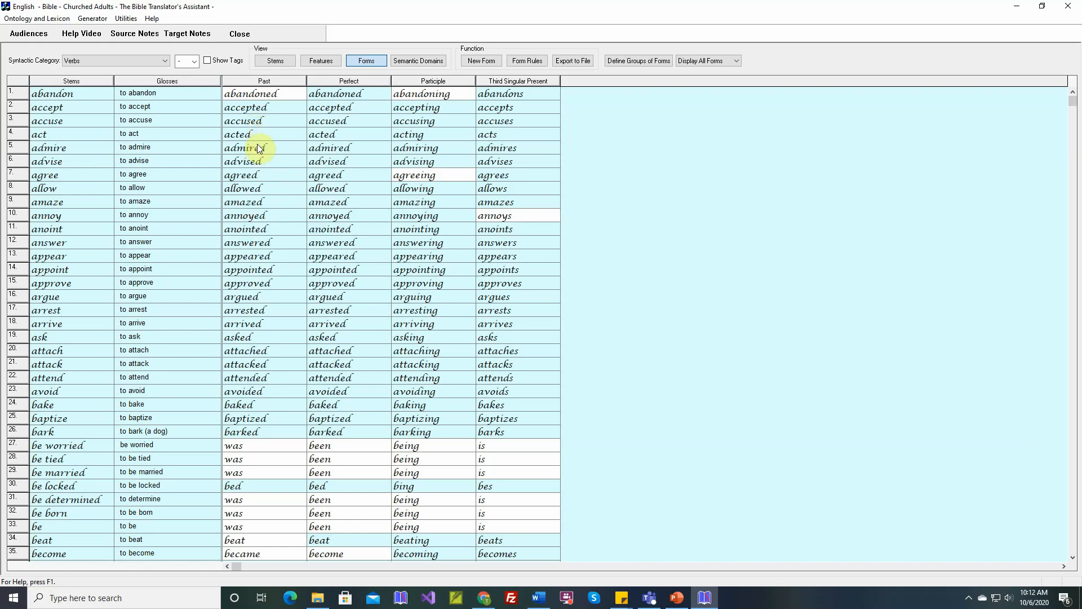
{"action": "mouse_move", "coordinate": [295, 152]}
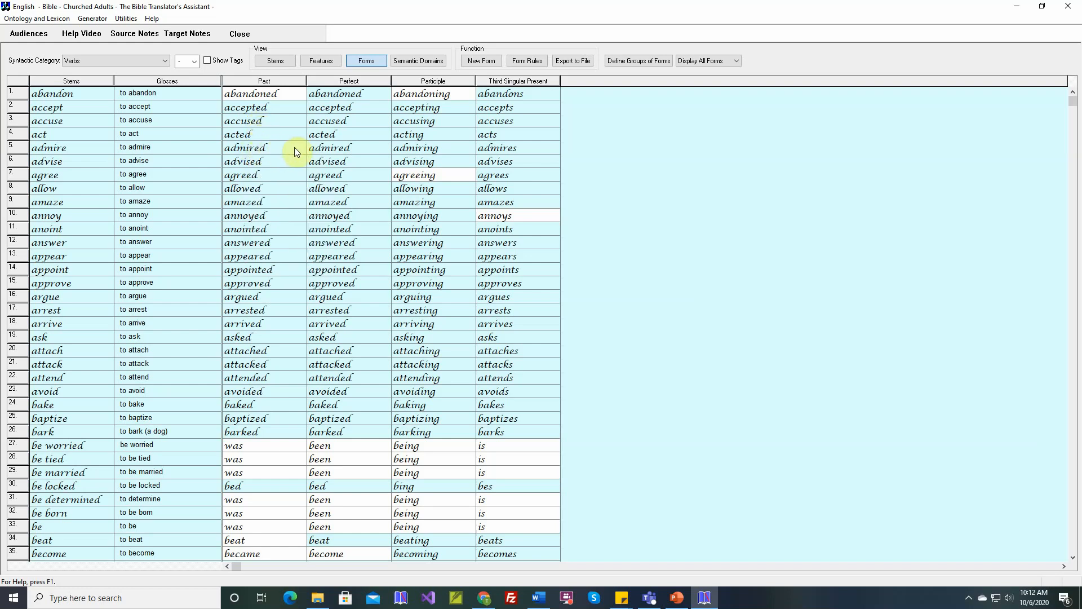
{"action": "mouse_move", "coordinate": [406, 147]}
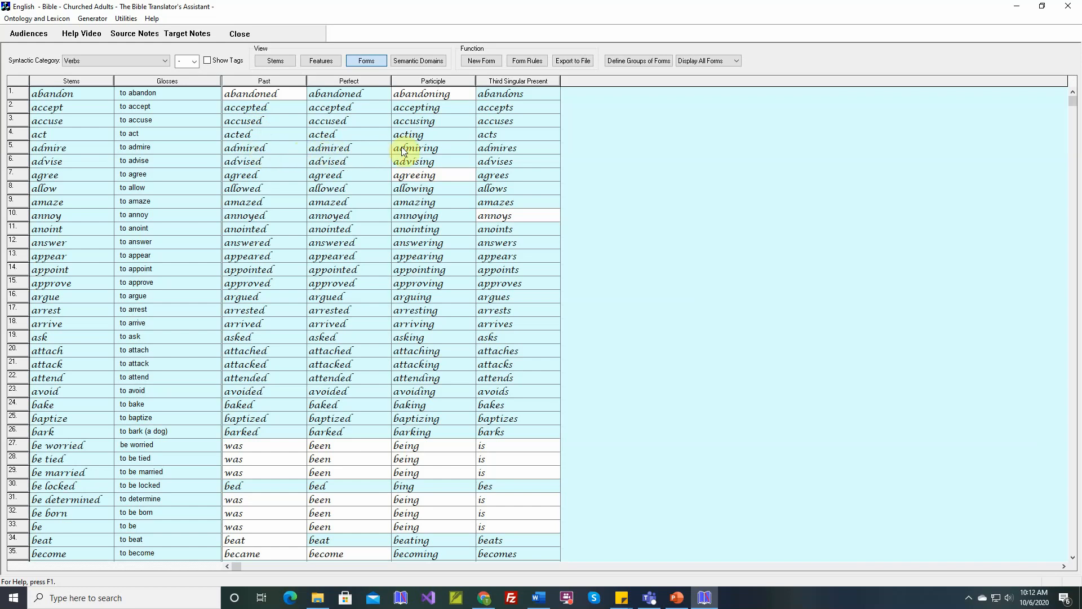
{"action": "mouse_move", "coordinate": [501, 147]}
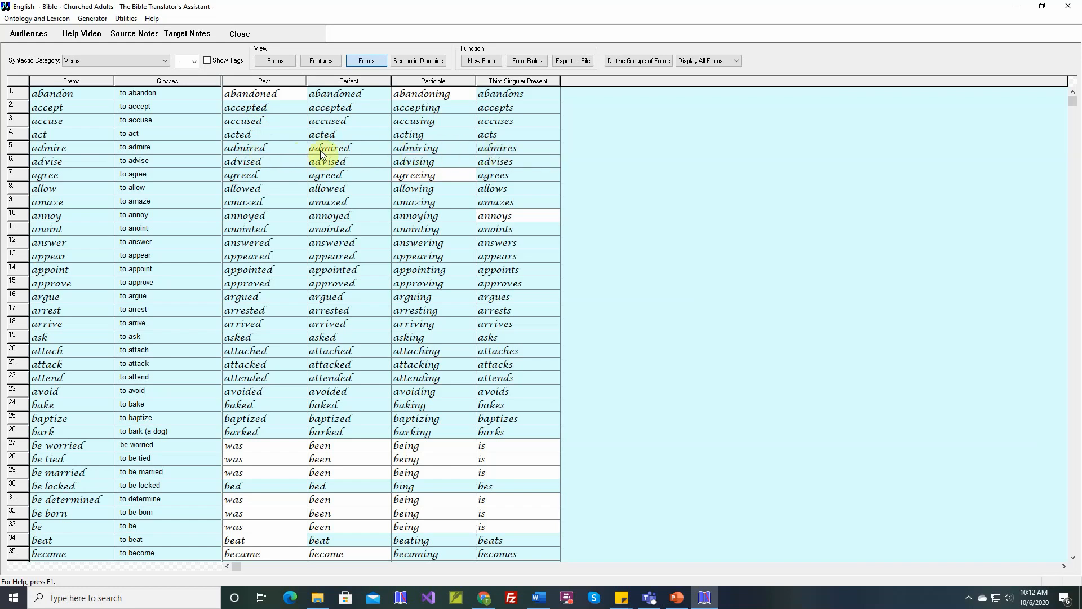
{"action": "left_click", "coordinate": [242, 175]}
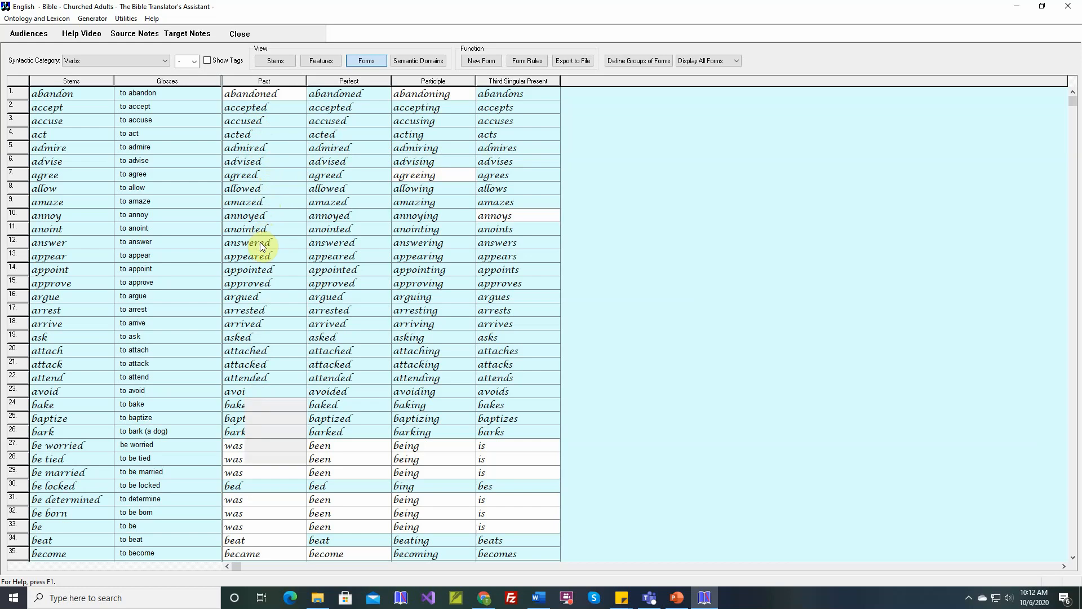
{"action": "left_click", "coordinate": [259, 242]}
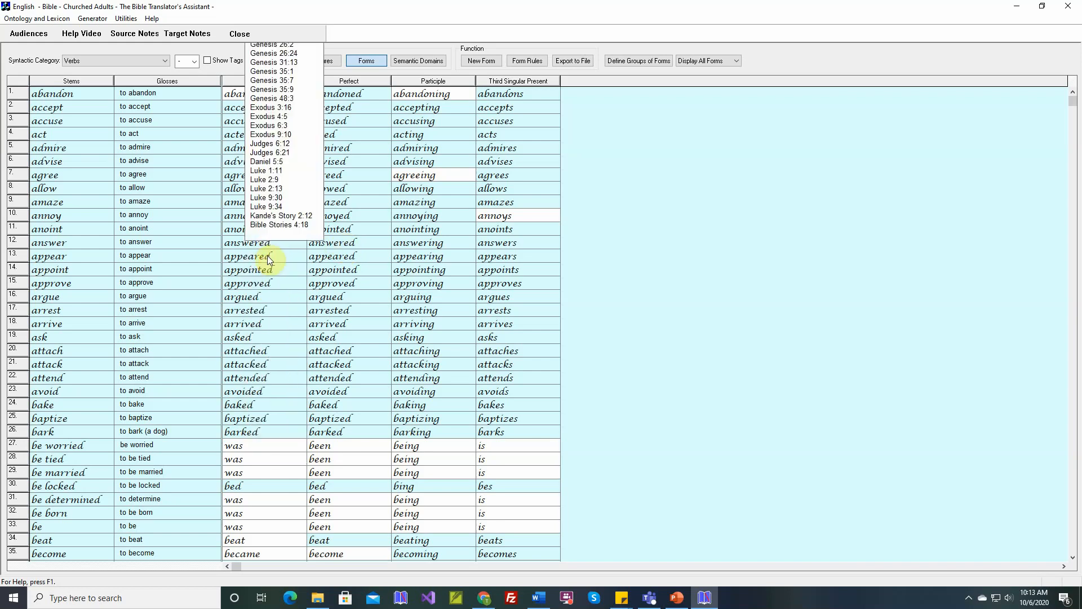
{"action": "left_click", "coordinate": [338, 256]}
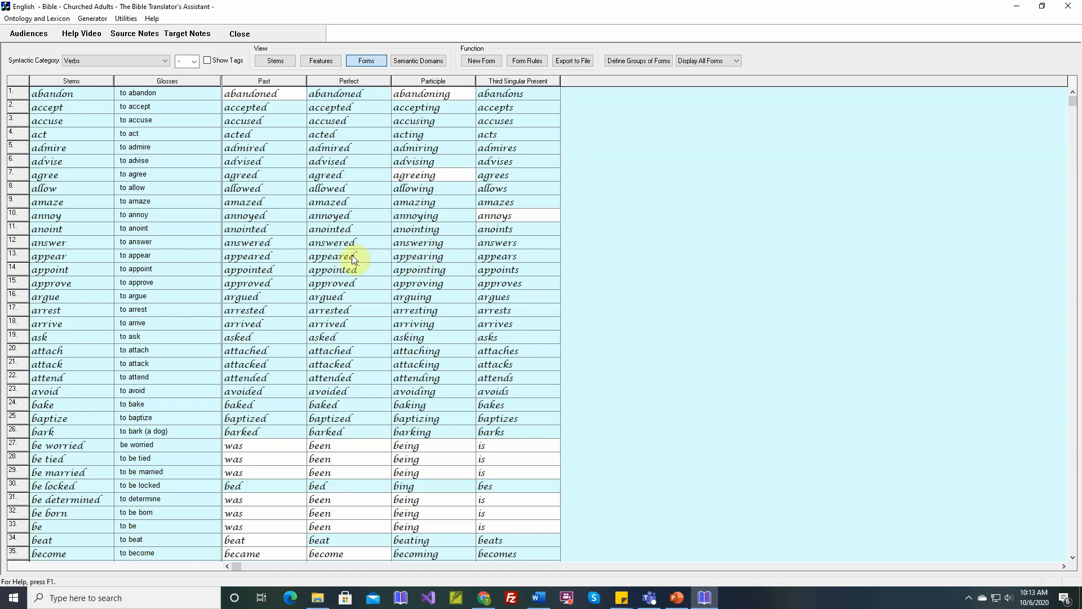
{"action": "mouse_move", "coordinate": [297, 250]}
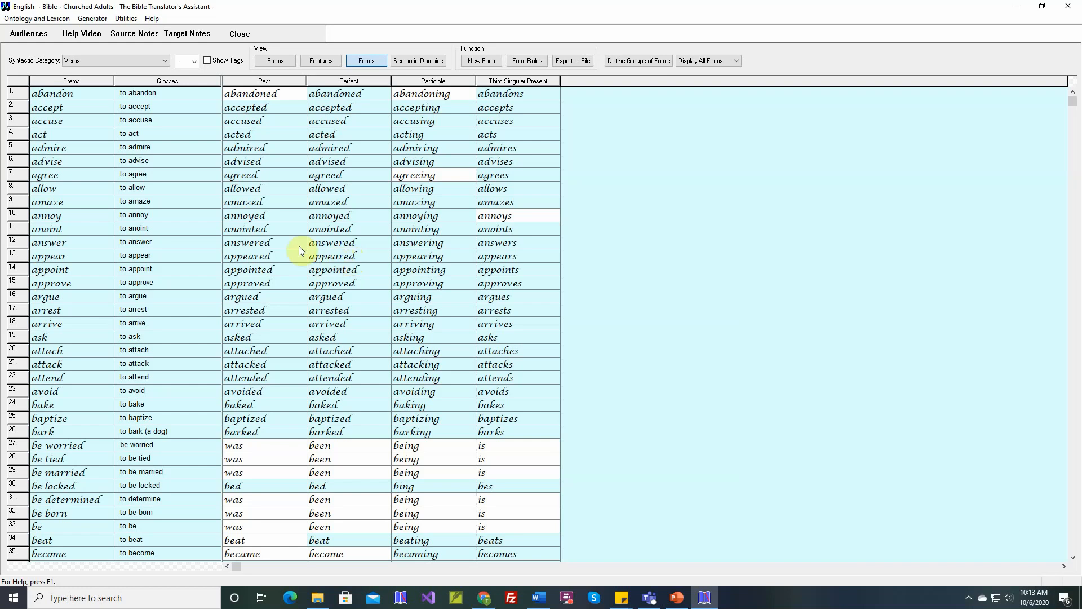
{"action": "mouse_move", "coordinate": [92, 19]}
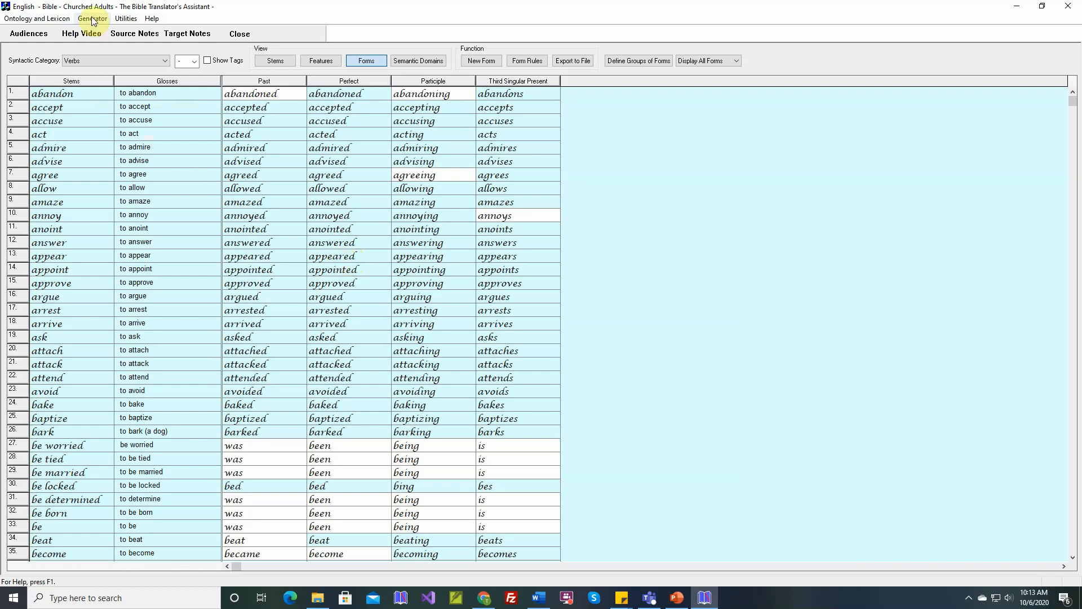
Step: Expand Spellout Rules > Verbs > Generic and open '1. Phrase Builder: Build all VPs'
{"action": "left_click", "coordinate": [92, 18]}
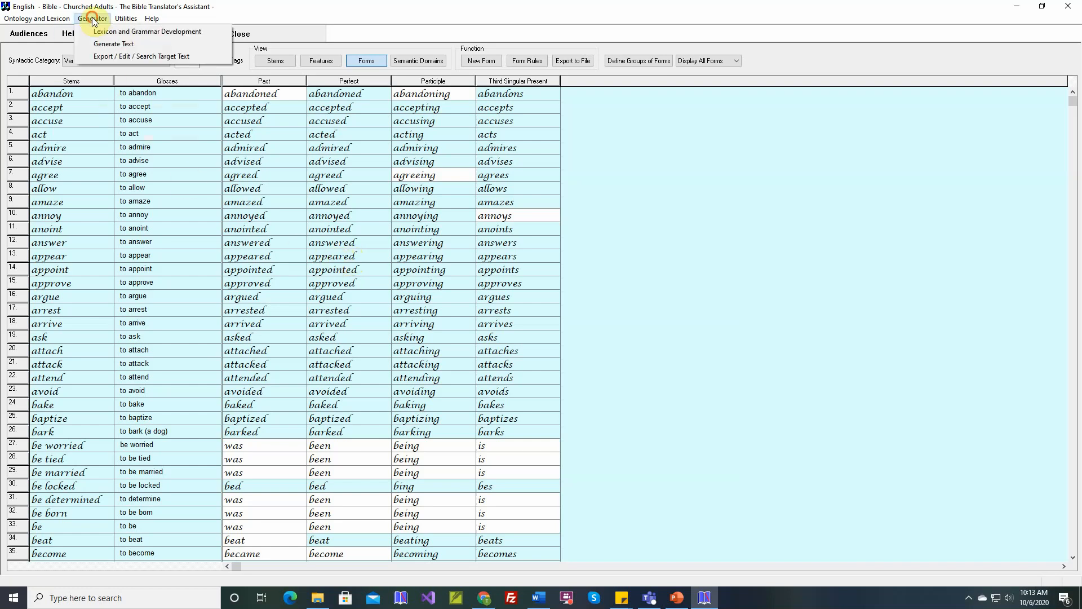
{"action": "left_click", "coordinate": [92, 19]}
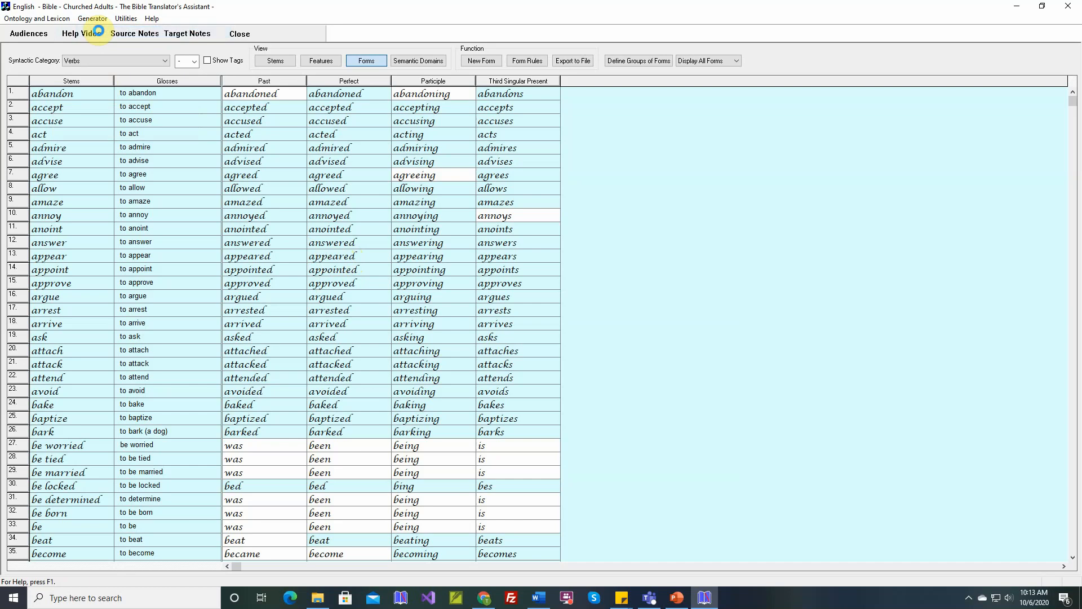
{"action": "left_click", "coordinate": [92, 19]}
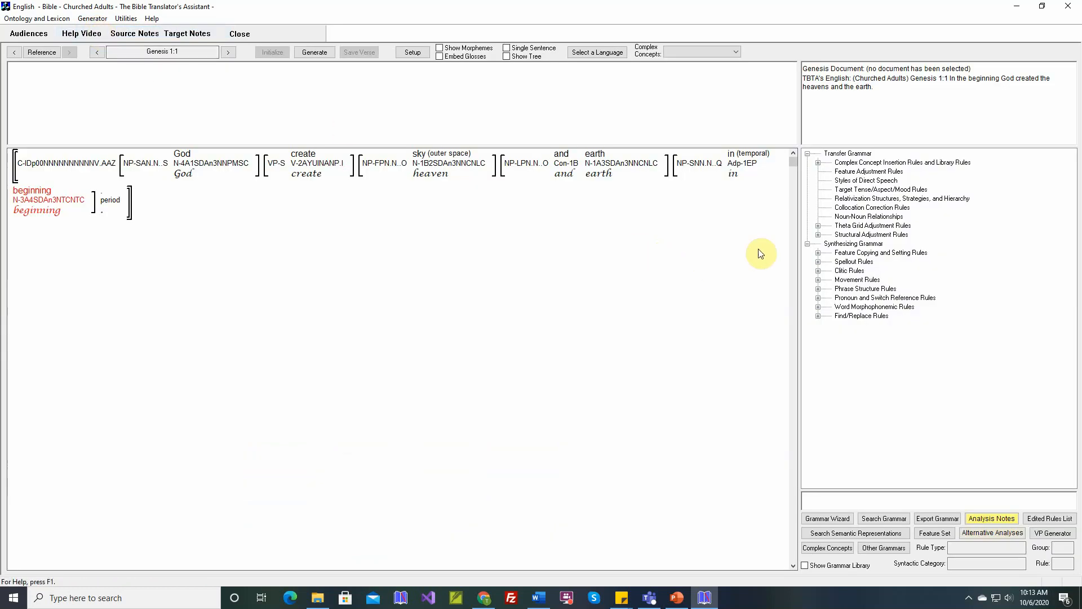
{"action": "mouse_move", "coordinate": [822, 268]}
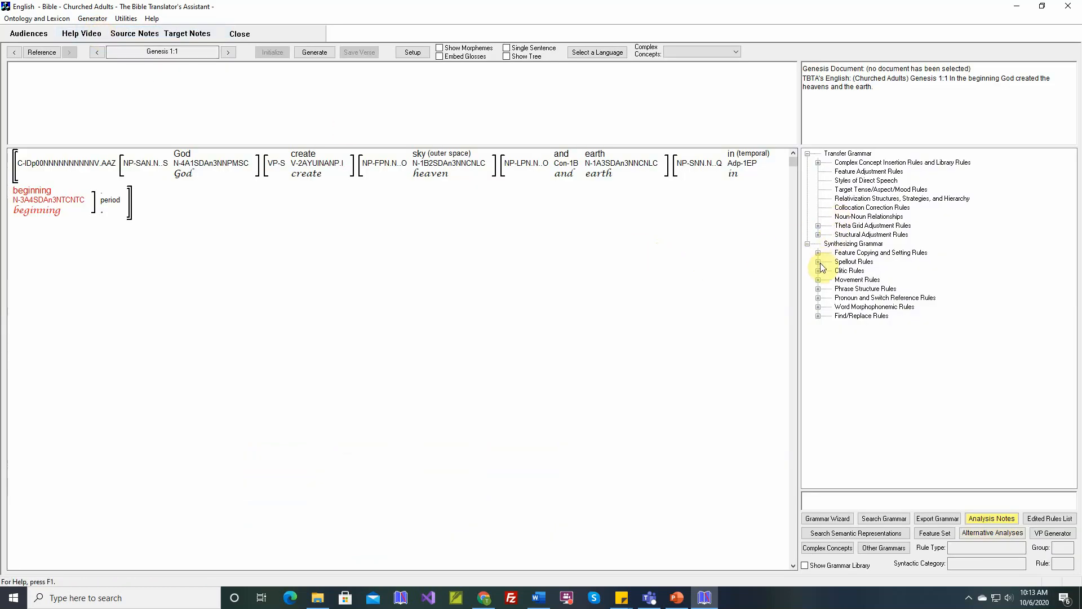
{"action": "left_click", "coordinate": [817, 261]}
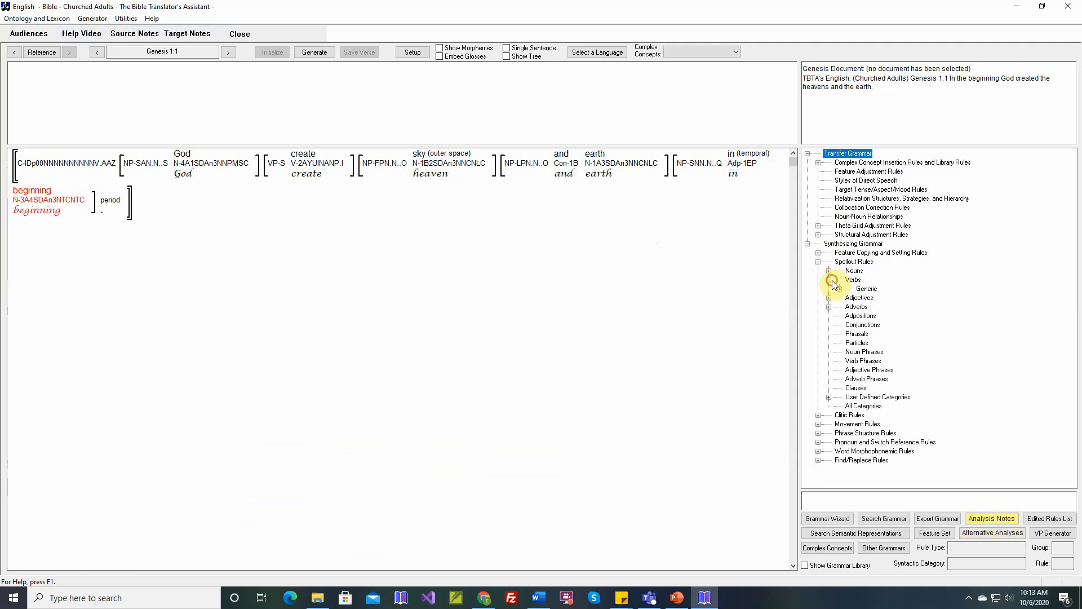
{"action": "left_click", "coordinate": [837, 288]}
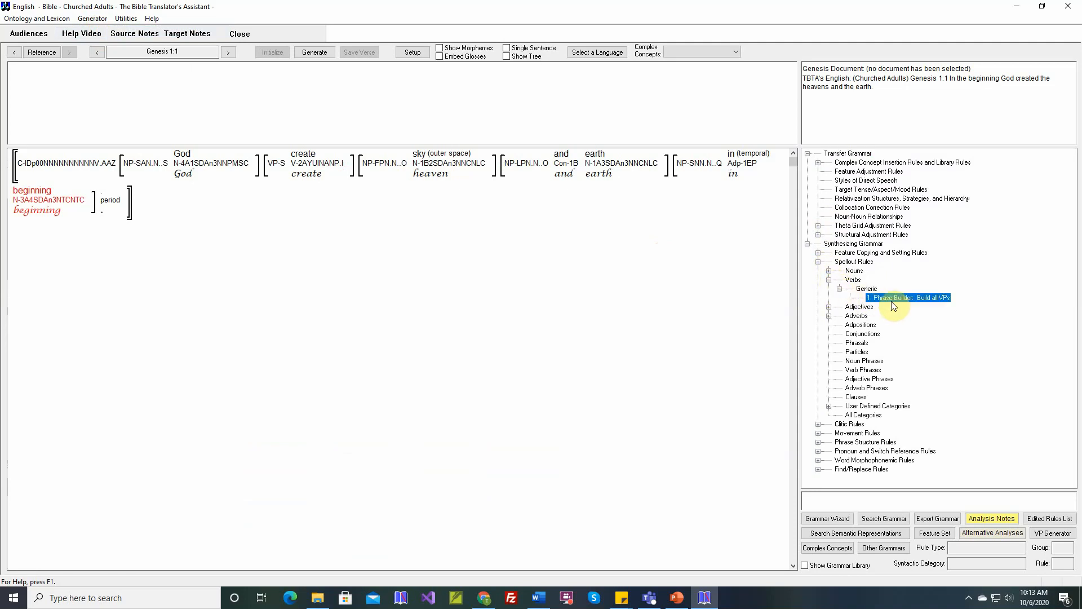
{"action": "double_click", "coordinate": [907, 297]}
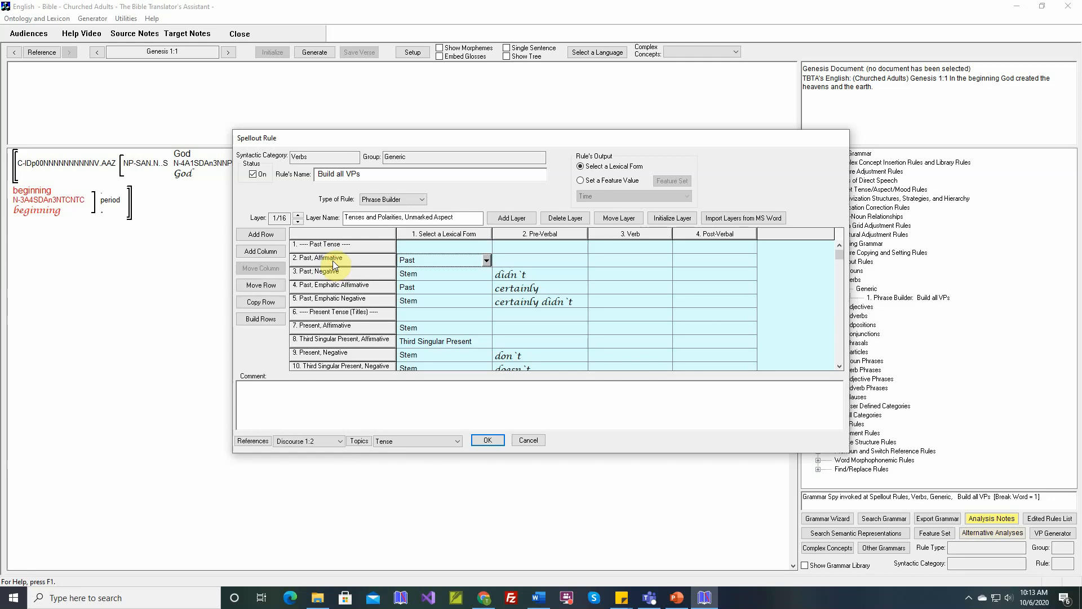
Step: Preview the rule's recorded references Genesis 1:1 and 18:15, then cancel the rule editor
{"action": "left_click", "coordinate": [339, 440]}
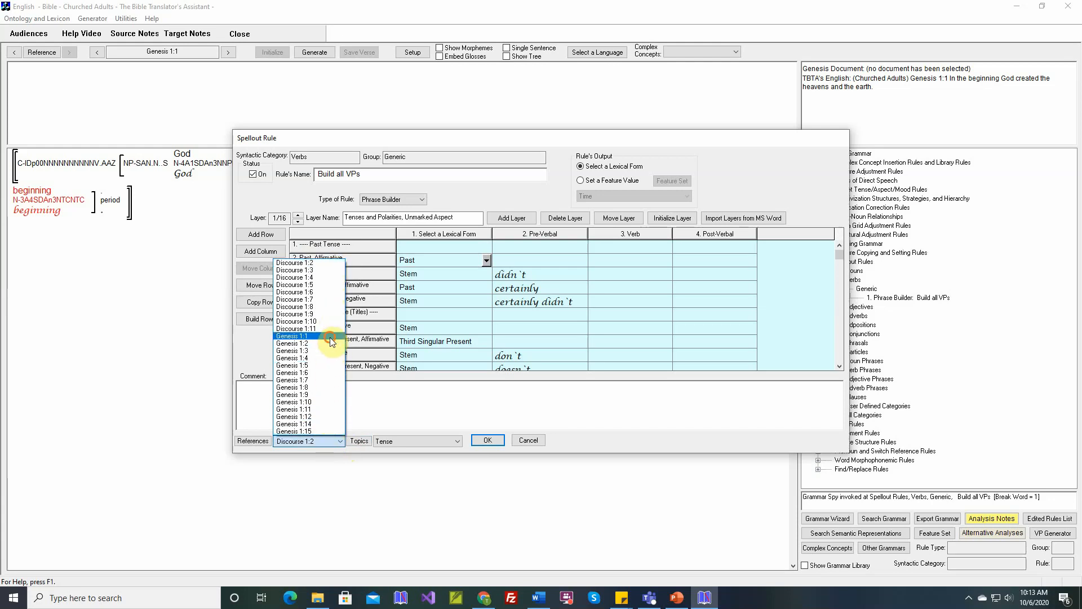
{"action": "left_click", "coordinate": [292, 335]}
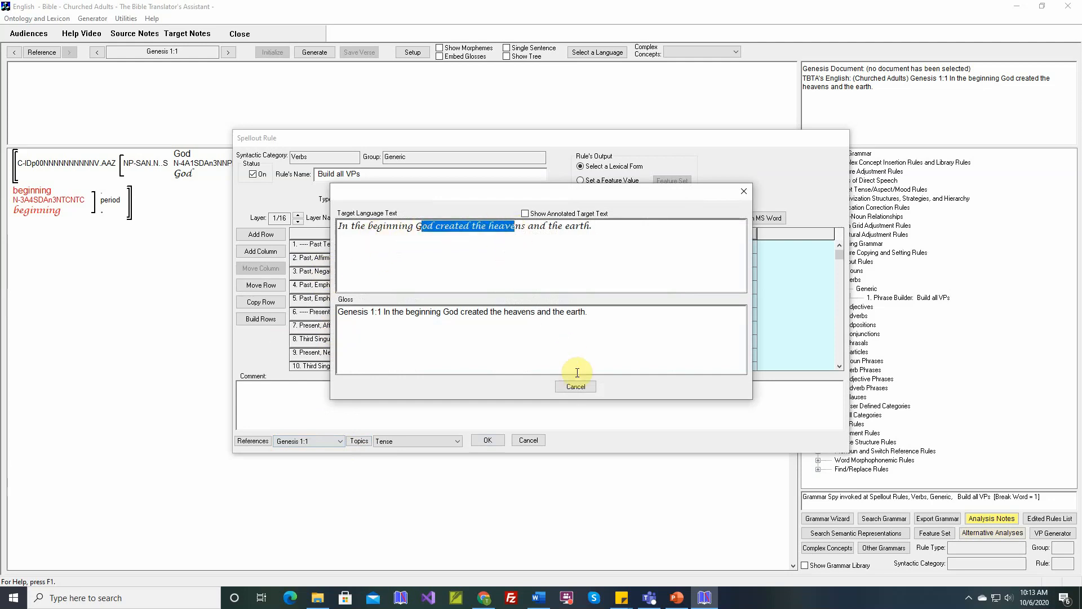
{"action": "left_click", "coordinate": [575, 387]}
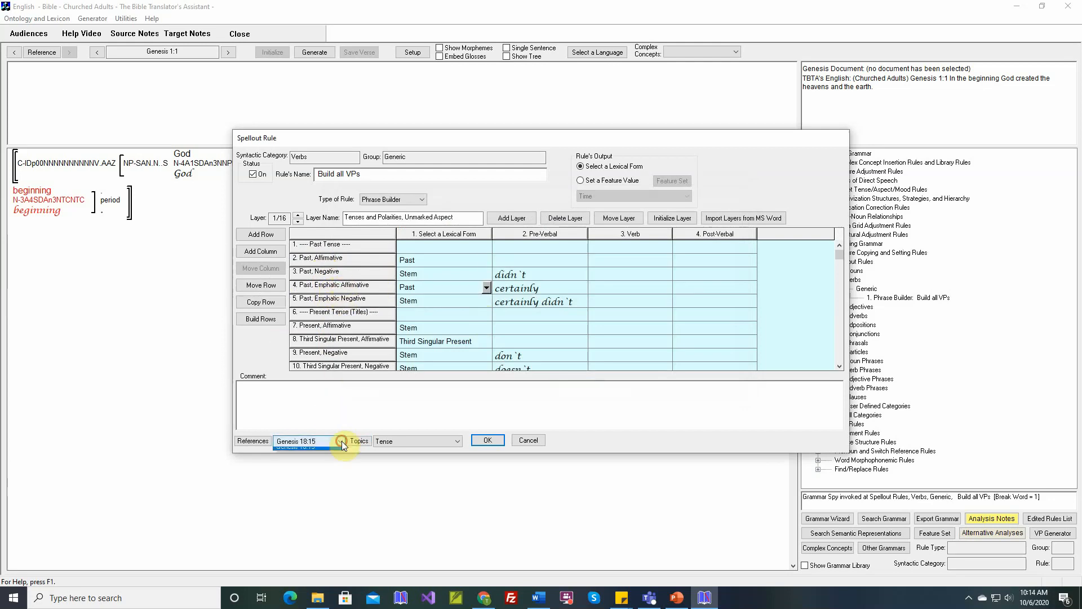
{"action": "left_click", "coordinate": [338, 441]}
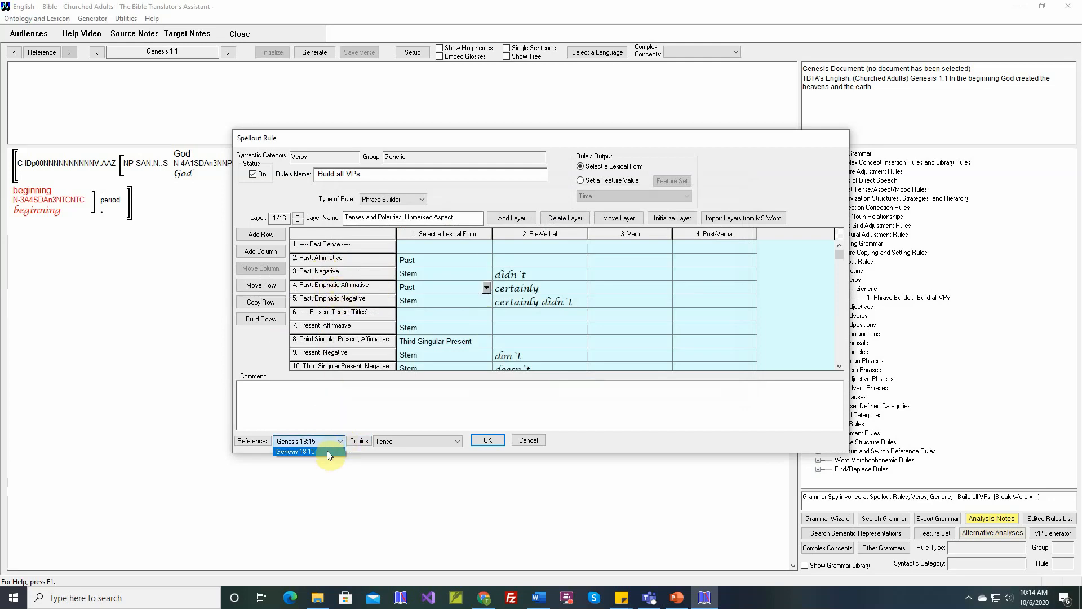
{"action": "left_click", "coordinate": [293, 451]}
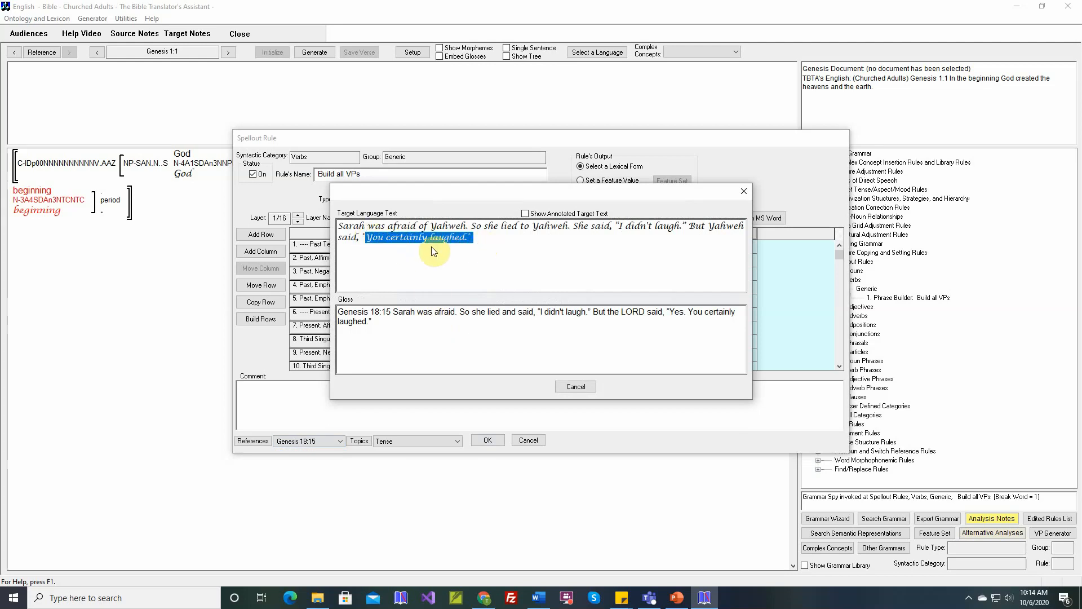
{"action": "mouse_move", "coordinate": [574, 386]}
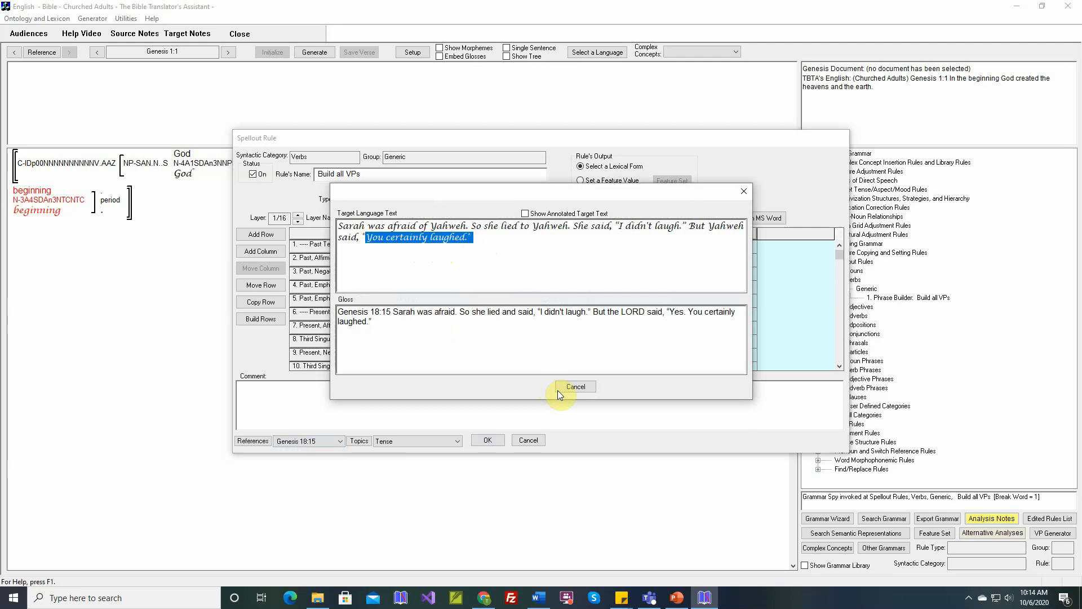
{"action": "left_click", "coordinate": [575, 387]}
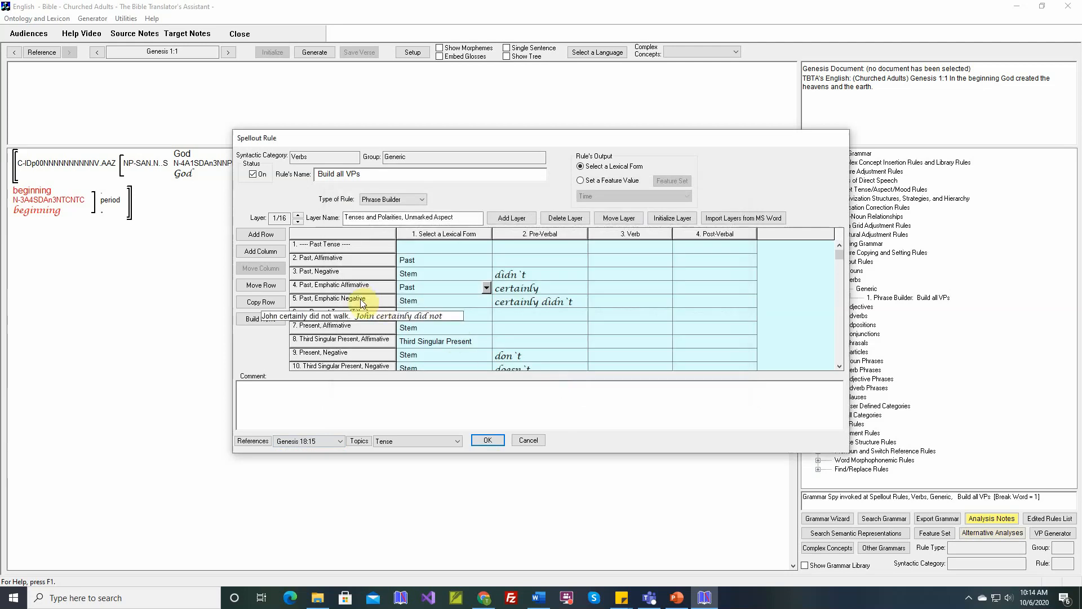
{"action": "left_click", "coordinate": [336, 440]}
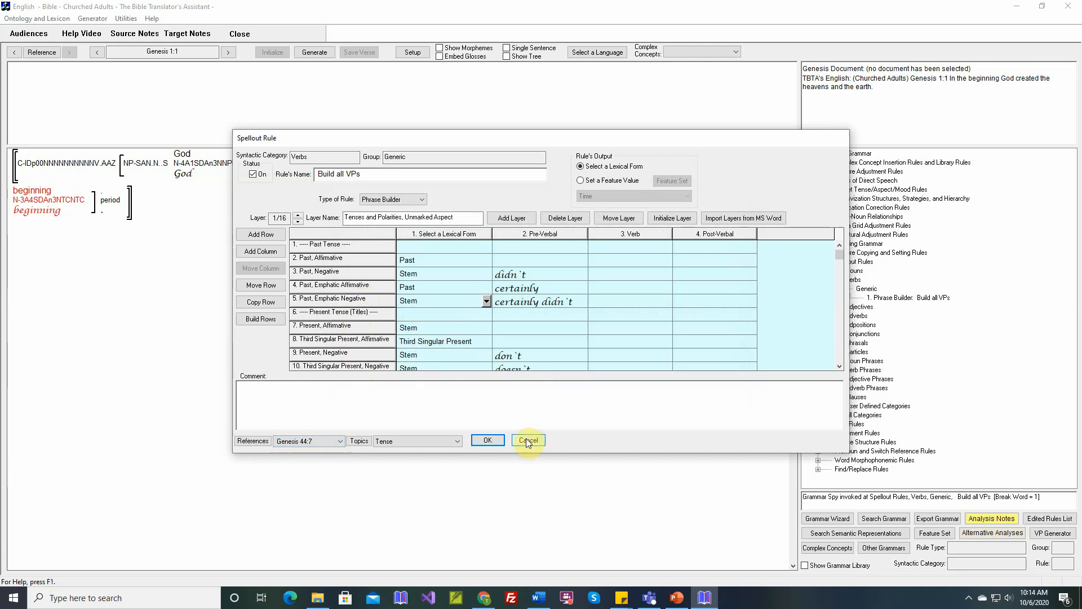
{"action": "mouse_move", "coordinate": [488, 440]}
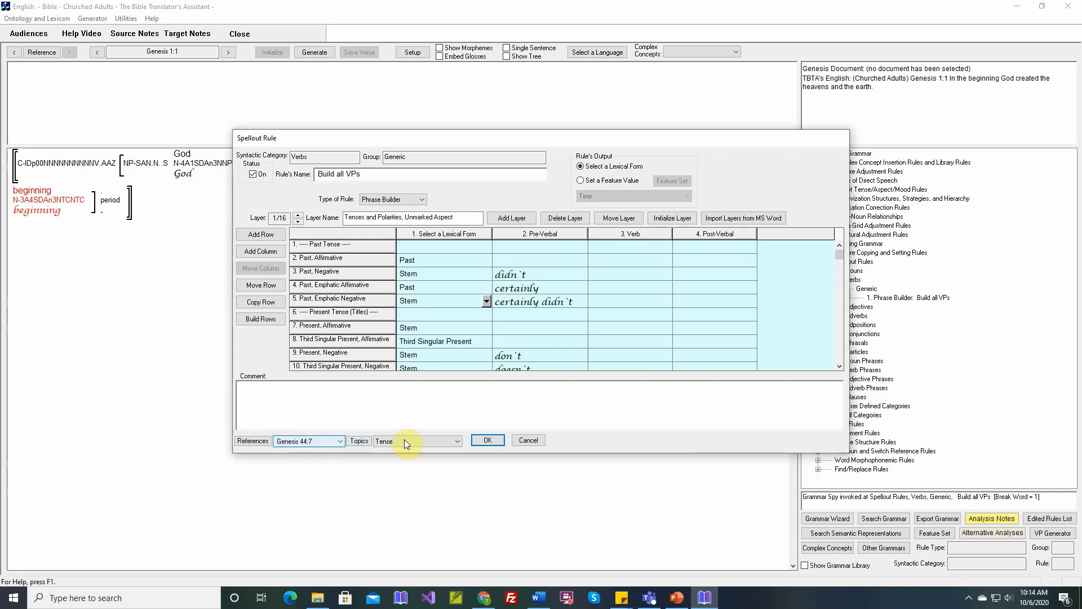
{"action": "mouse_move", "coordinate": [523, 427]}
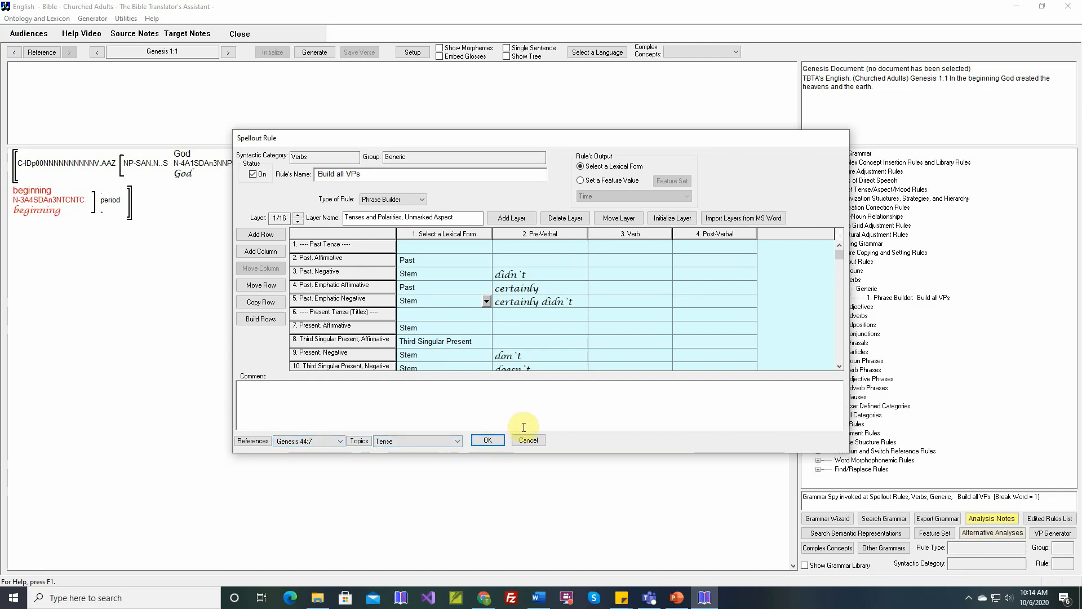
{"action": "left_click", "coordinate": [487, 440]}
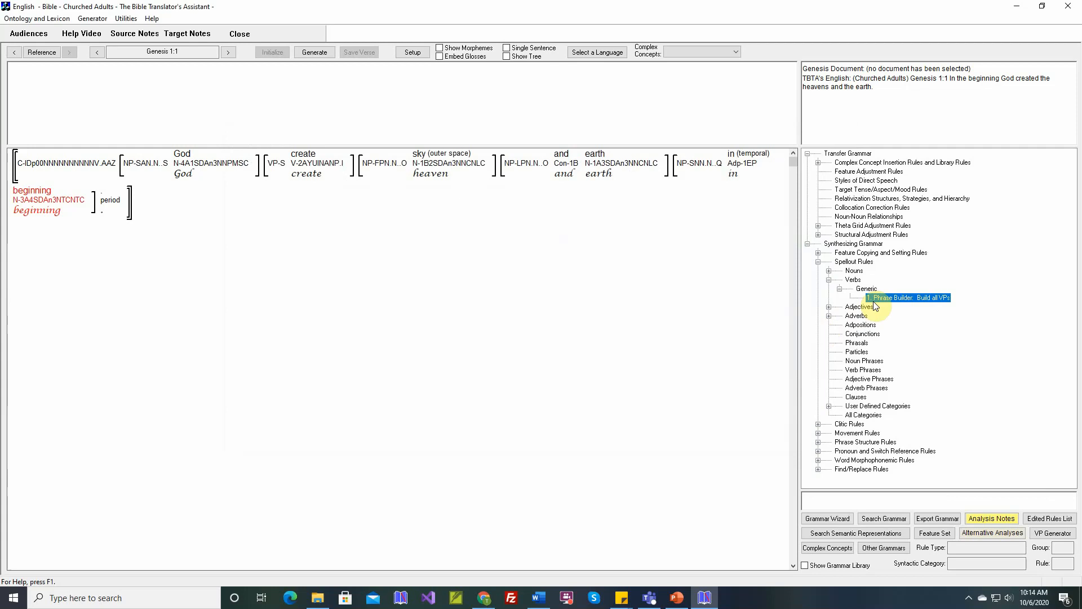
{"action": "left_click", "coordinate": [303, 153]}
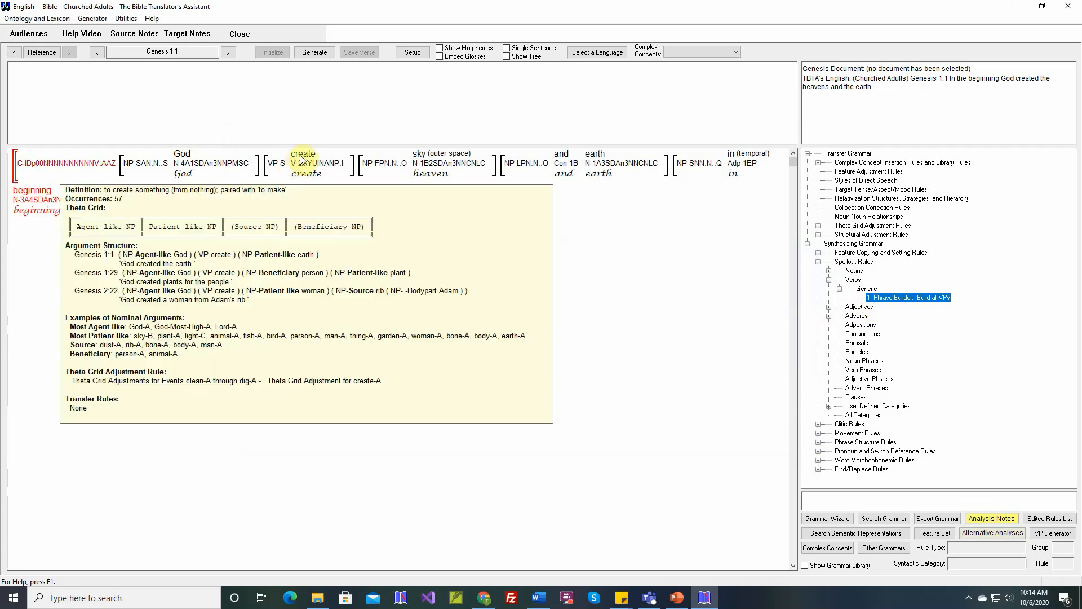
{"action": "right_click", "coordinate": [302, 162]}
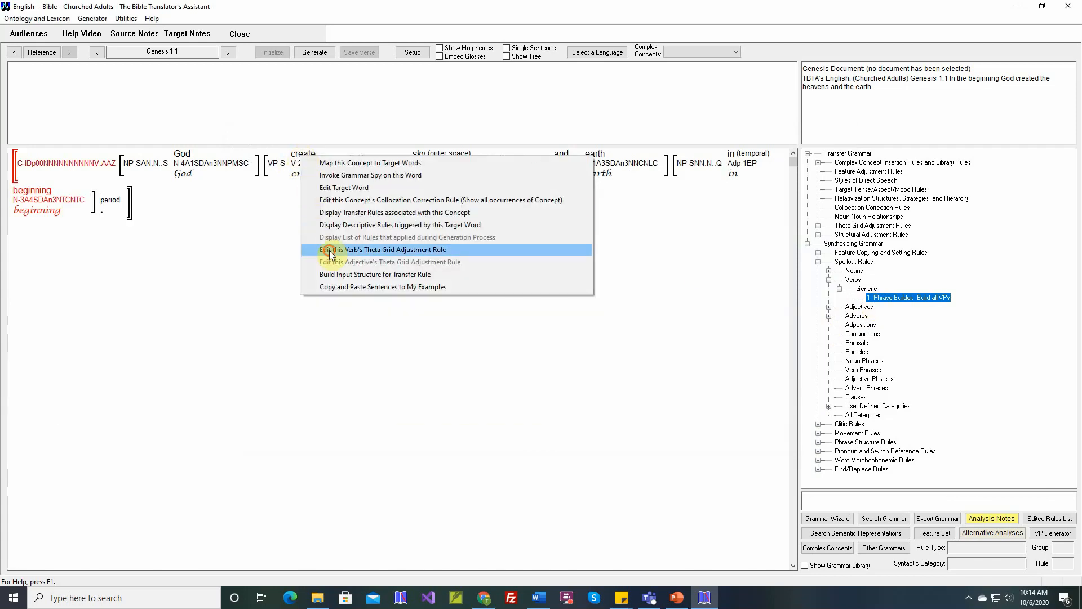
{"action": "left_click", "coordinate": [384, 249]}
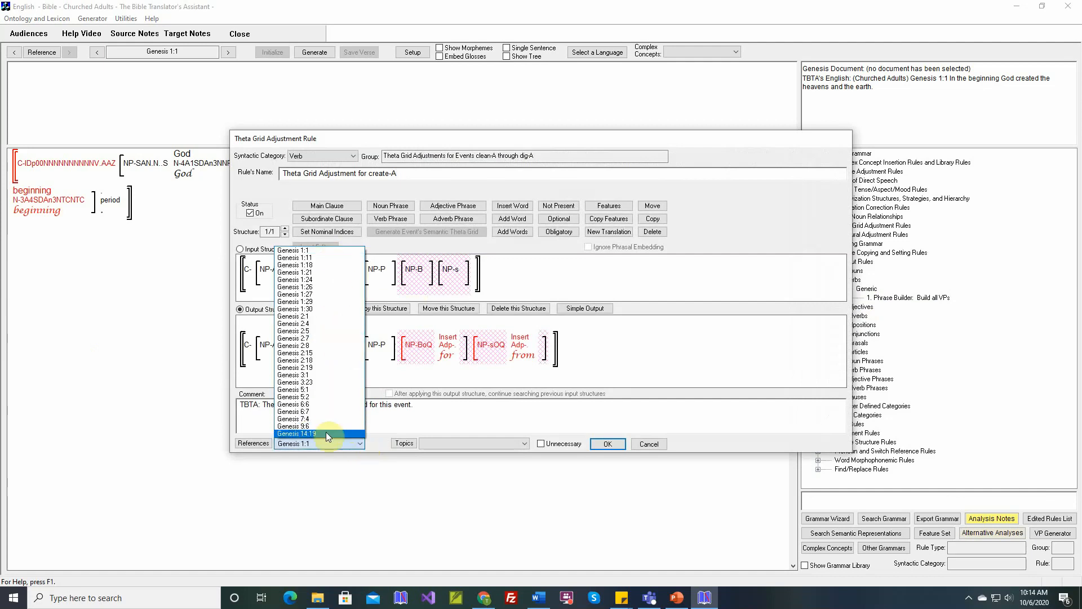
{"action": "mouse_move", "coordinate": [334, 397]}
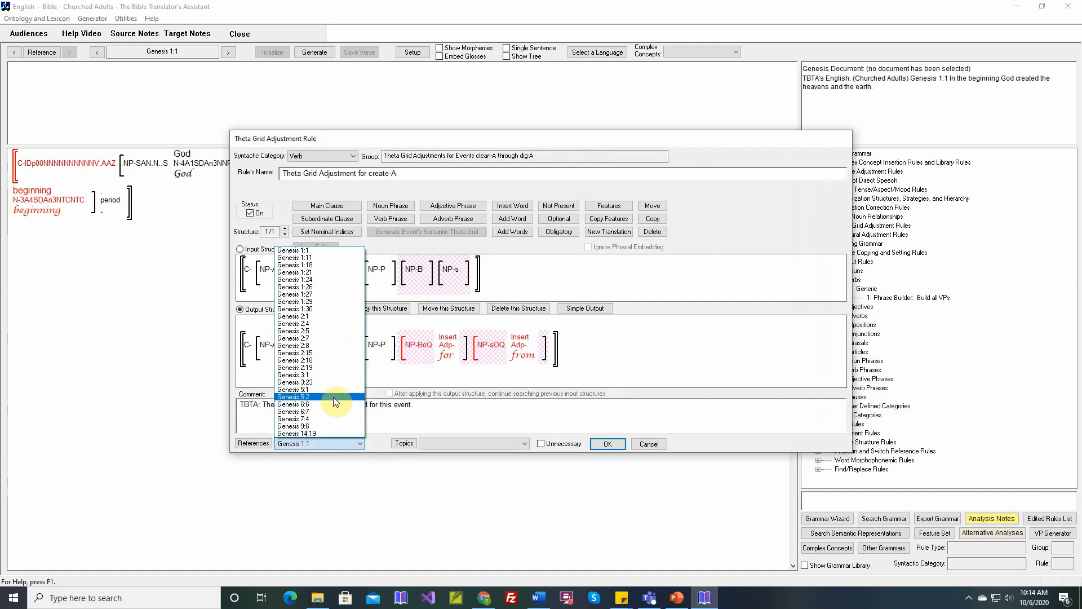
{"action": "left_click", "coordinate": [295, 433]}
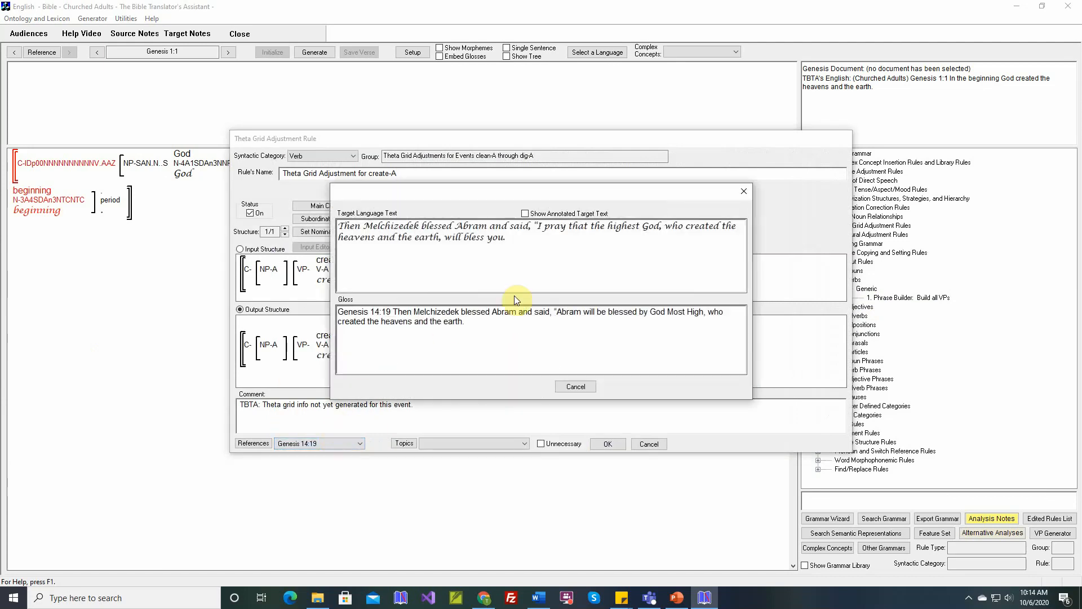
{"action": "mouse_move", "coordinate": [644, 242]}
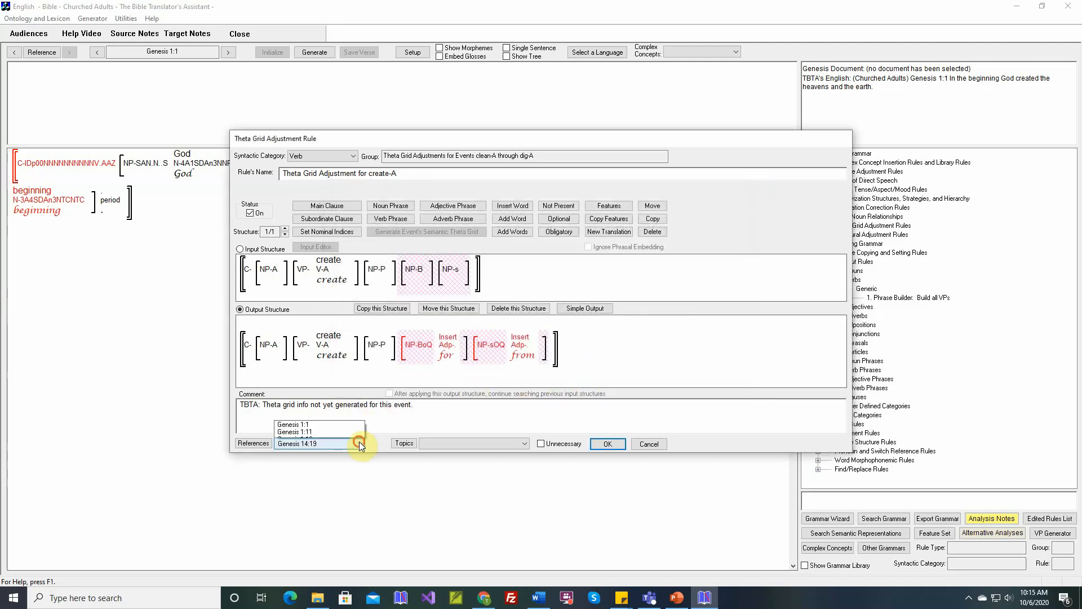
{"action": "left_click", "coordinate": [360, 443]}
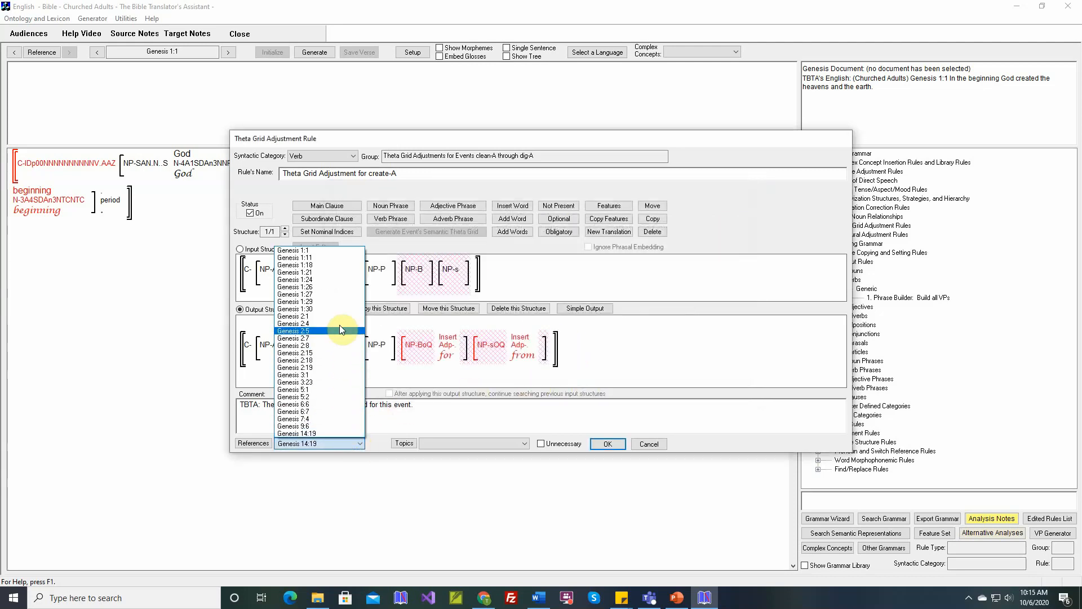
{"action": "left_click", "coordinate": [294, 280]}
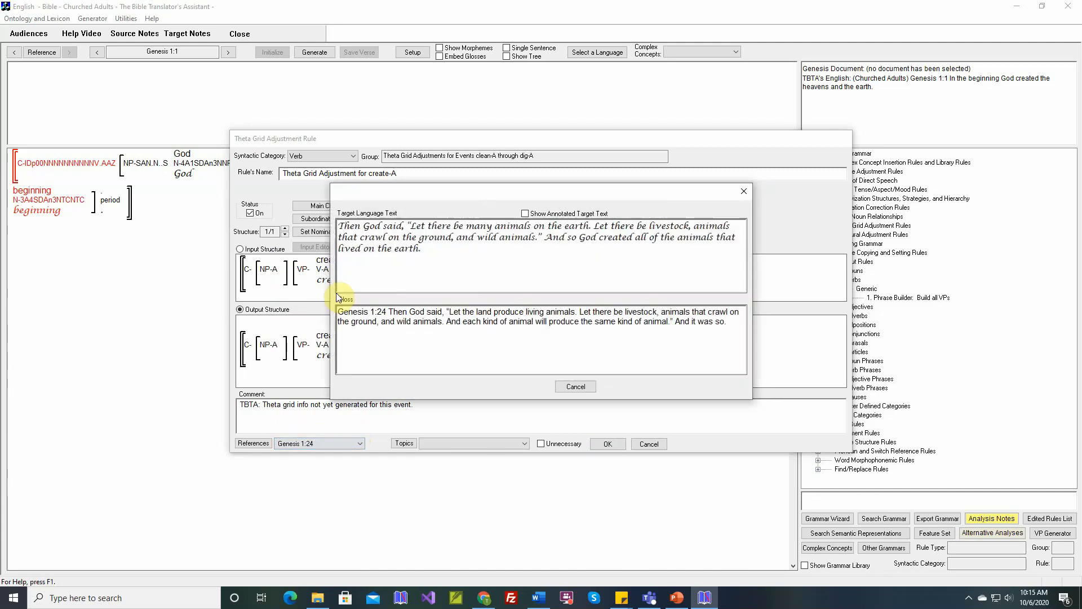
{"action": "left_click", "coordinate": [574, 385]}
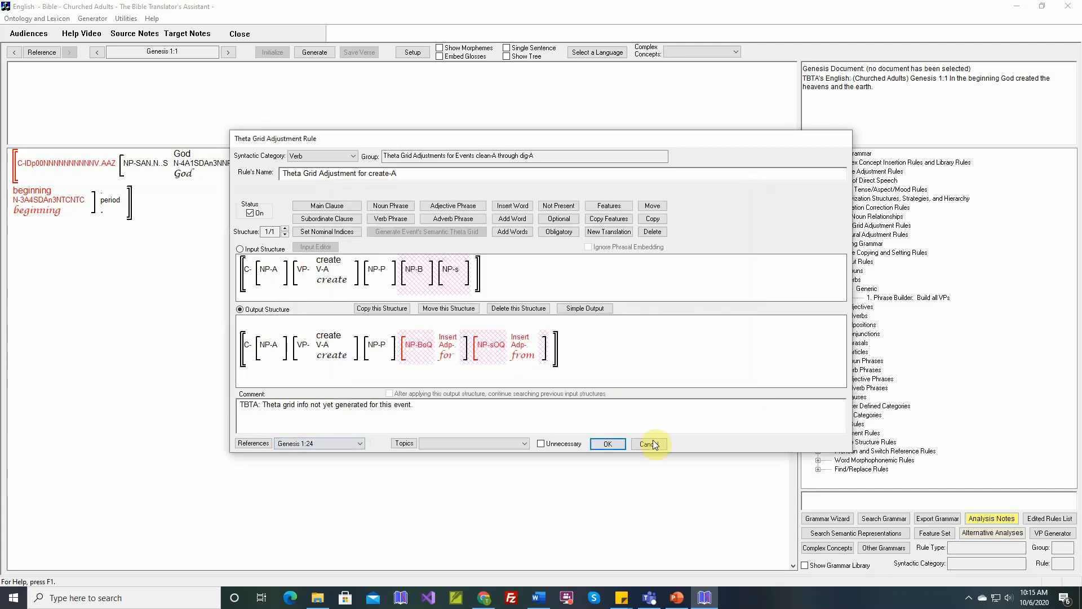
{"action": "left_click", "coordinate": [648, 443]}
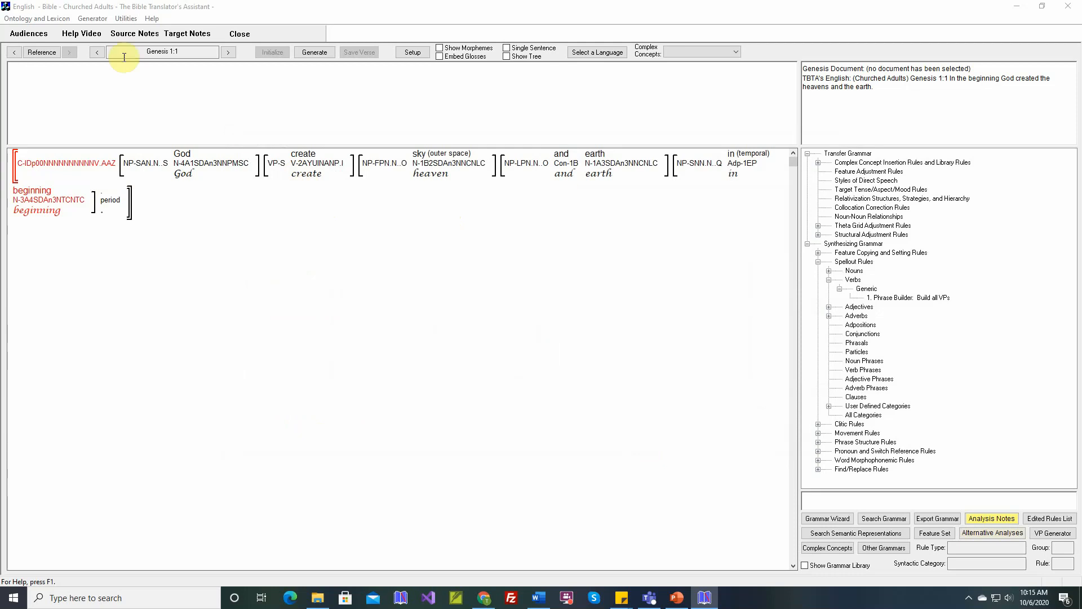
{"action": "left_click", "coordinate": [907, 297]}
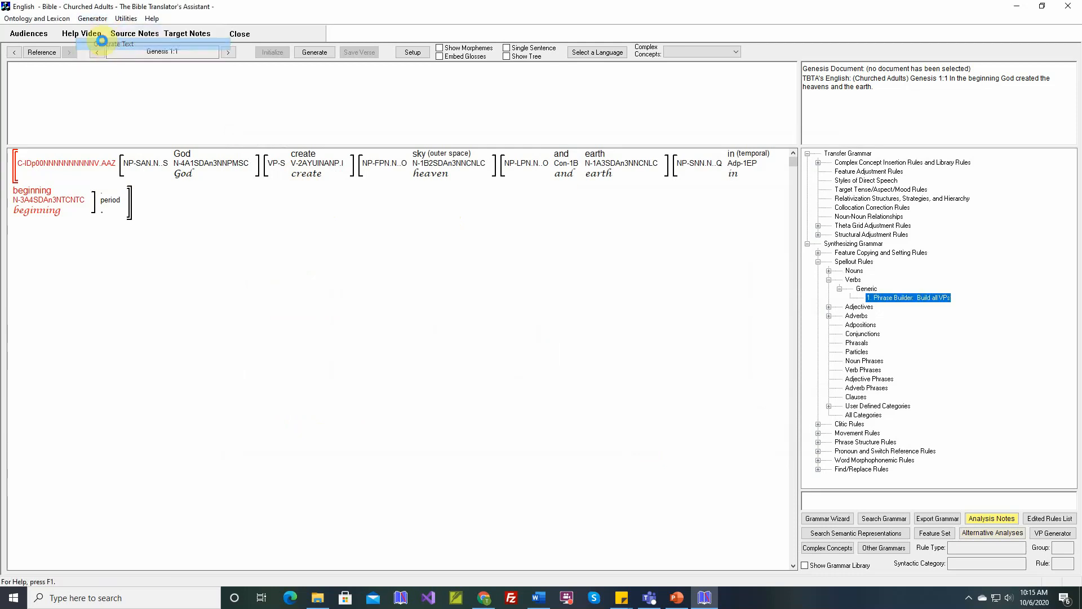
Step: Generate the whole source text and display the per-chapter New Rule Count table
{"action": "left_click", "coordinate": [411, 52]}
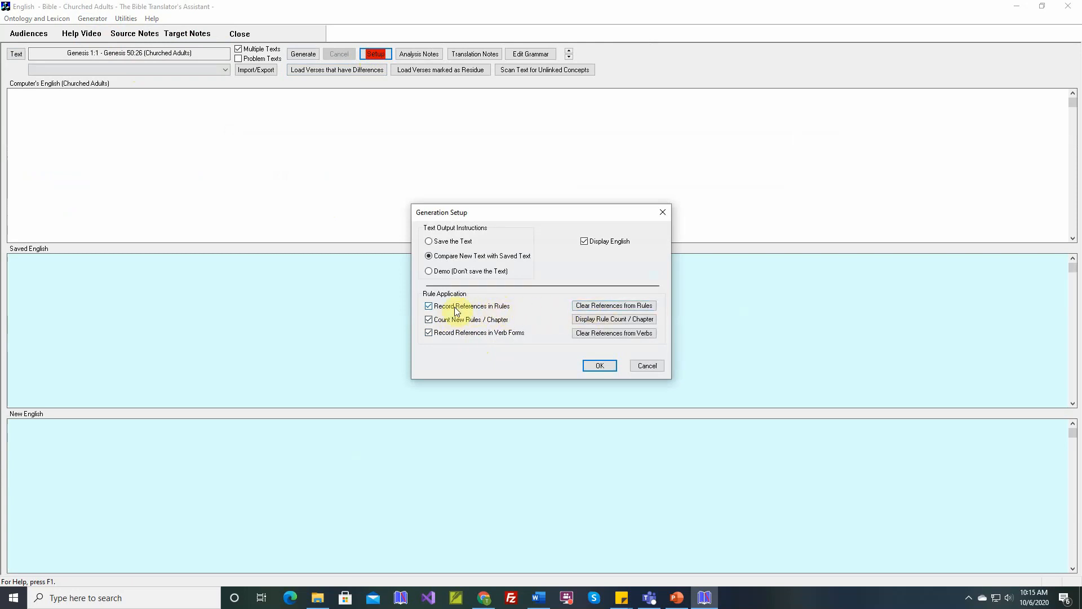
{"action": "mouse_move", "coordinate": [613, 305]}
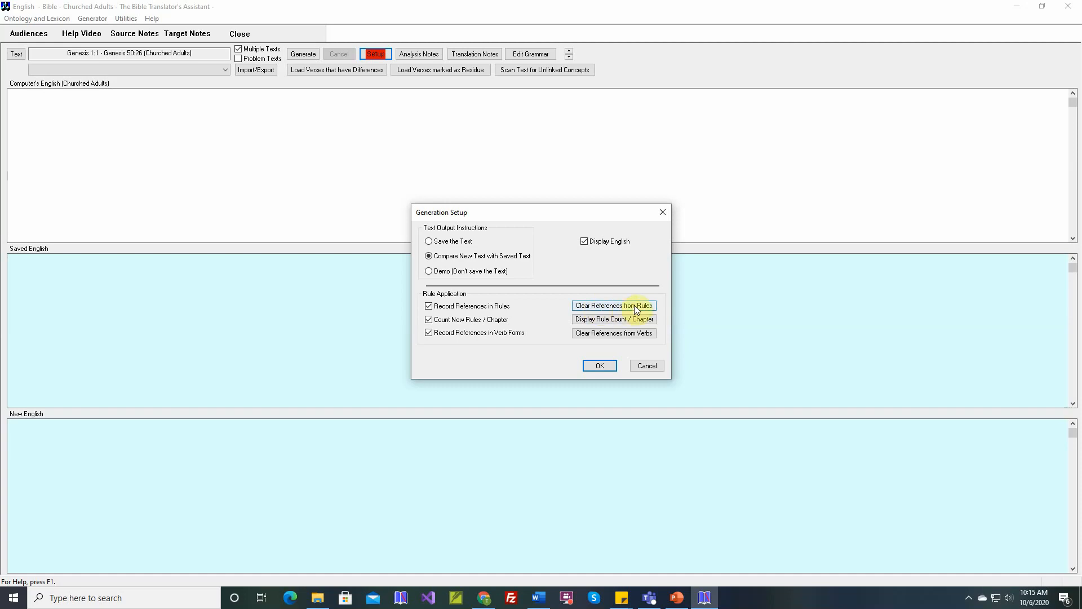
{"action": "mouse_move", "coordinate": [621, 314]}
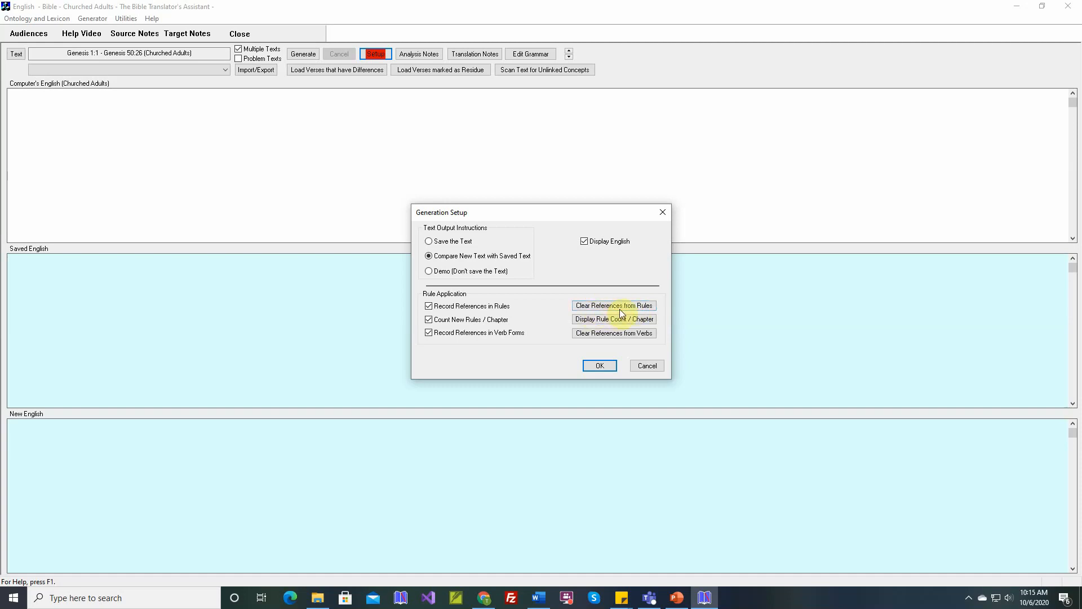
{"action": "mouse_move", "coordinate": [568, 311]}
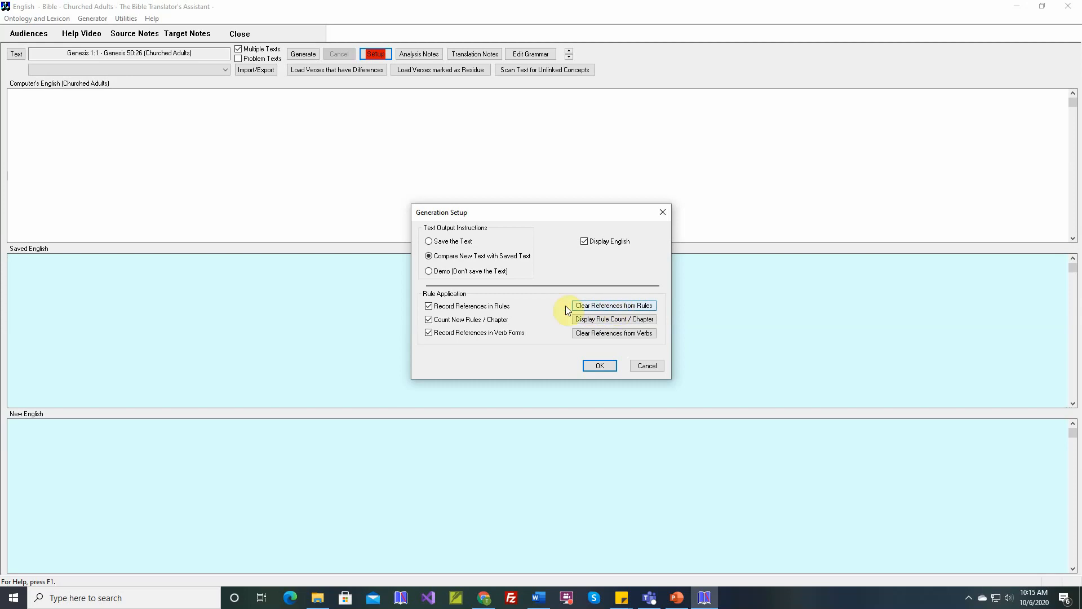
{"action": "mouse_move", "coordinate": [459, 315]}
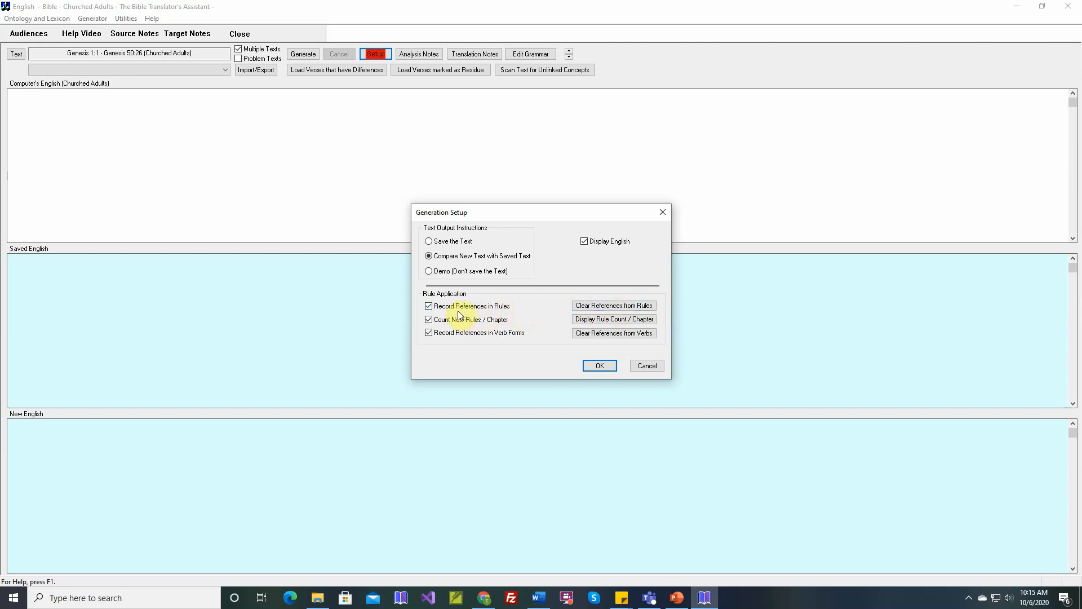
{"action": "mouse_move", "coordinate": [613, 305]}
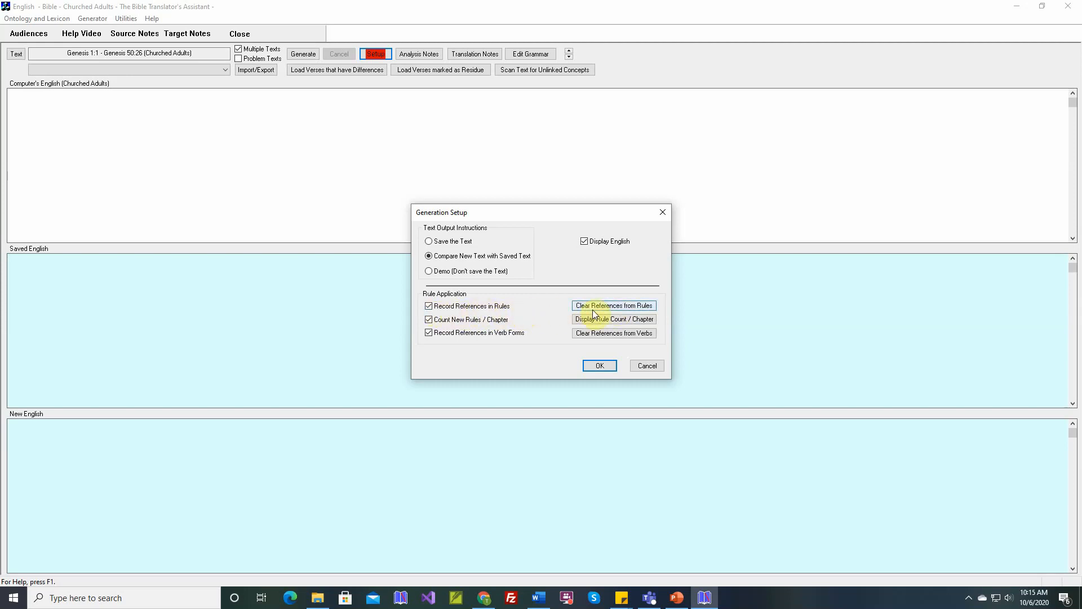
{"action": "mouse_move", "coordinate": [466, 319]}
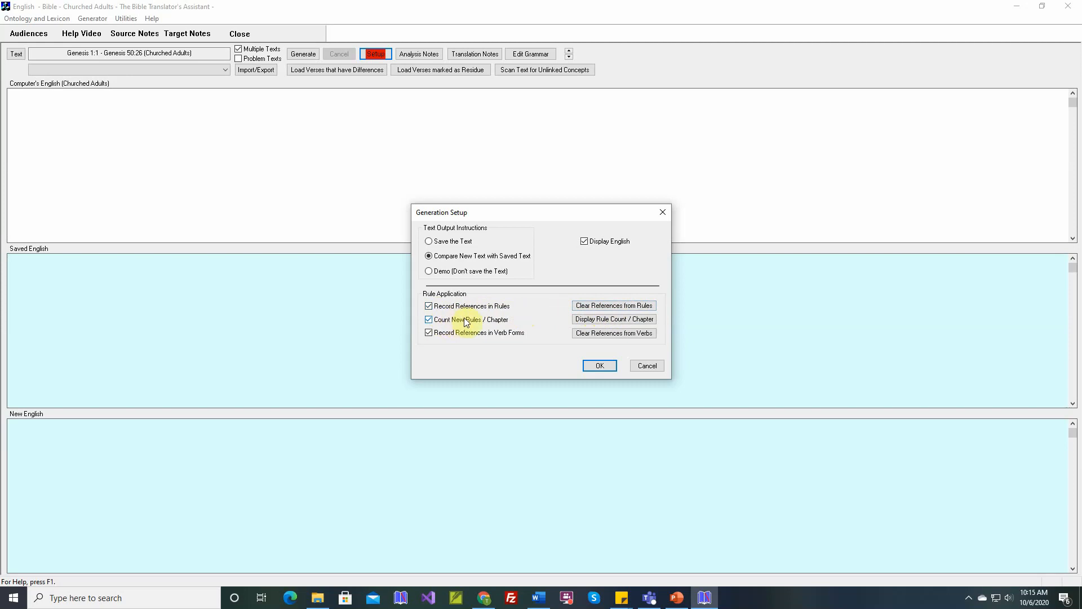
{"action": "mouse_move", "coordinate": [552, 322]}
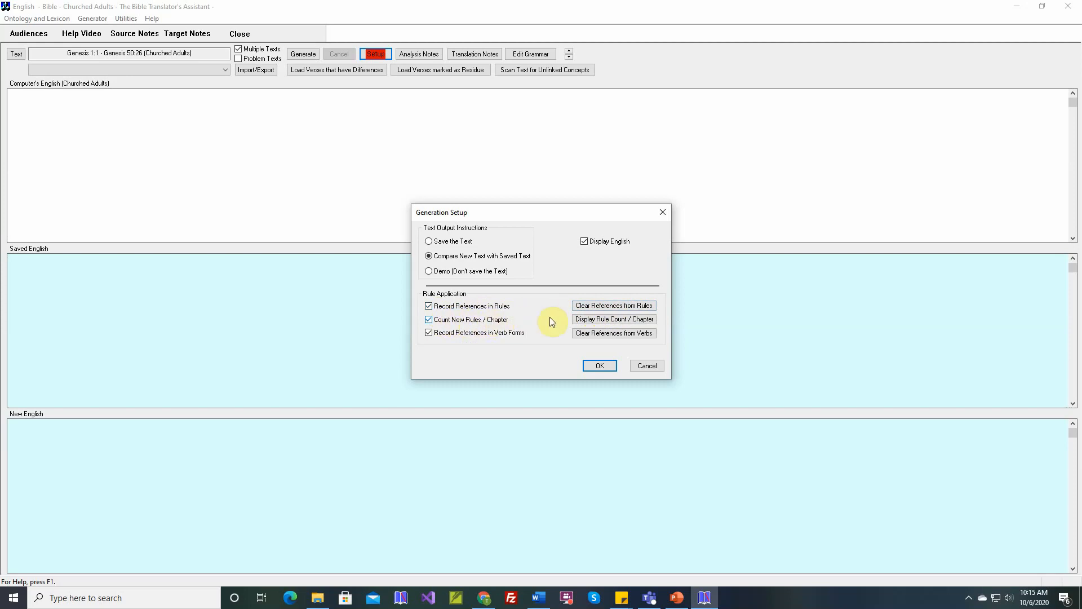
{"action": "left_click", "coordinate": [613, 319]}
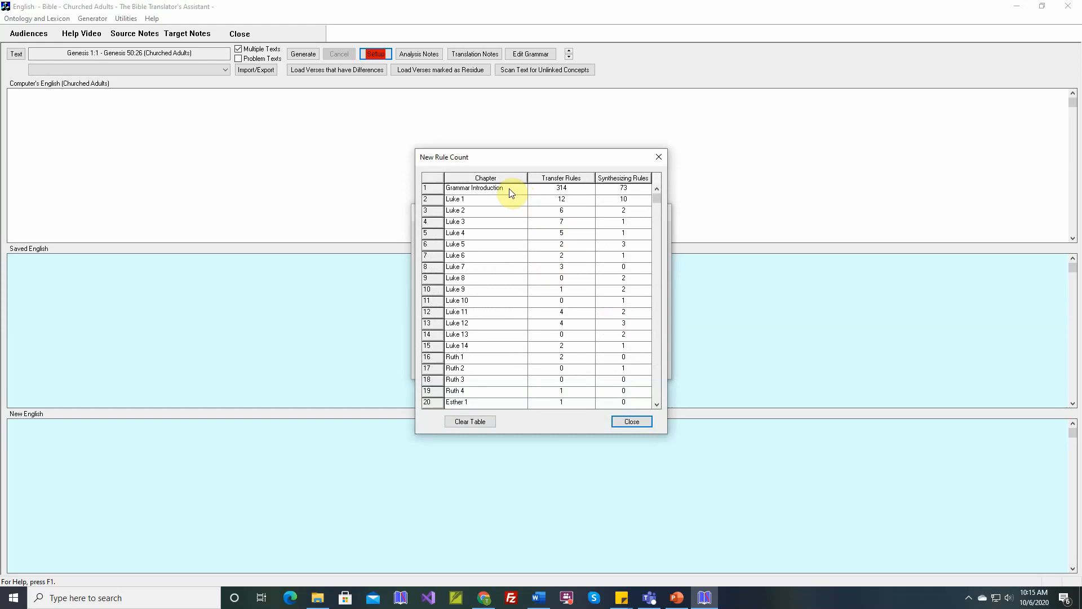
{"action": "mouse_move", "coordinate": [556, 191]}
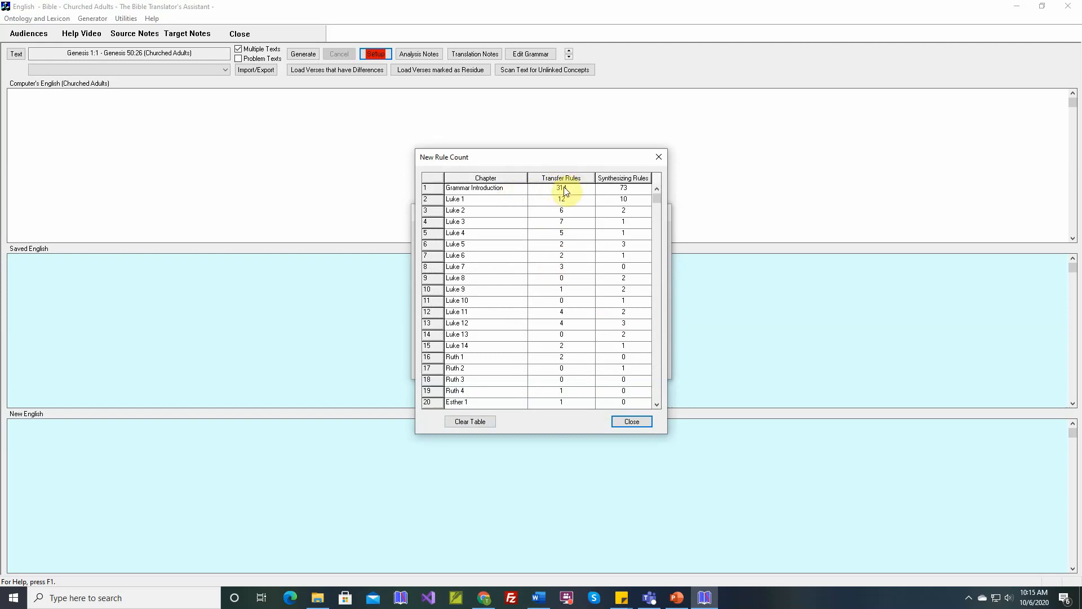
{"action": "mouse_move", "coordinate": [630, 188]}
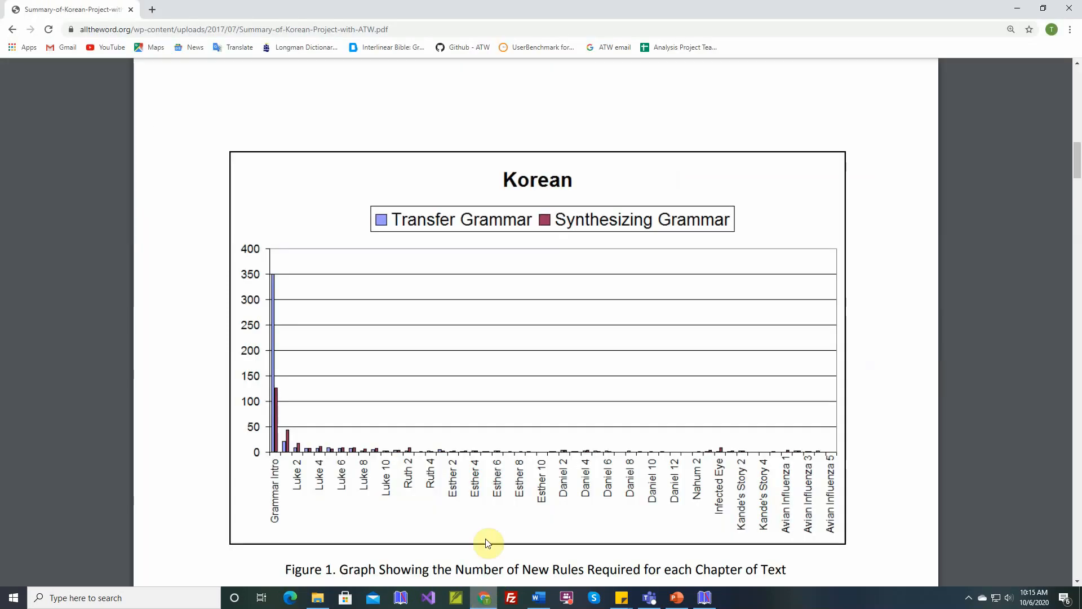
{"action": "mouse_move", "coordinate": [408, 231]}
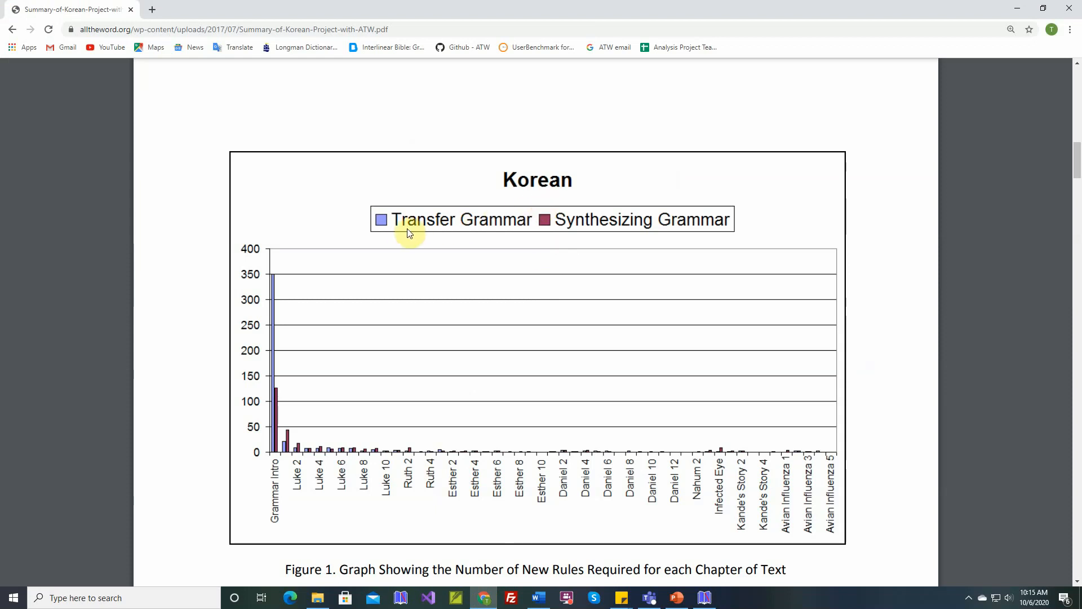
{"action": "mouse_move", "coordinate": [313, 277]}
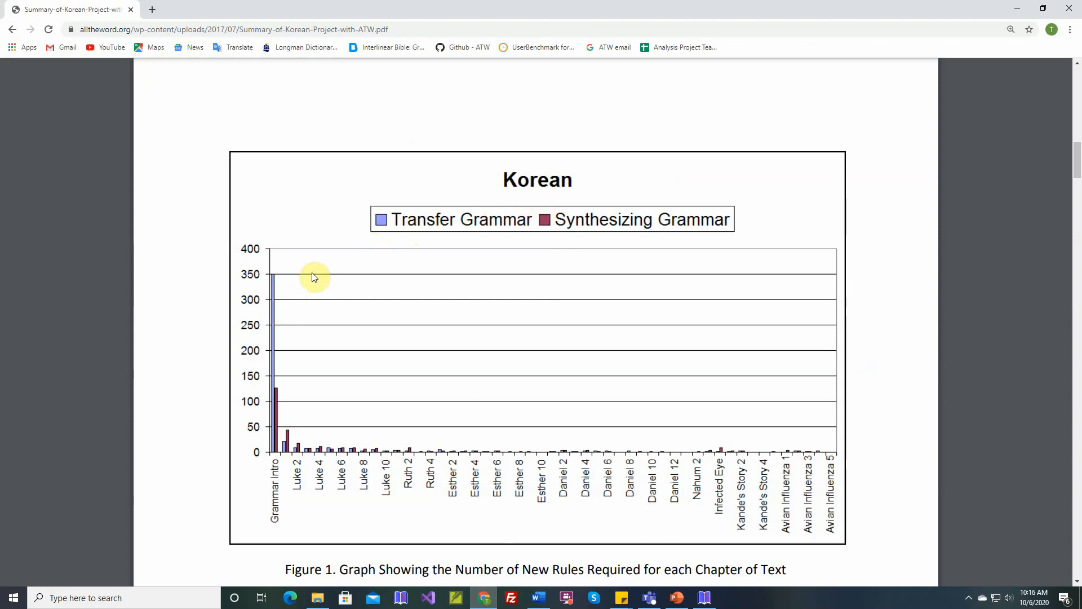
{"action": "mouse_move", "coordinate": [388, 227]}
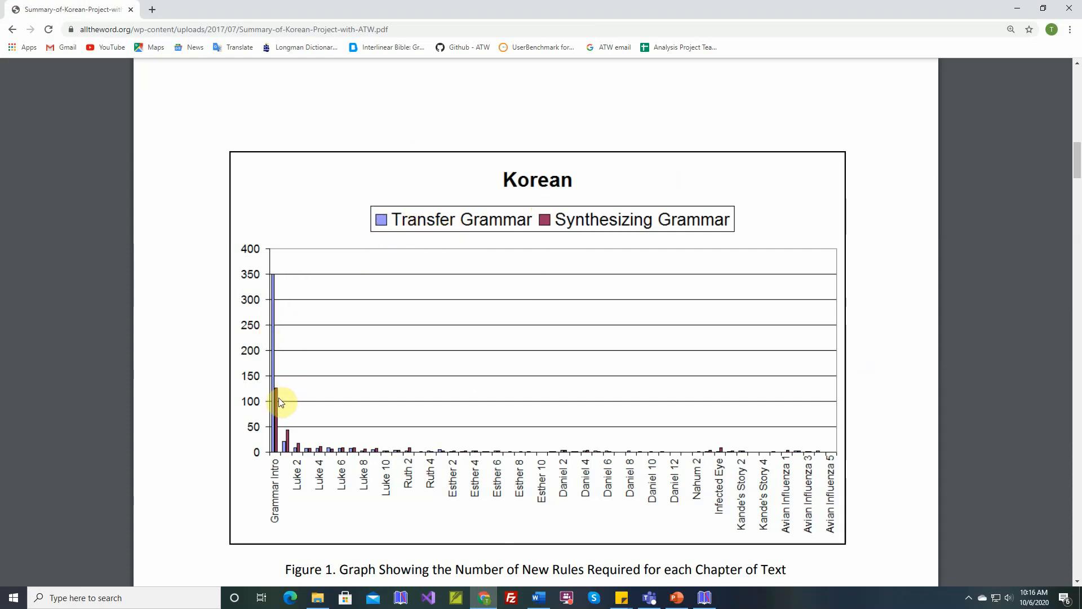
{"action": "mouse_move", "coordinate": [620, 229]}
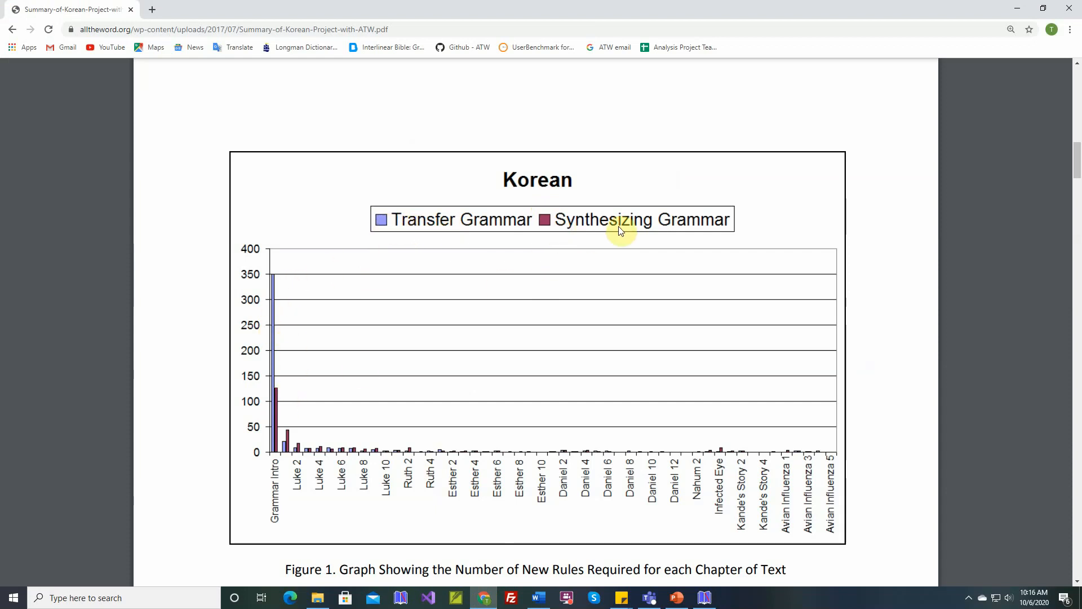
{"action": "mouse_move", "coordinate": [545, 227]}
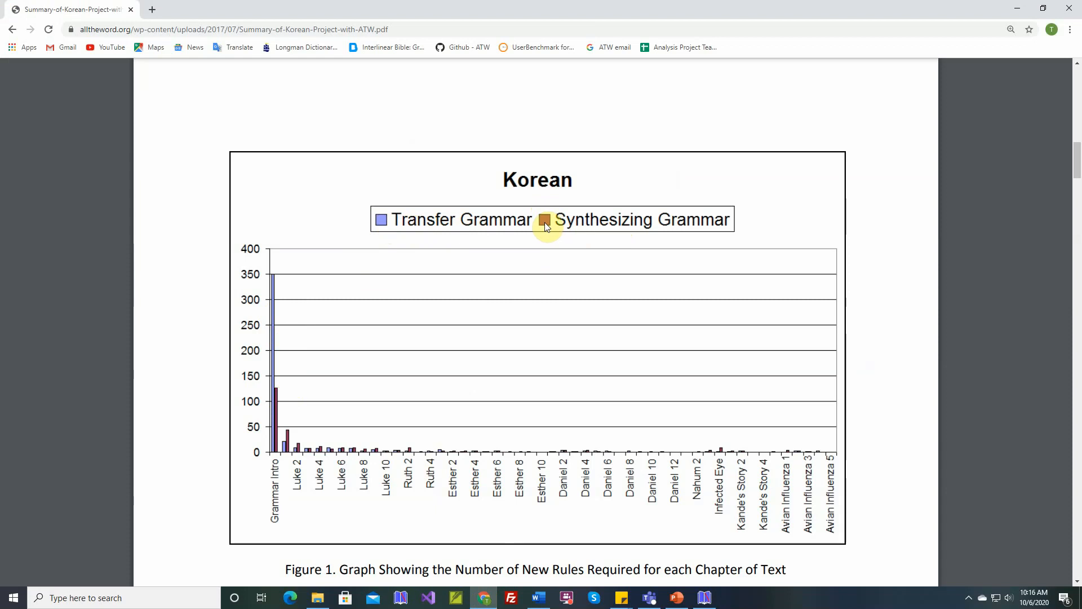
{"action": "mouse_move", "coordinate": [283, 373]}
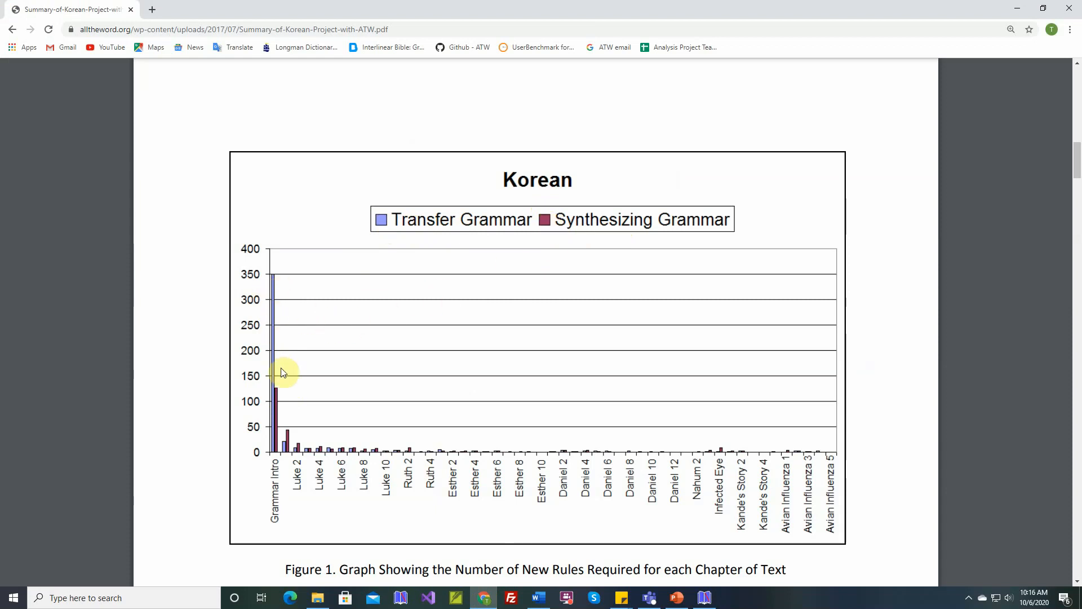
{"action": "mouse_move", "coordinate": [282, 394]}
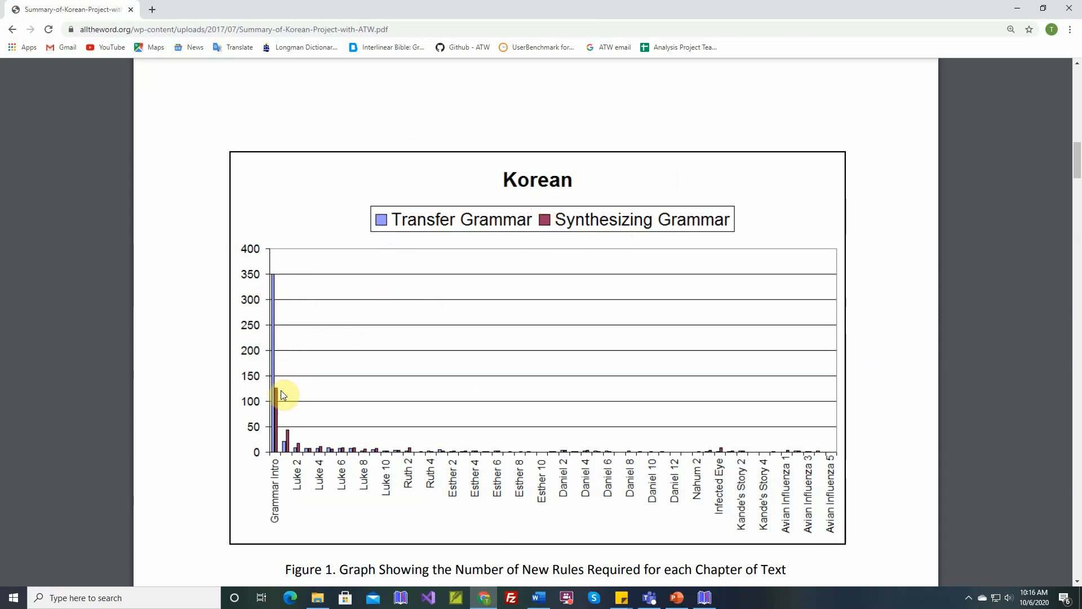
{"action": "mouse_move", "coordinate": [284, 397]}
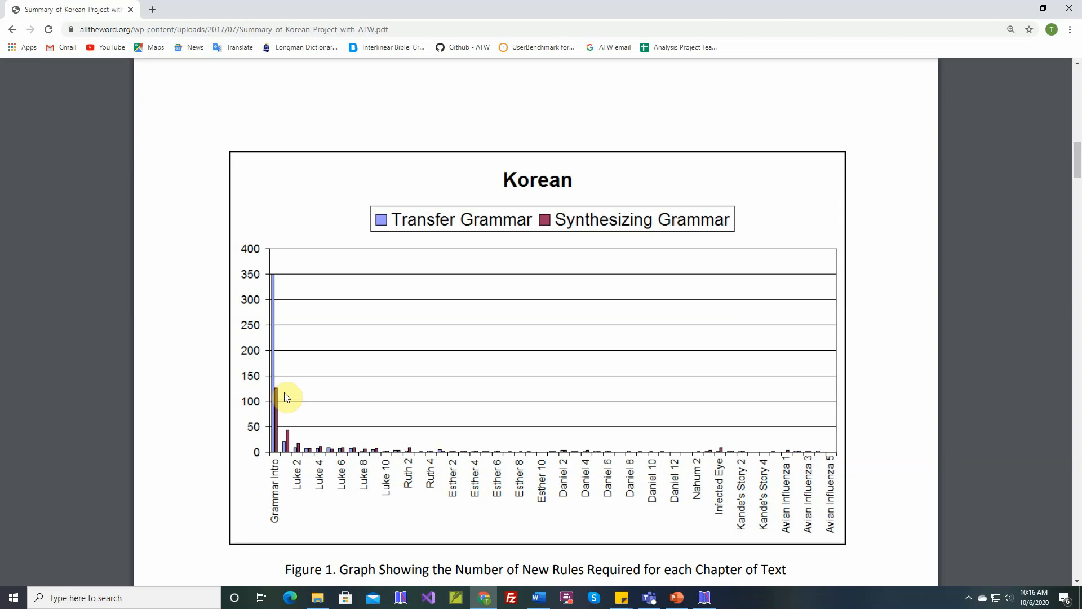
{"action": "mouse_move", "coordinate": [345, 452]}
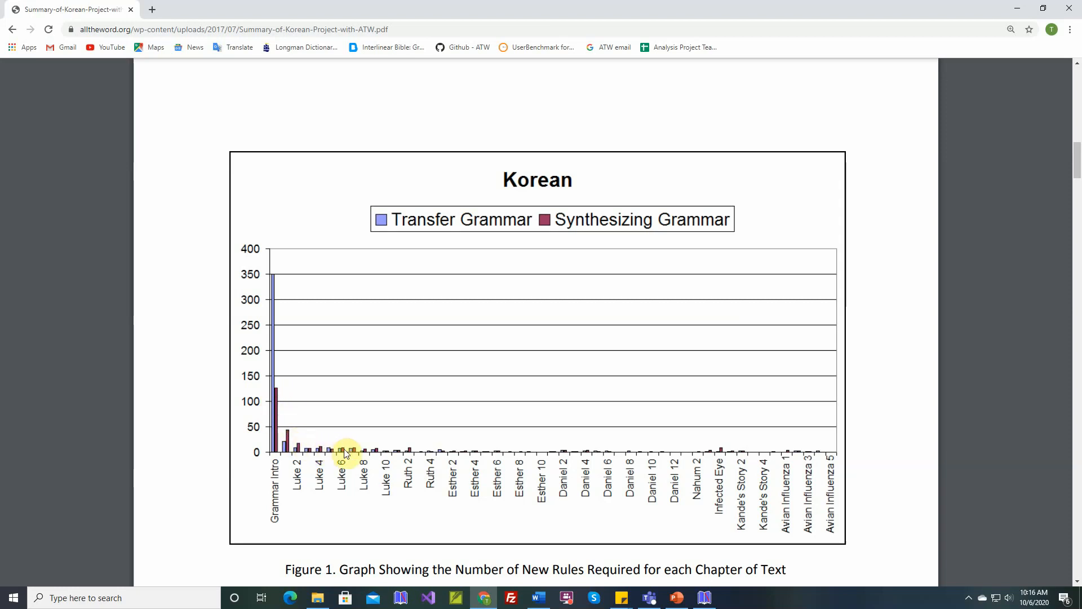
{"action": "mouse_move", "coordinate": [414, 456]}
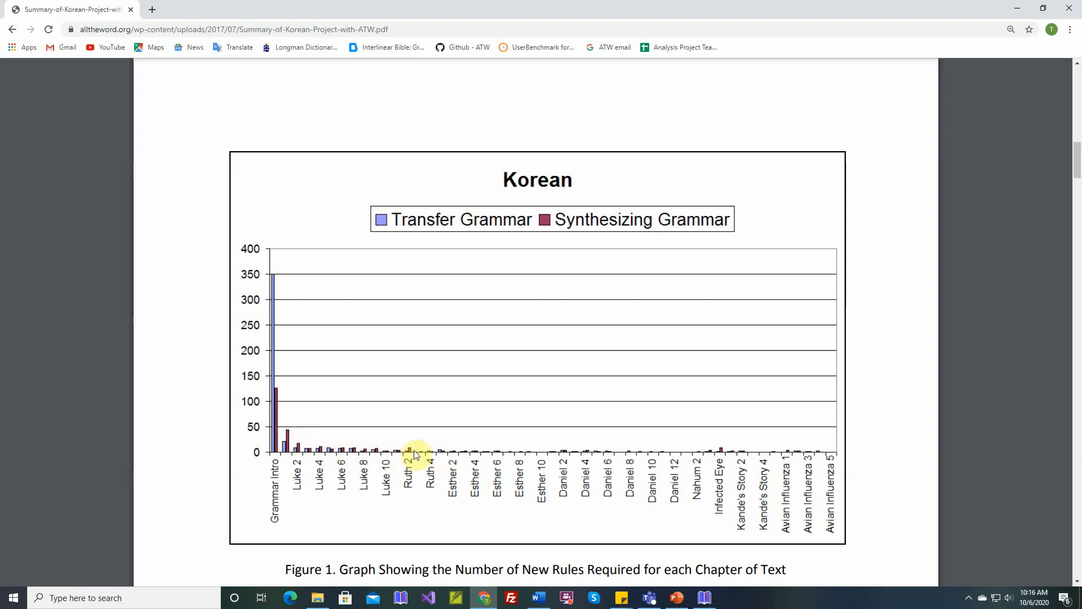
{"action": "mouse_move", "coordinate": [428, 455]}
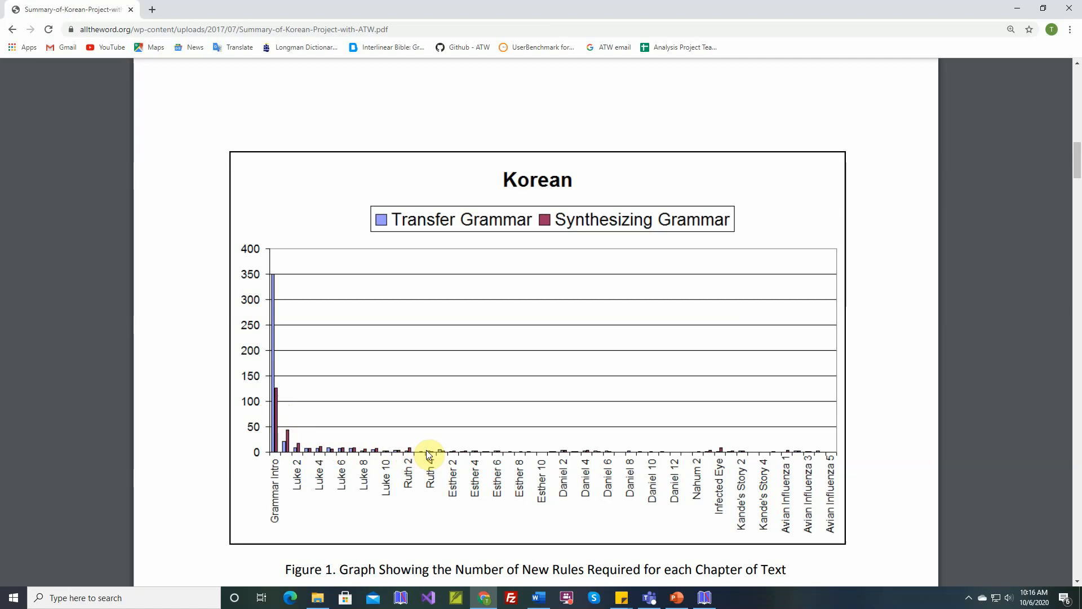
{"action": "mouse_move", "coordinate": [716, 455]}
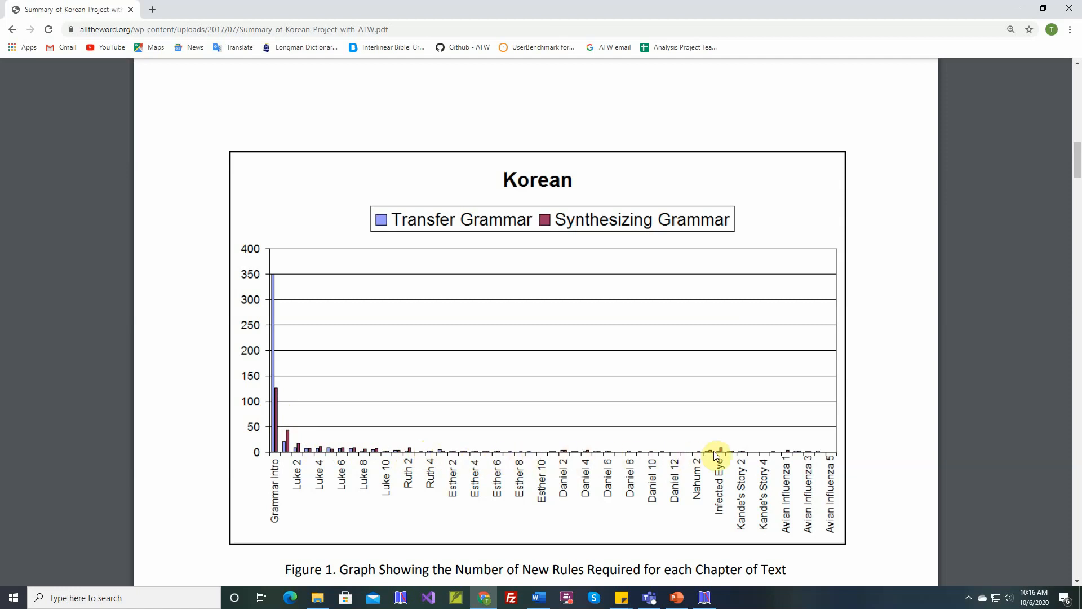
{"action": "mouse_move", "coordinate": [613, 274]}
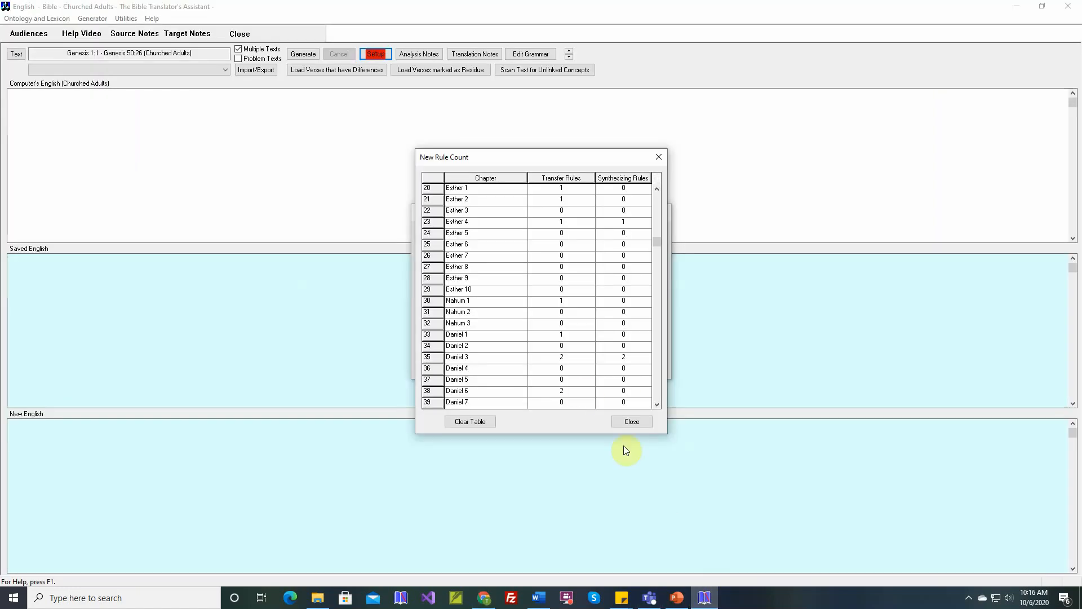
{"action": "mouse_move", "coordinate": [470, 421]}
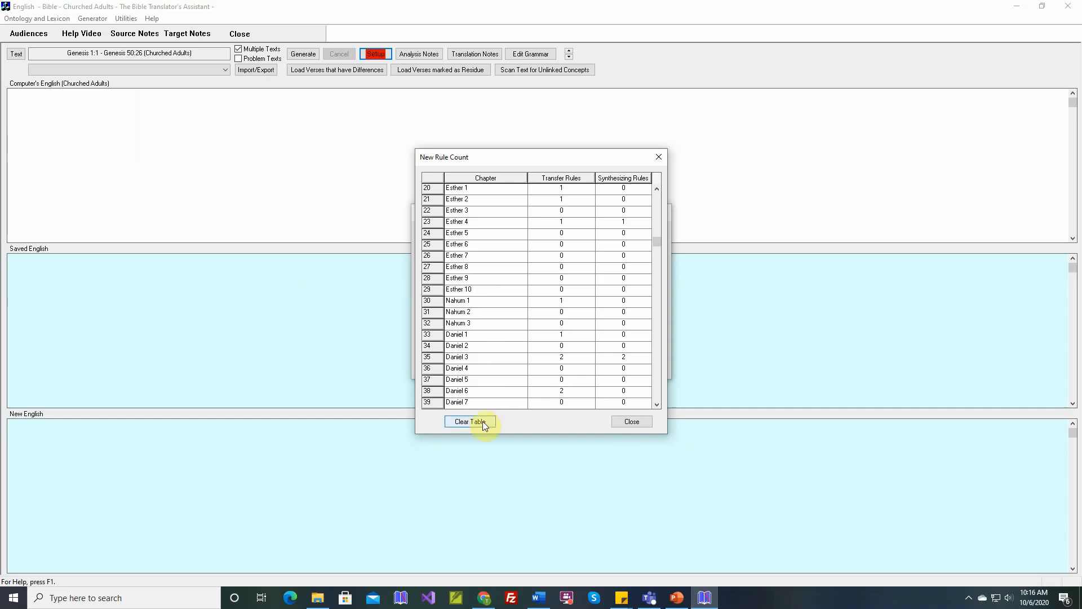
{"action": "mouse_move", "coordinate": [486, 223]}
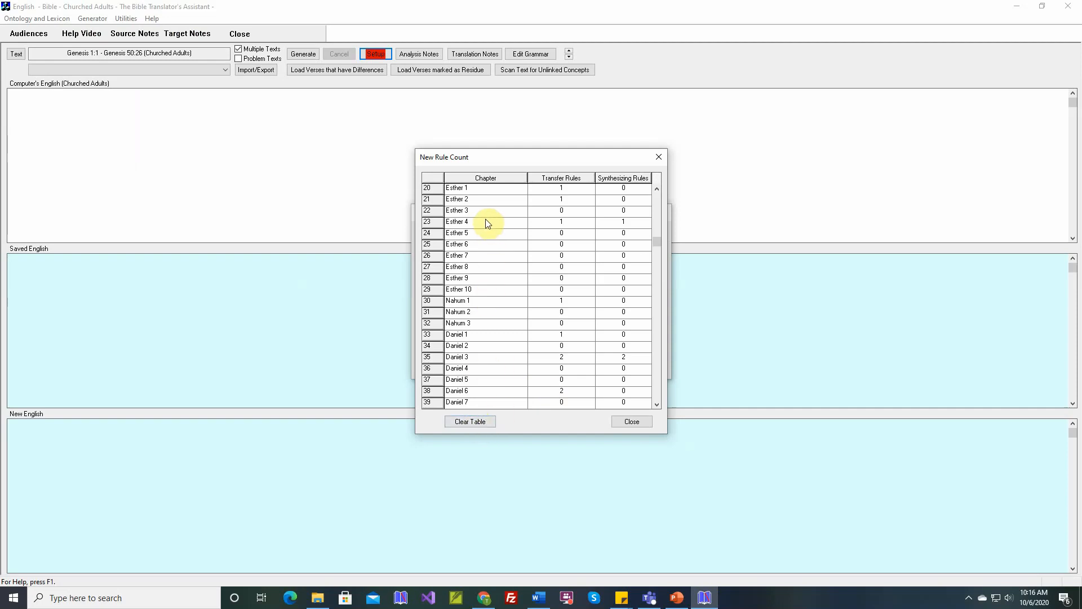
{"action": "mouse_move", "coordinate": [549, 345]}
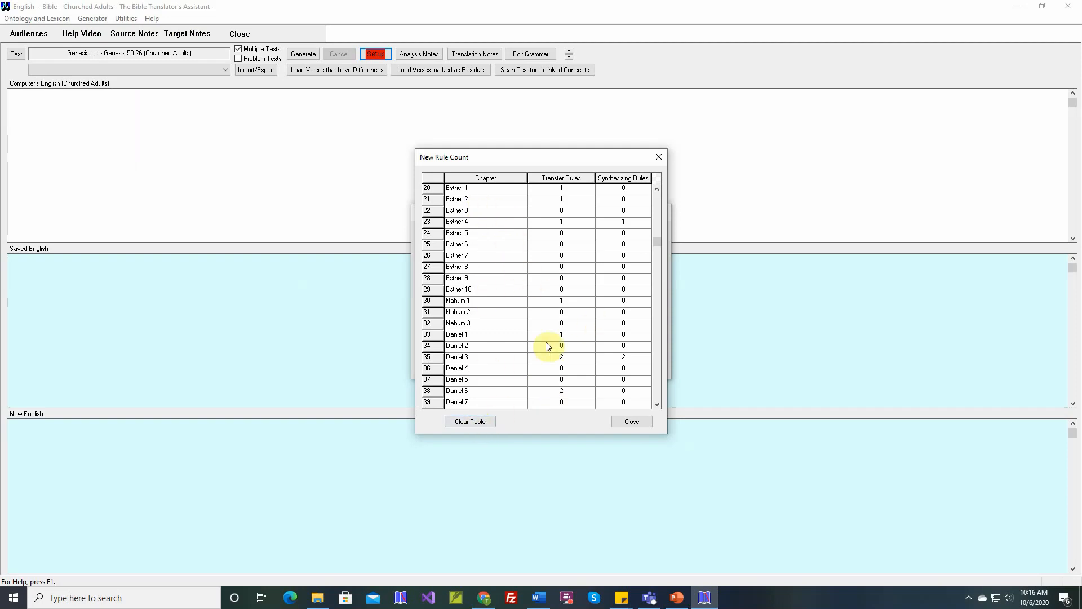
{"action": "mouse_move", "coordinate": [559, 425]}
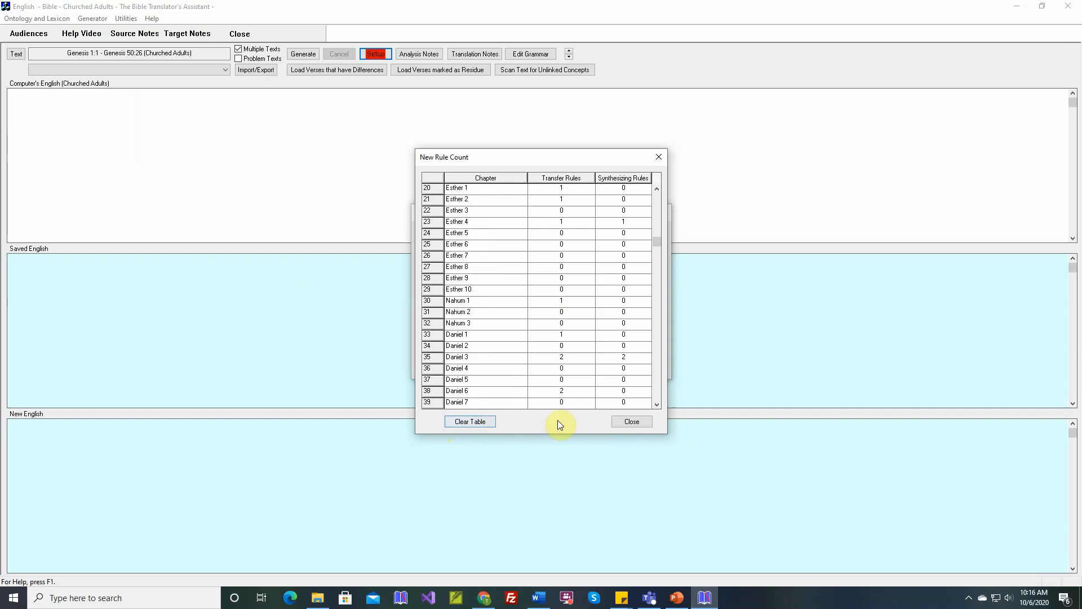
Step: Close the per-chapter New Rule Count table
{"action": "left_click", "coordinate": [631, 421]}
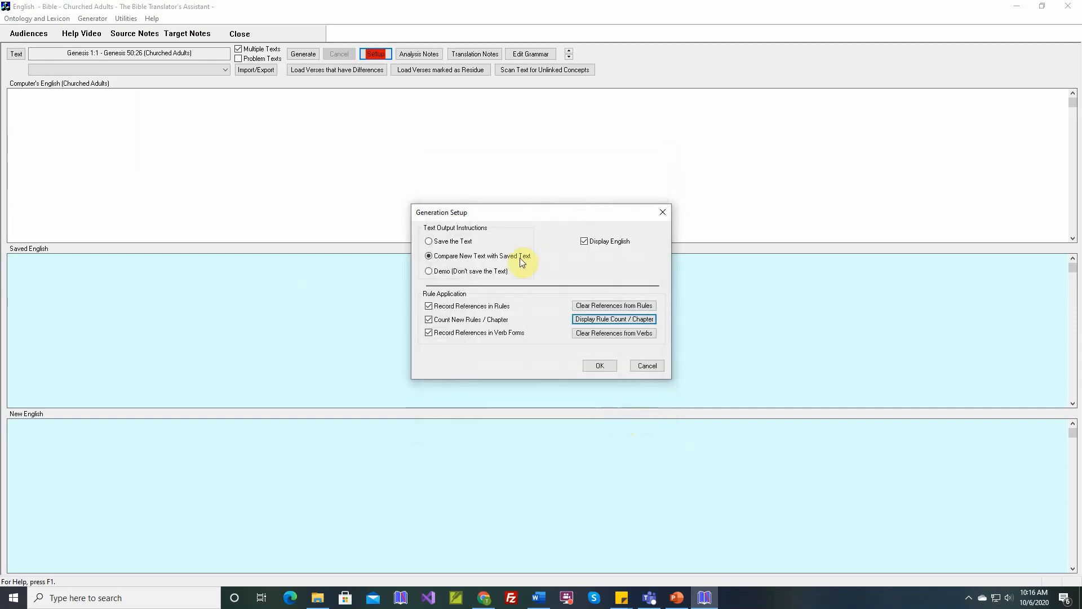
{"action": "mouse_move", "coordinate": [452, 349]}
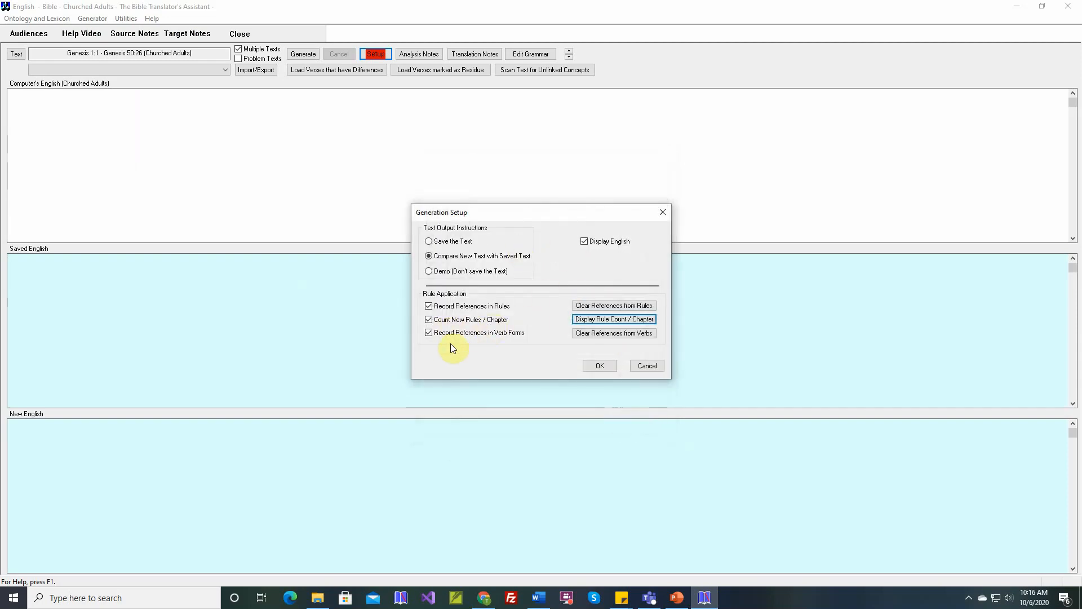
{"action": "mouse_move", "coordinate": [442, 338]}
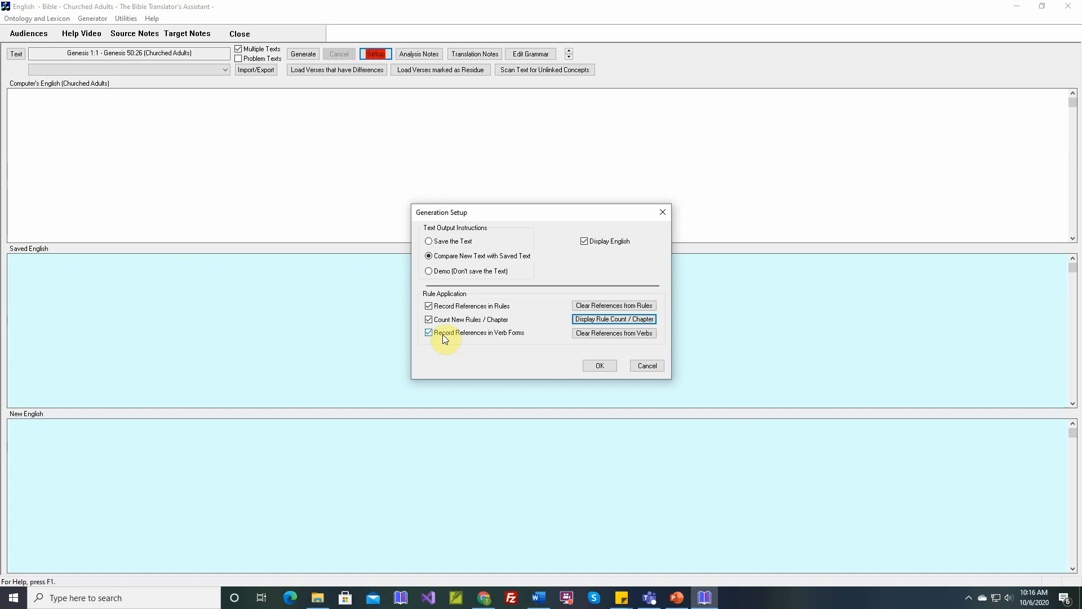
{"action": "mouse_move", "coordinate": [507, 338]}
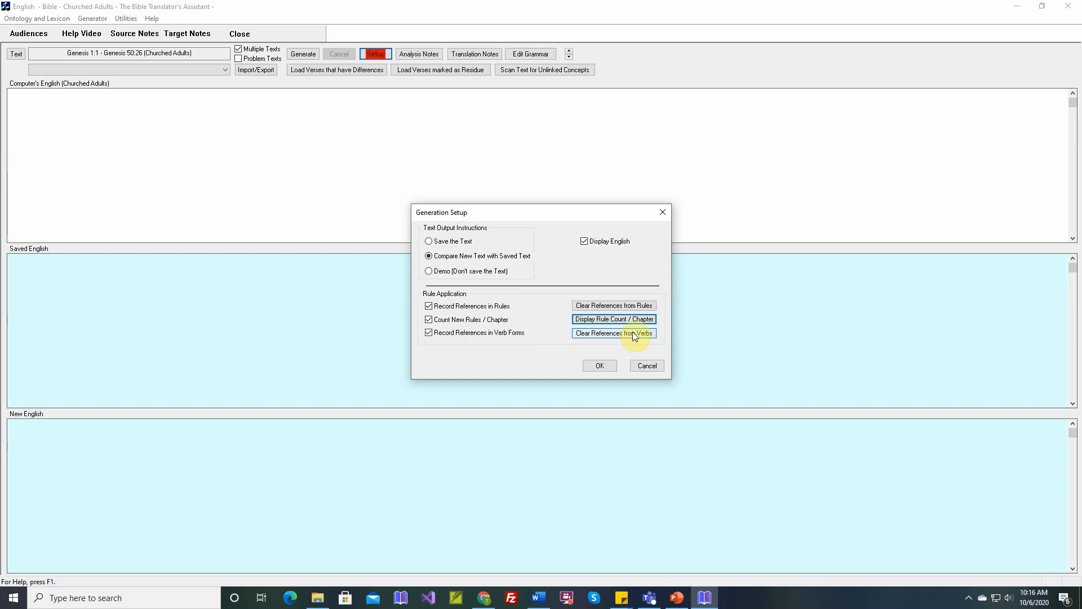
{"action": "mouse_move", "coordinate": [627, 336]}
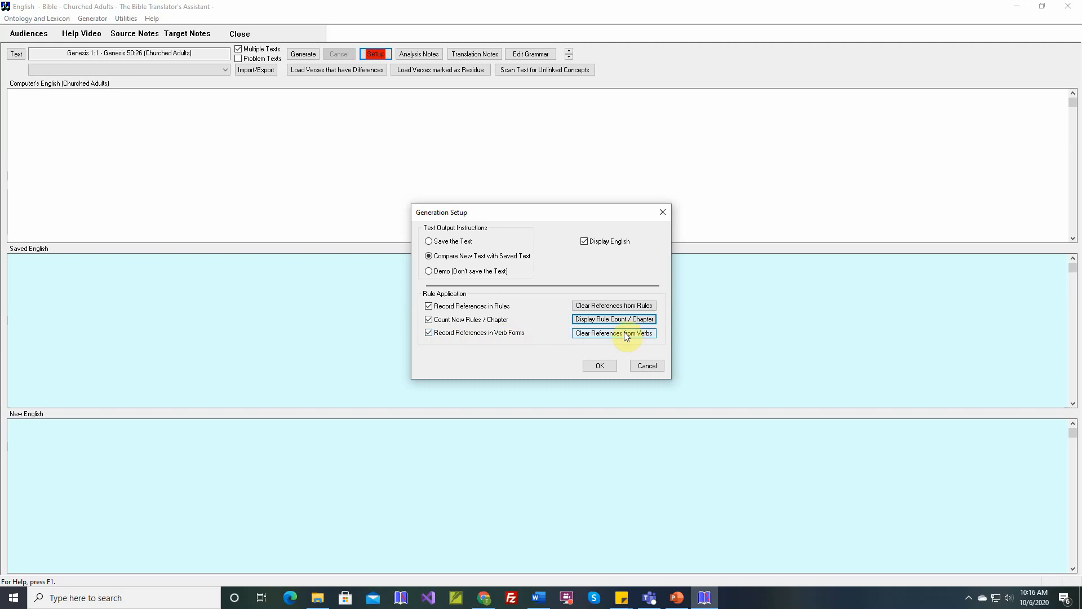
{"action": "mouse_move", "coordinate": [467, 270]}
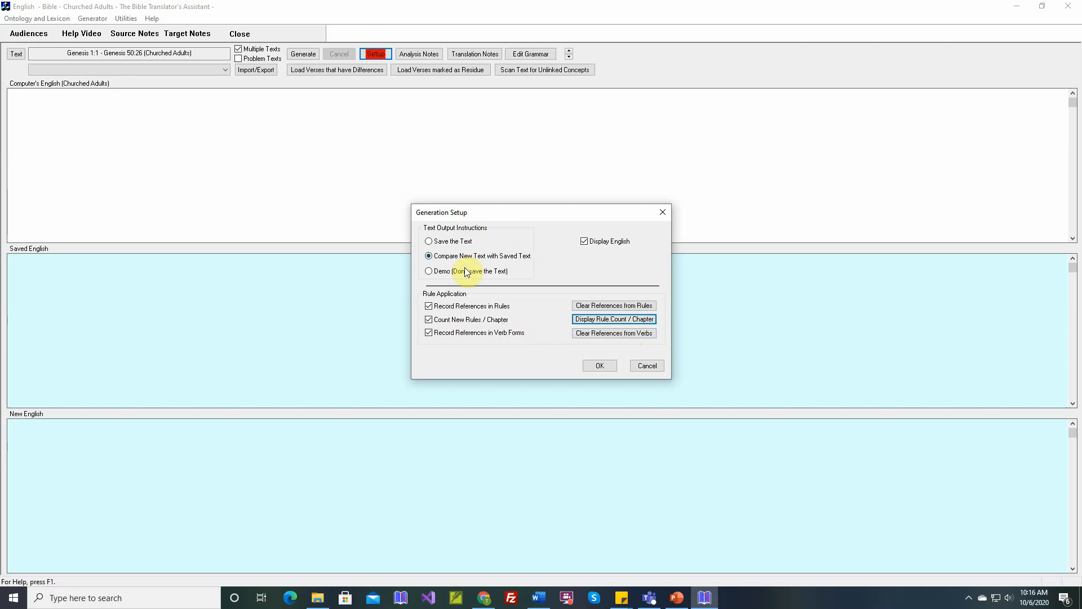
{"action": "mouse_move", "coordinate": [504, 233]}
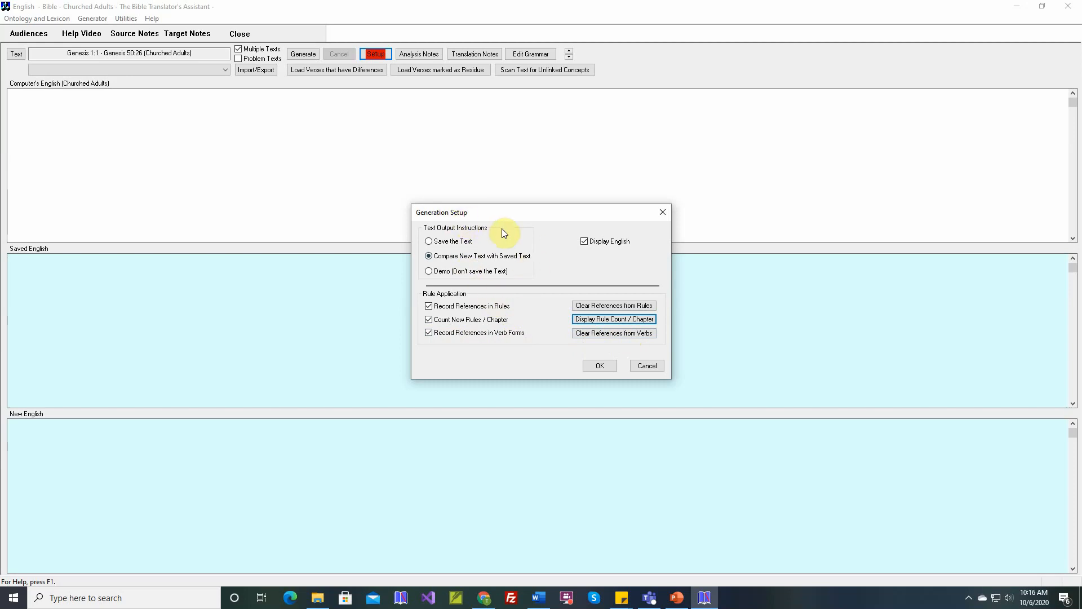